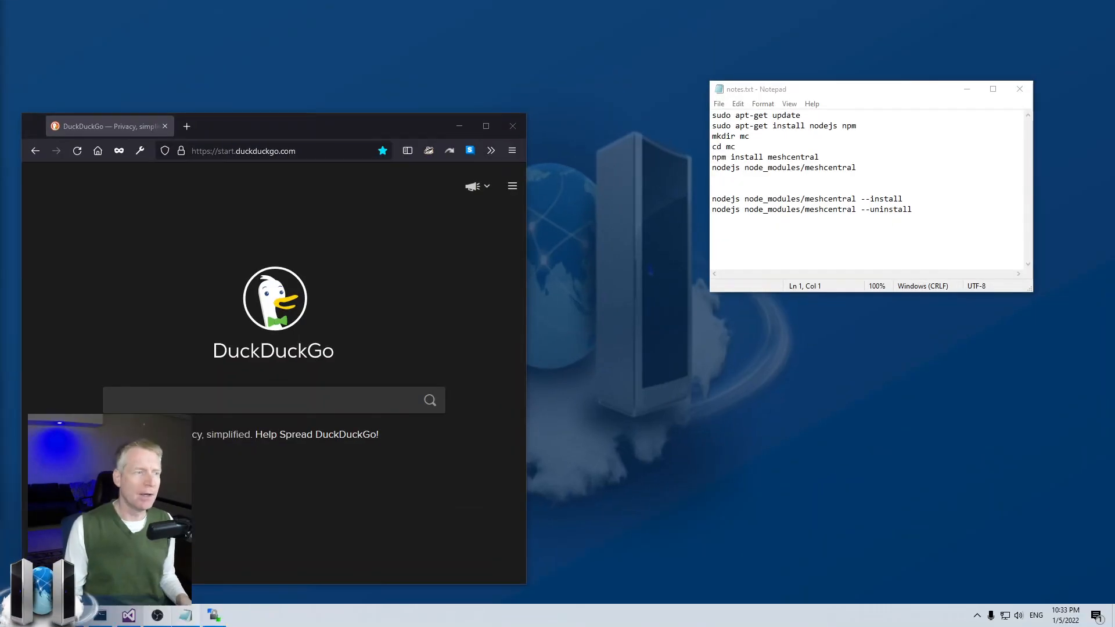
{"action": "mouse_move", "coordinate": [121, 240]}
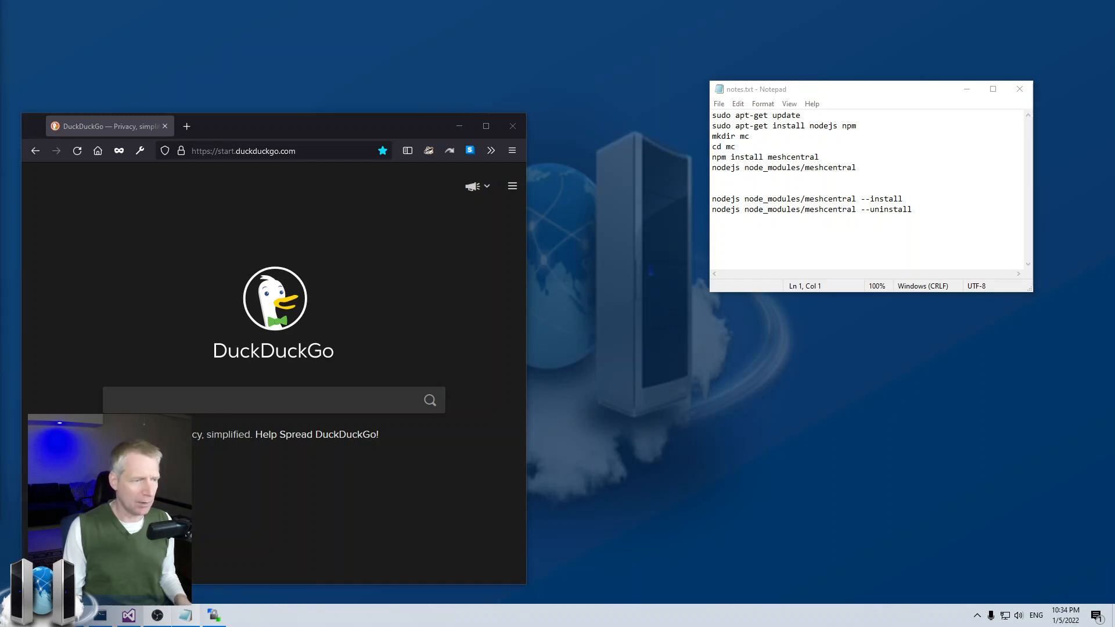
{"action": "mouse_move", "coordinate": [681, 276]}
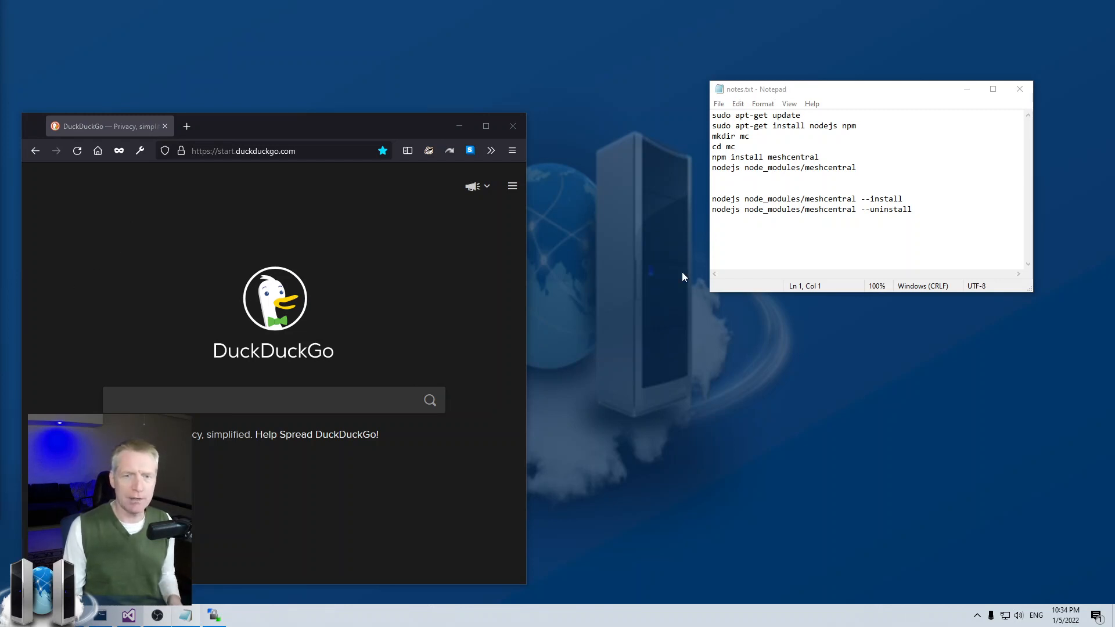
{"action": "mouse_move", "coordinate": [572, 297]}
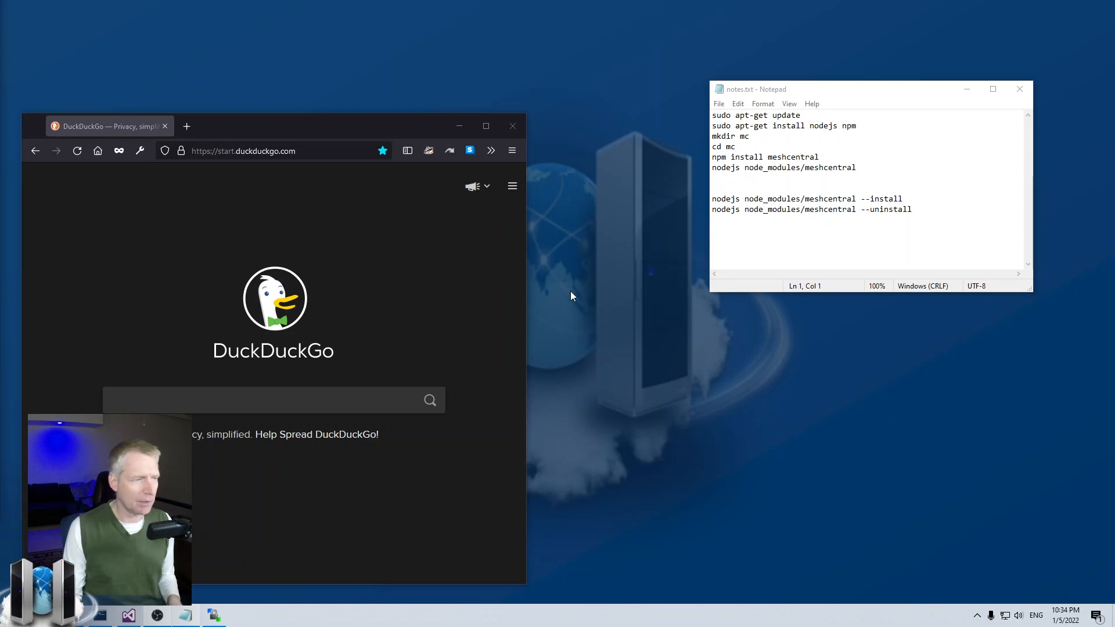
{"action": "mouse_move", "coordinate": [19, 358]}
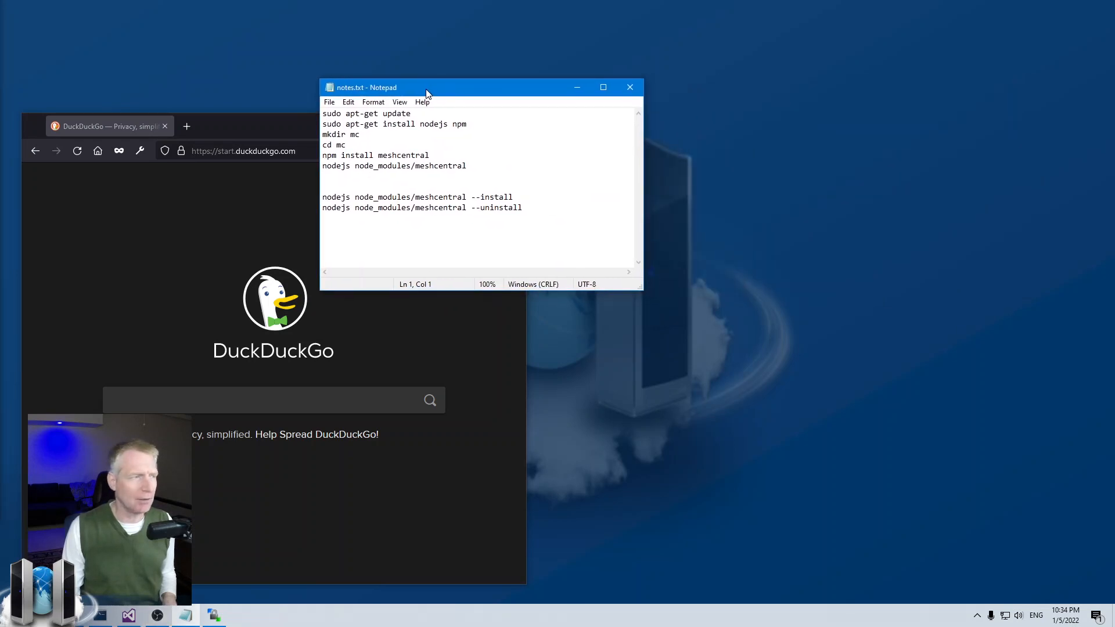
{"action": "left_click_drag", "start_coordinate": [427, 87], "coordinate": [436, 72]}
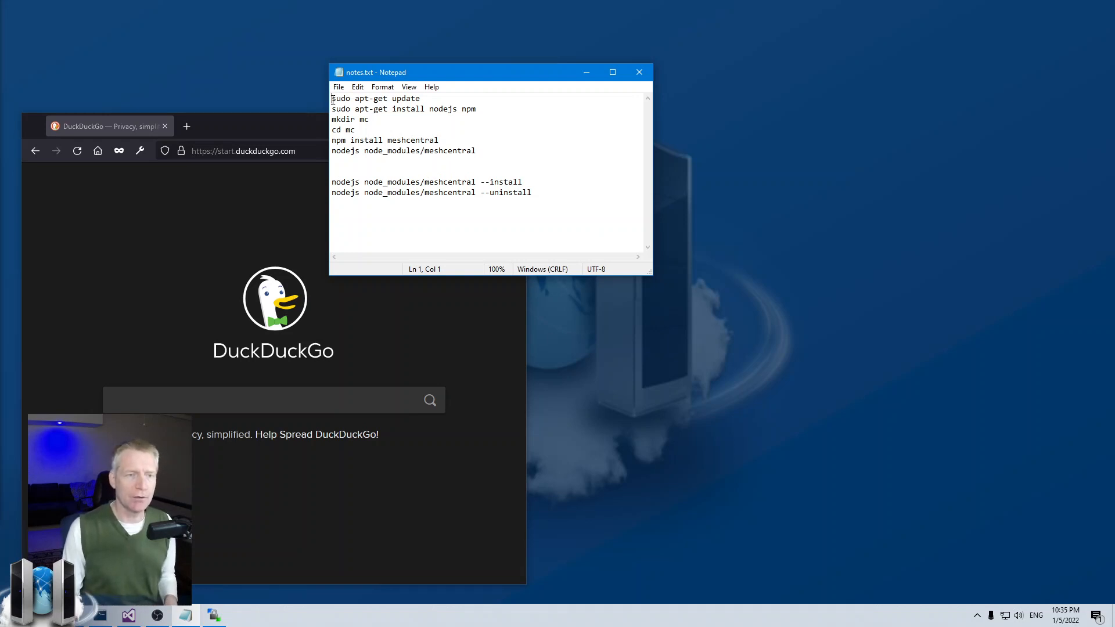
{"action": "double_click", "coordinate": [339, 98]}
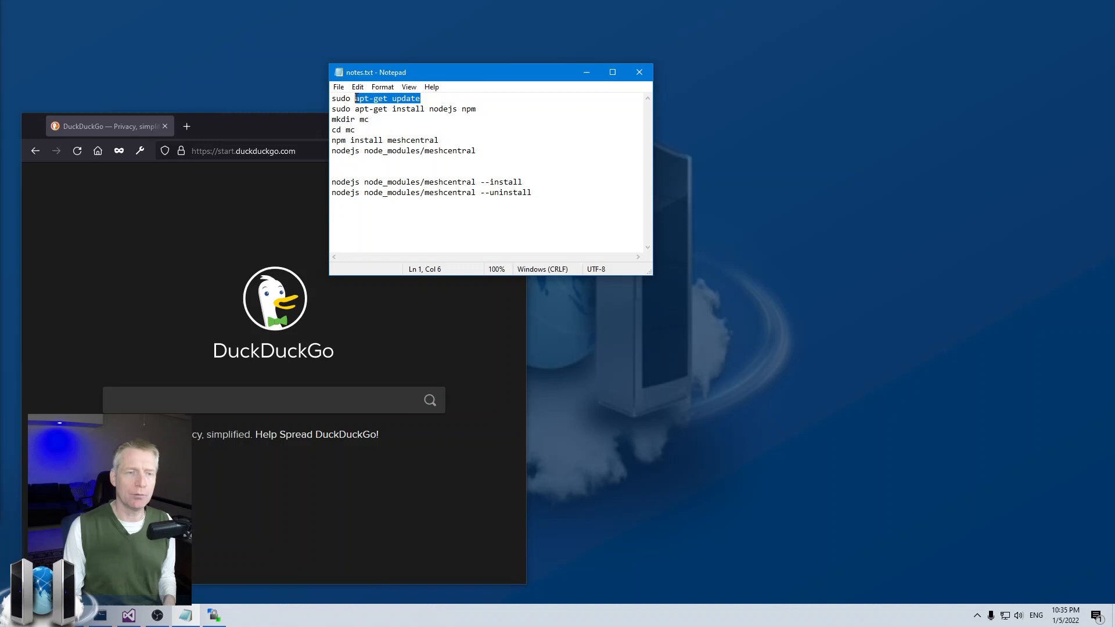
{"action": "left_click", "coordinate": [386, 98]}
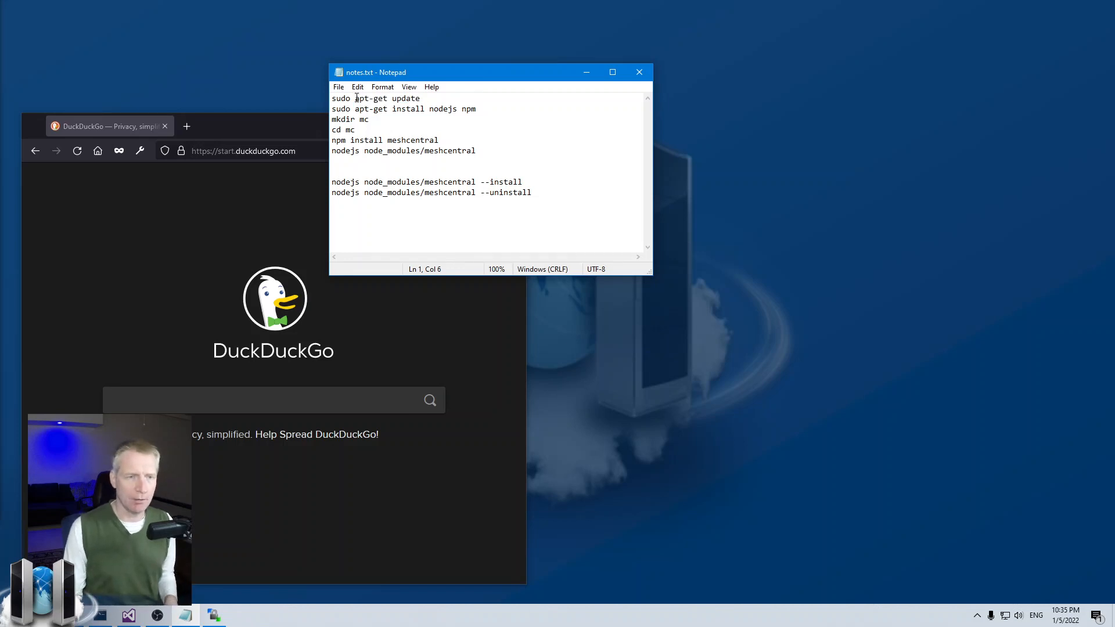
{"action": "double_click", "coordinate": [371, 98]}
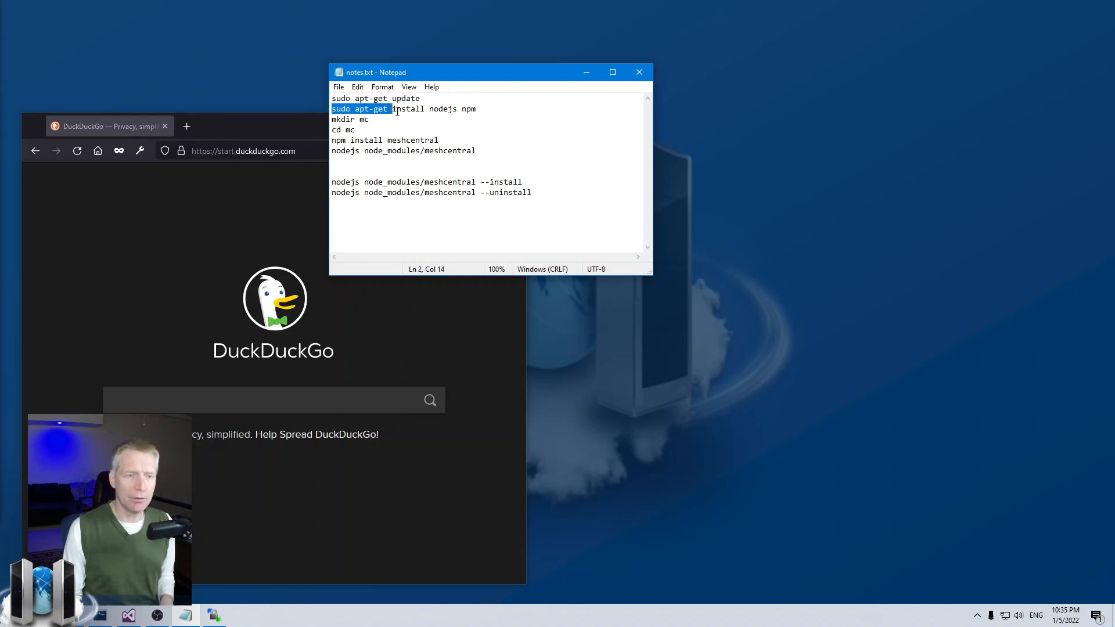
{"action": "left_click_drag", "start_coordinate": [389, 108], "coordinate": [455, 108]}
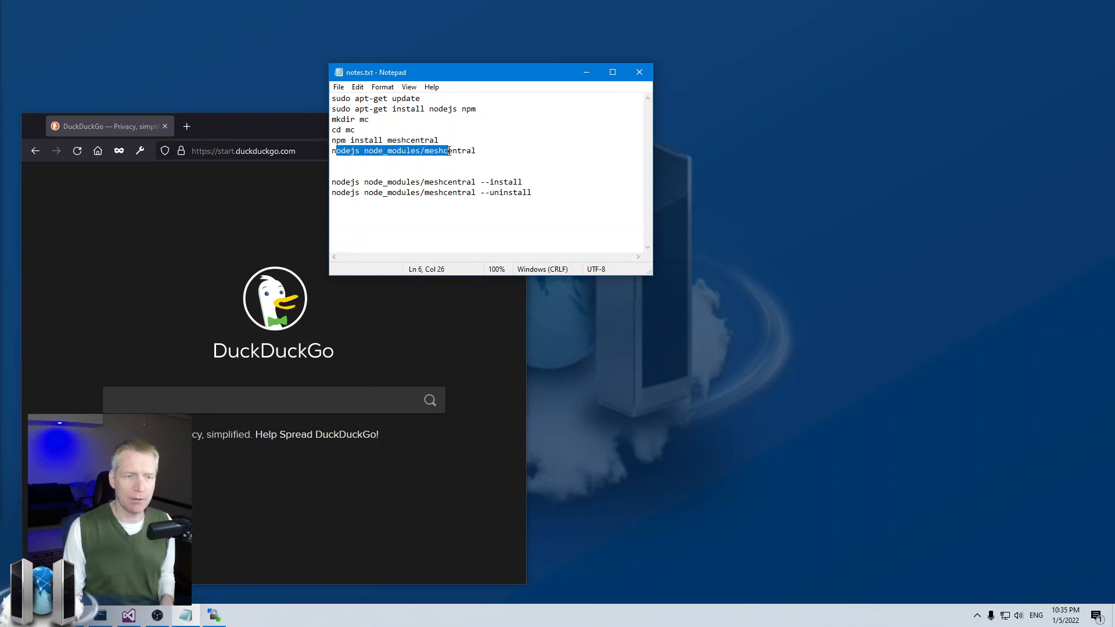
{"action": "left_click", "coordinate": [443, 181]}
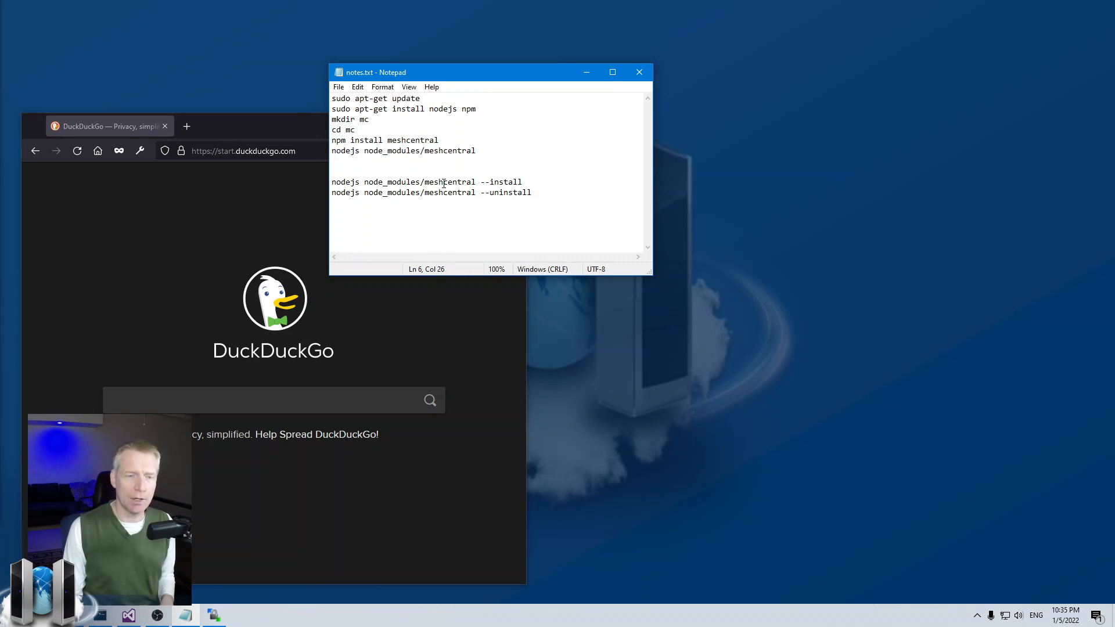
{"action": "left_click", "coordinate": [427, 182]}
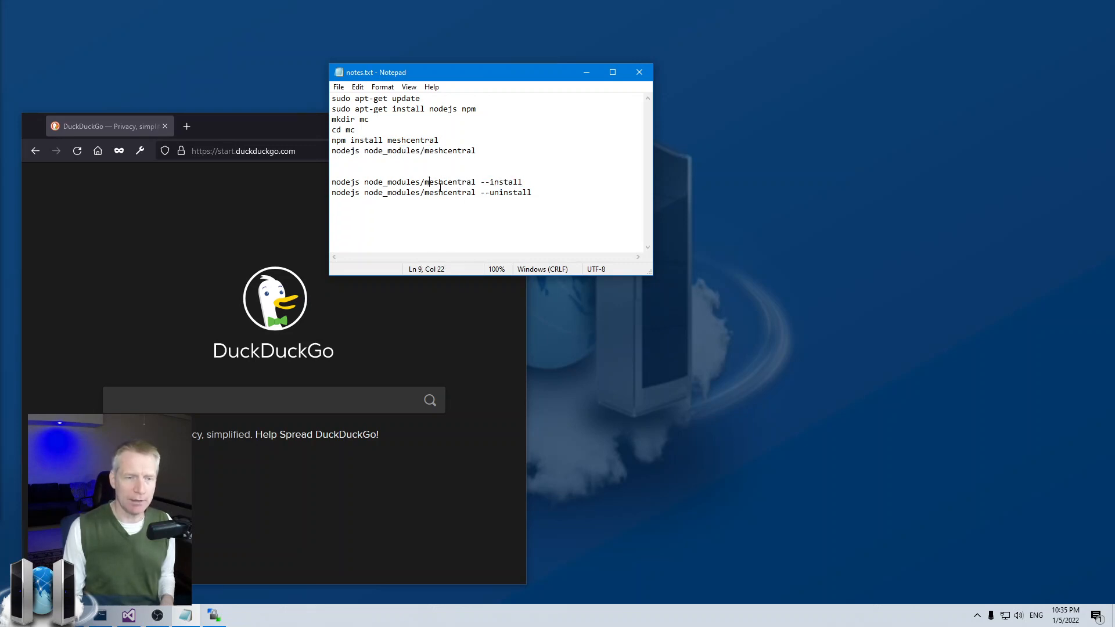
{"action": "left_click", "coordinate": [430, 150]}
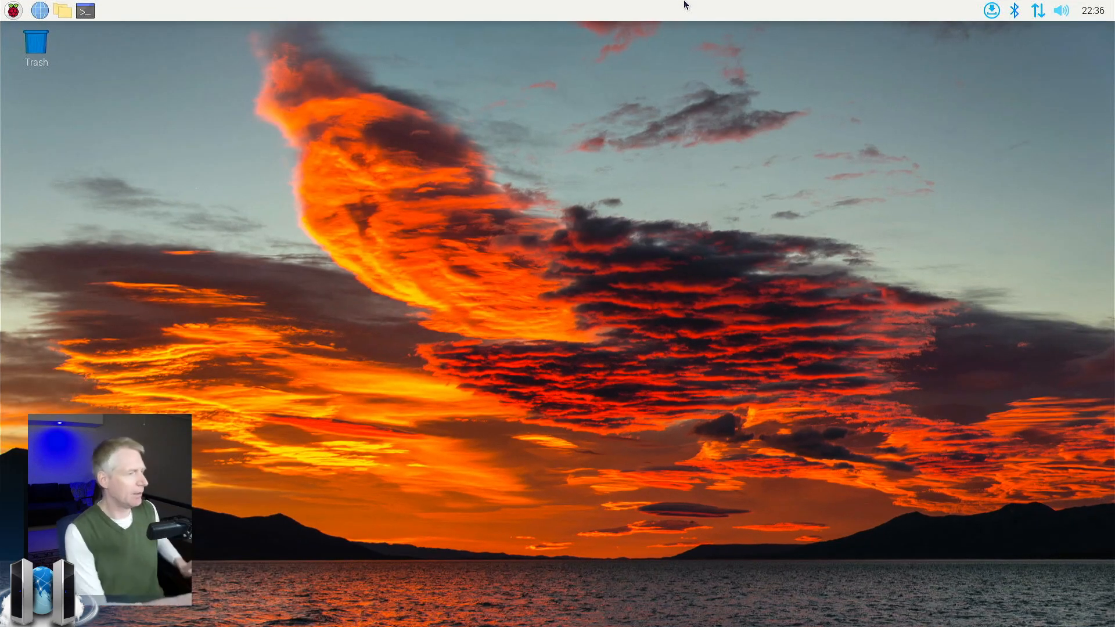
{"action": "mouse_move", "coordinate": [137, 60]}
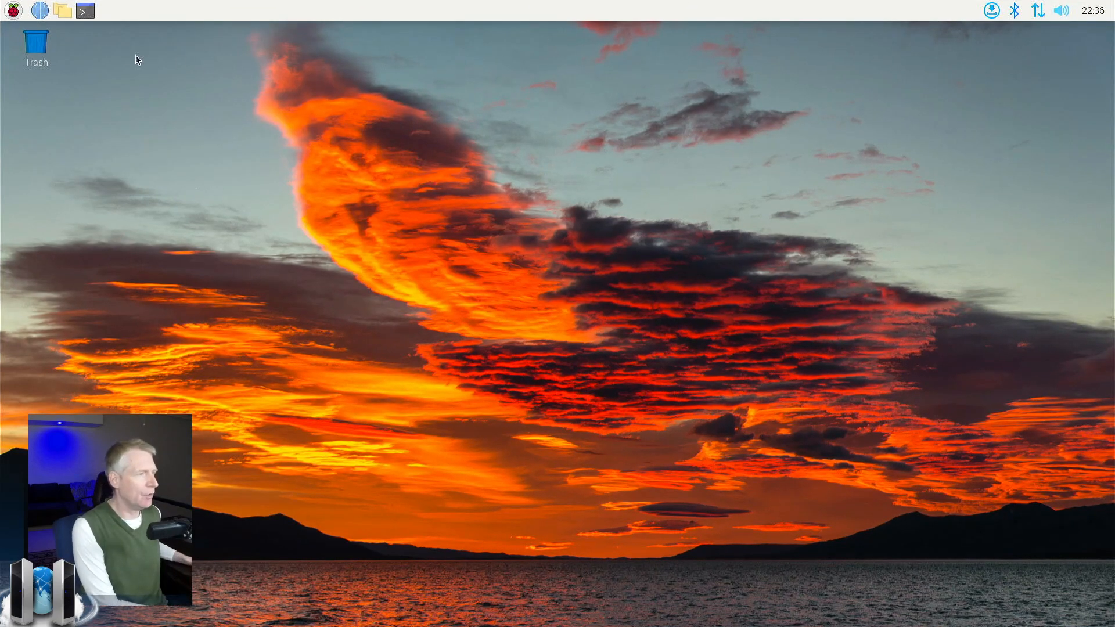
{"action": "mouse_move", "coordinate": [171, 88]}
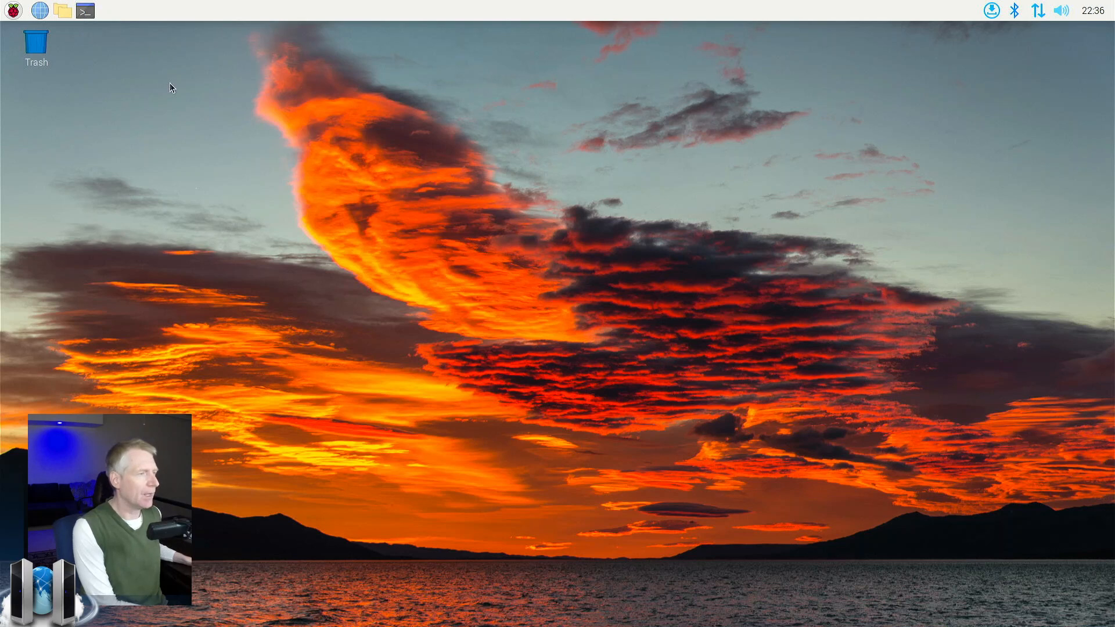
Launch LXTerminal from the terminal icon in the Raspberry Pi OS top taskbar
{"action": "left_click", "coordinate": [85, 10]}
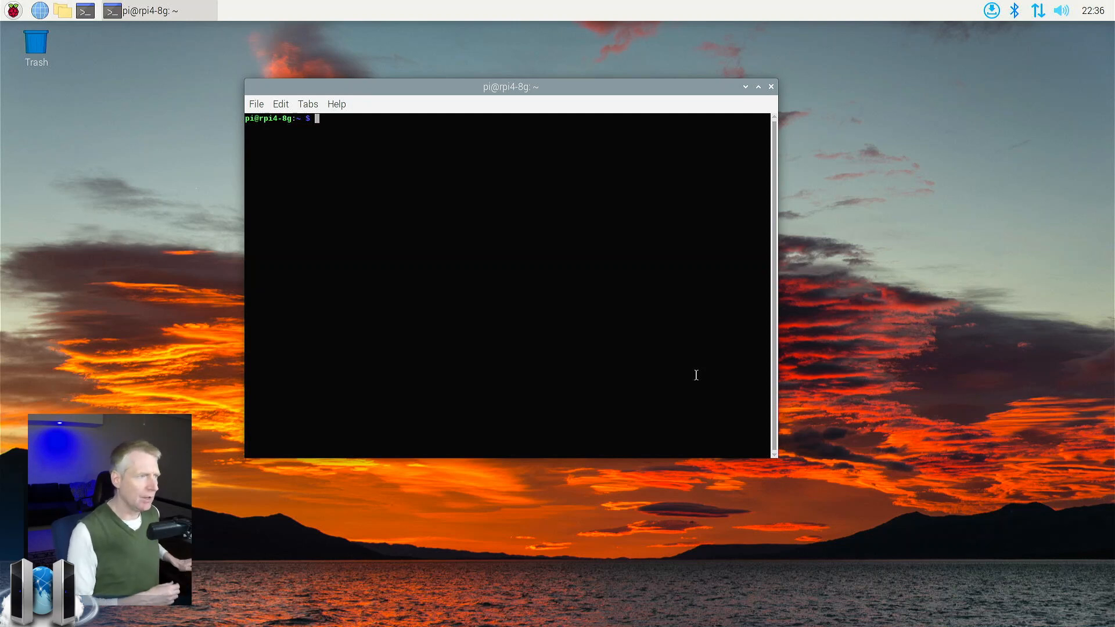
Install nodejs and npm with sudo apt-get install, answering y to continue
{"action": "type", "text": "sudo"}
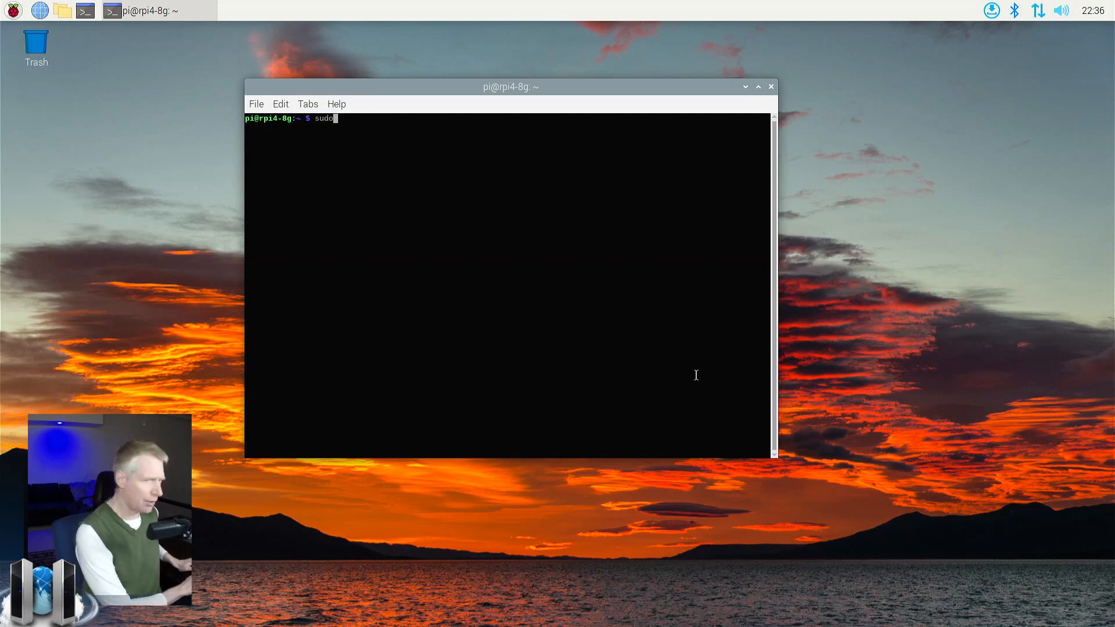
{"action": "type", "text": "apt-"}
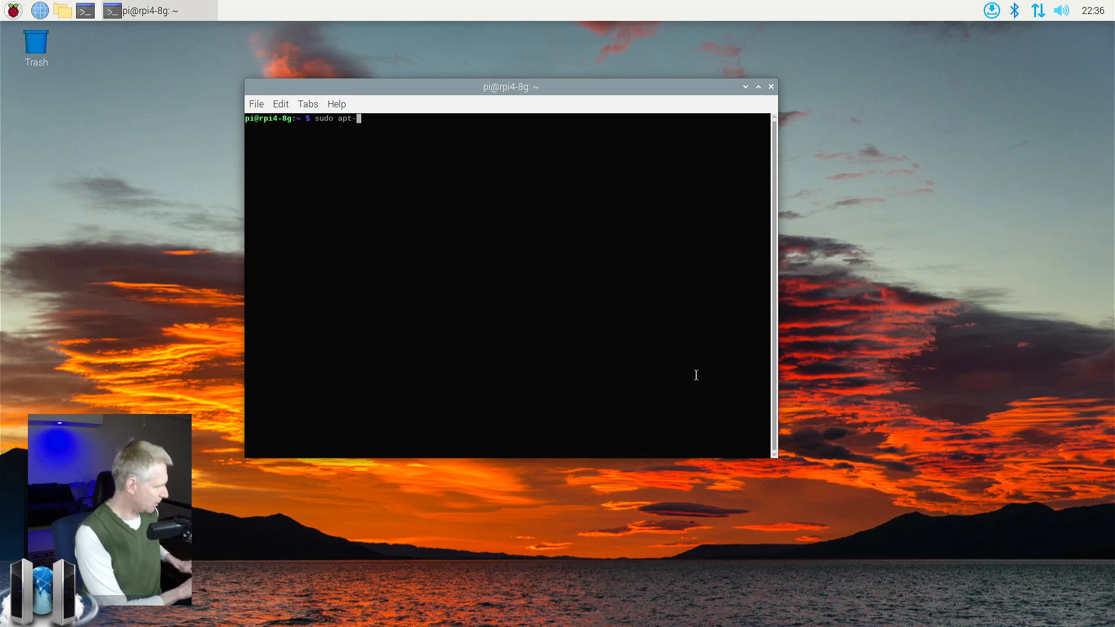
{"action": "type", "text": "get"}
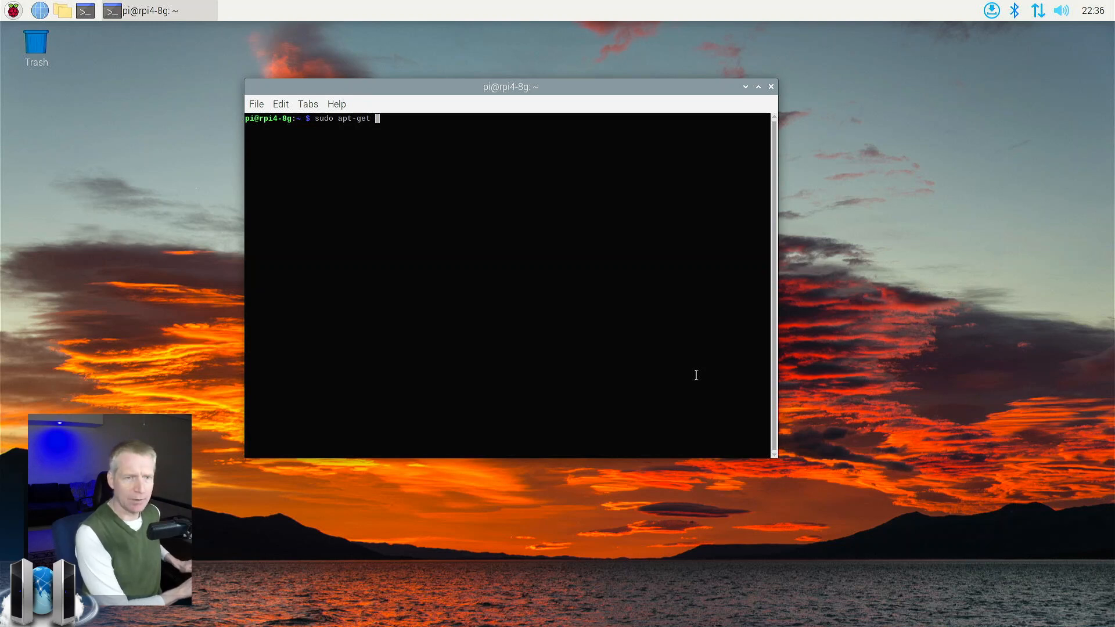
{"action": "type", "text": "install"}
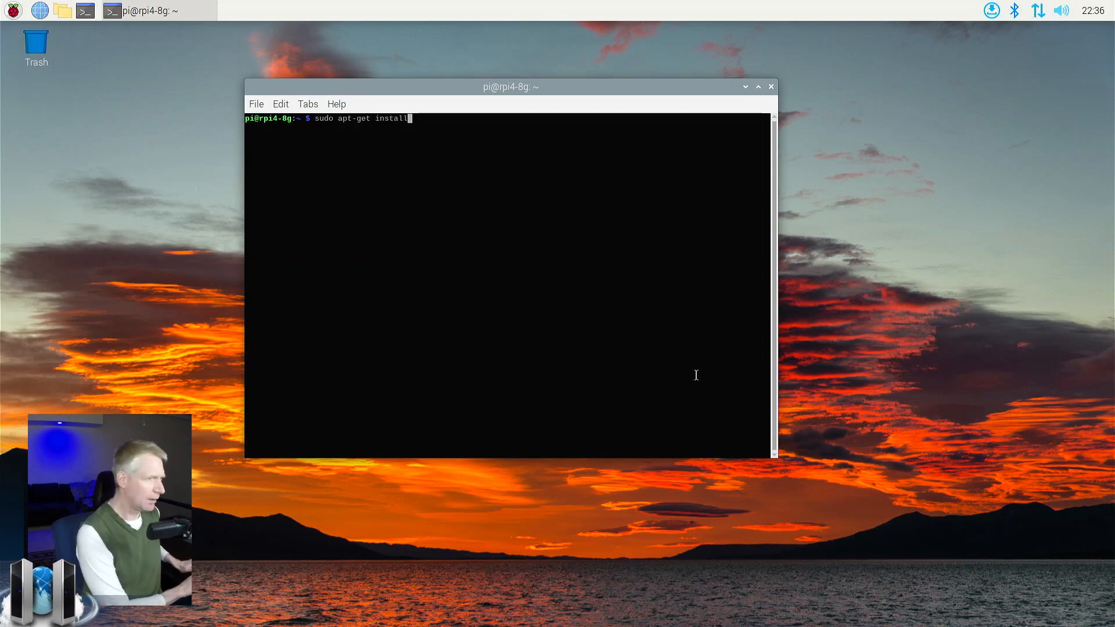
{"action": "type", "text": "nodejs"}
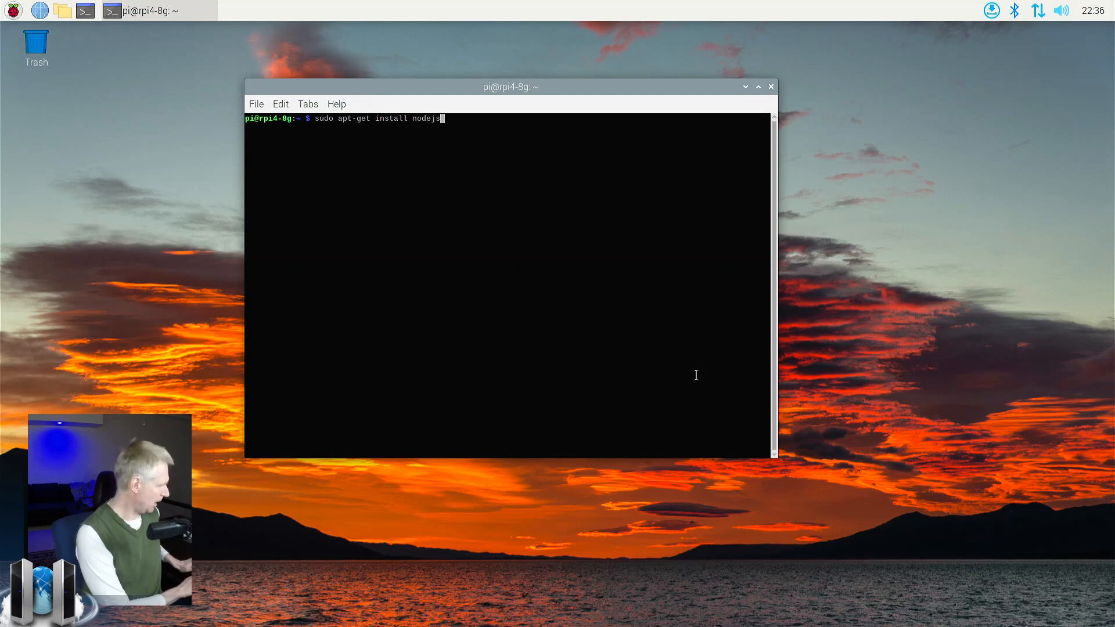
{"action": "key", "text": "Return"}
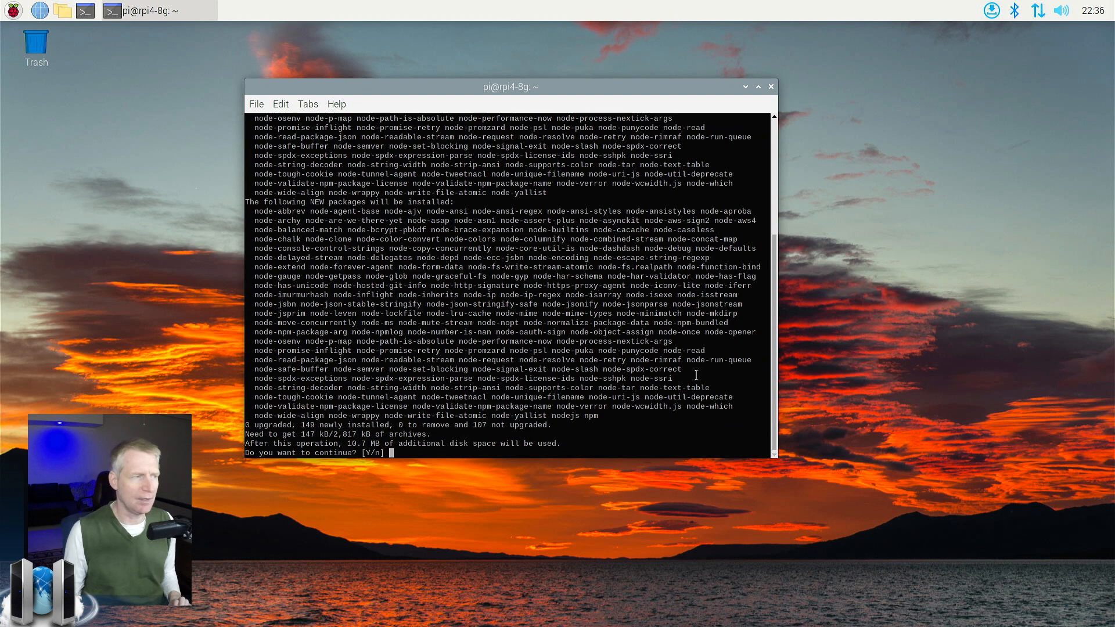
{"action": "type", "text": "y"}
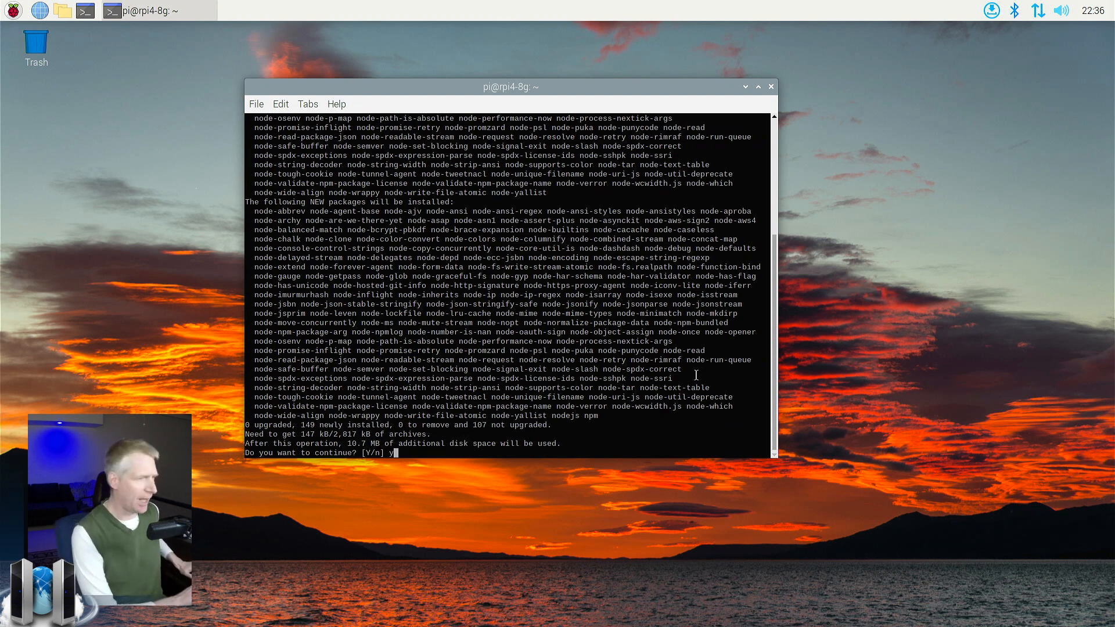
{"action": "key", "text": "Return"}
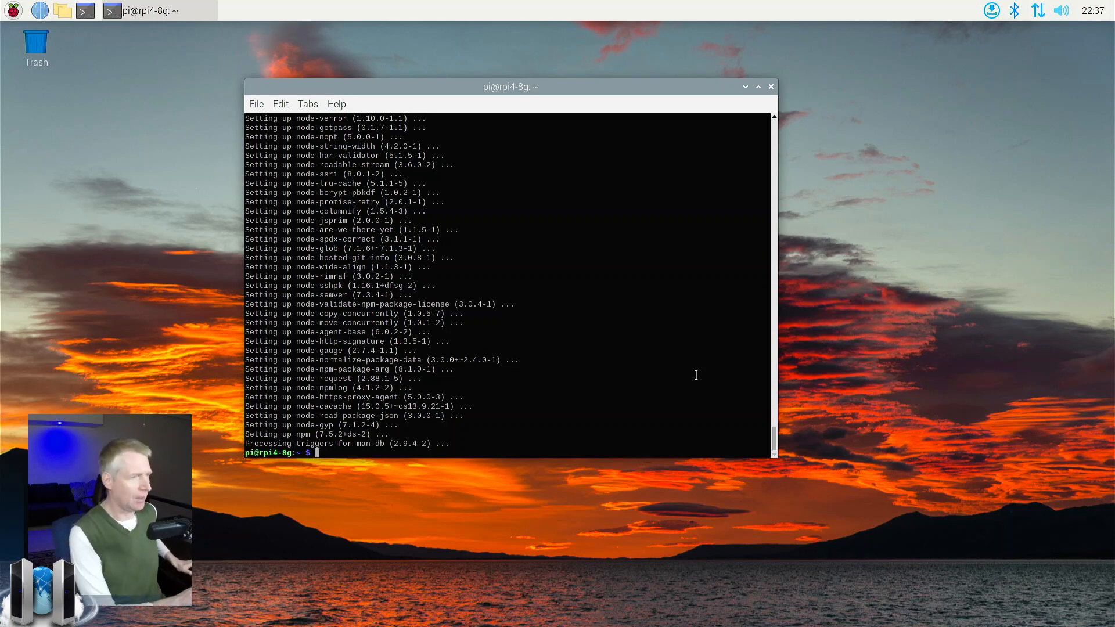
Run nodejs -v and npm -v, confirming Node.js v12.22.5 and npm 7.5.2
{"action": "key", "text": "Return"}
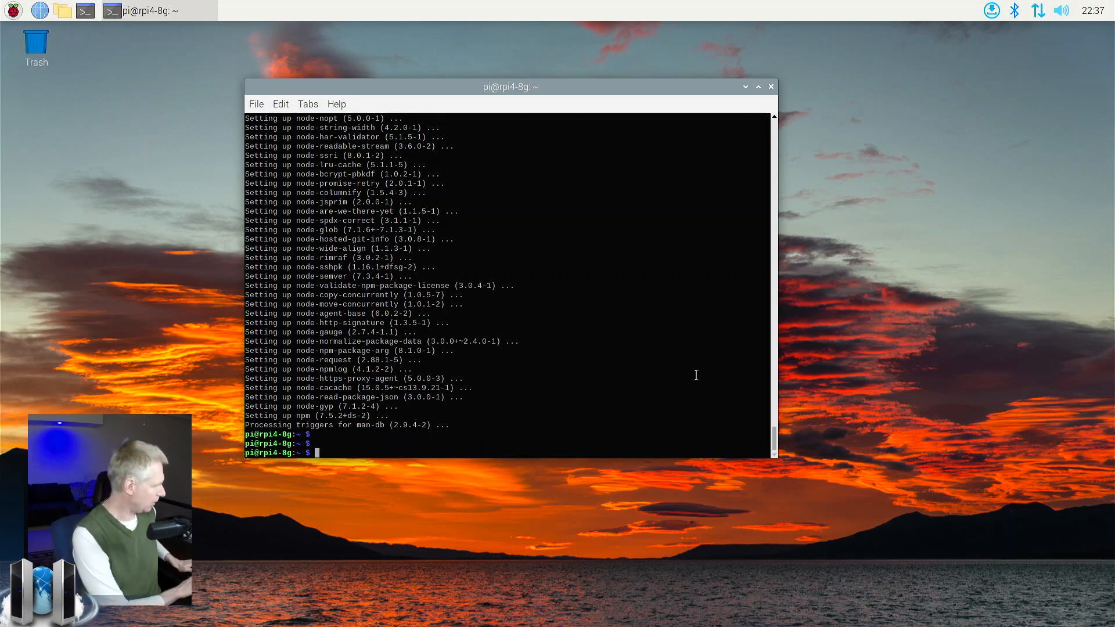
{"action": "type", "text": "nodejs -v"}
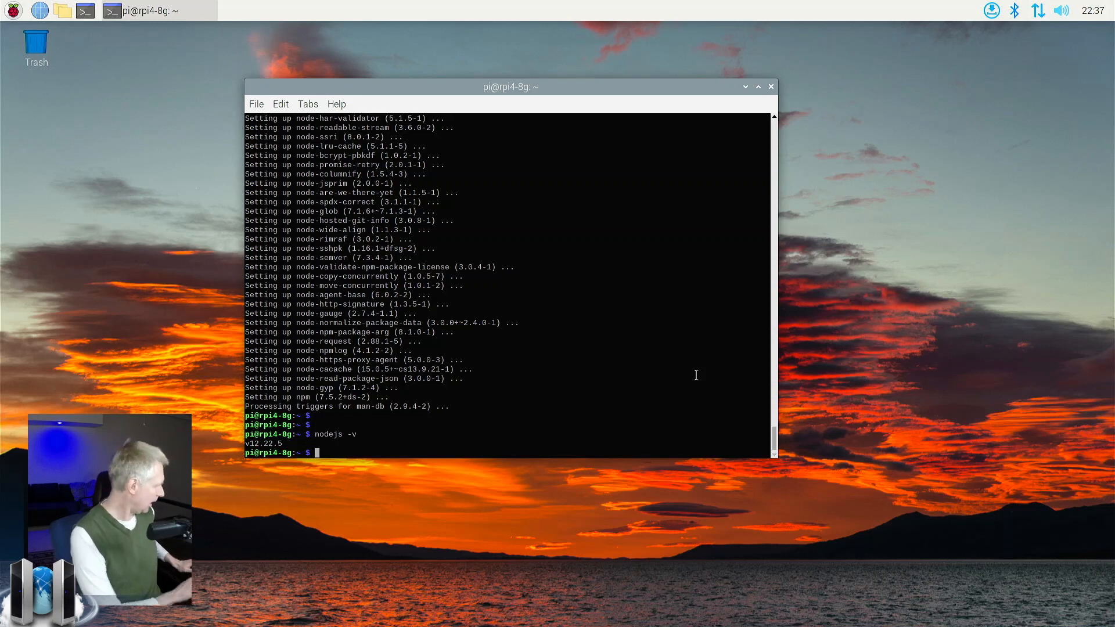
{"action": "type", "text": "npm -v"}
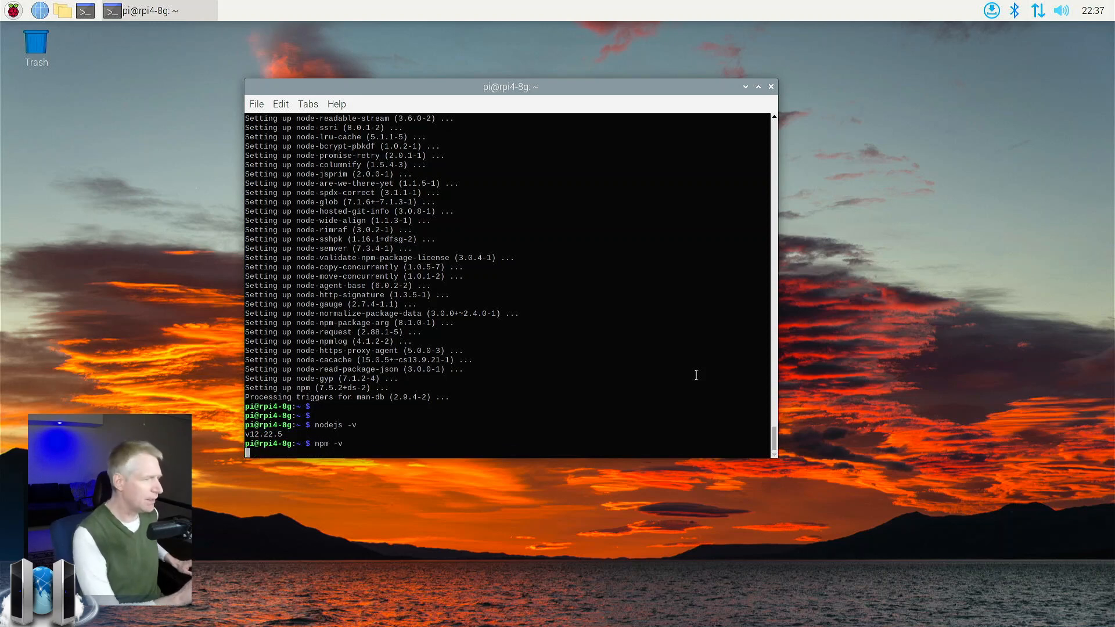
{"action": "key", "text": "Return"}
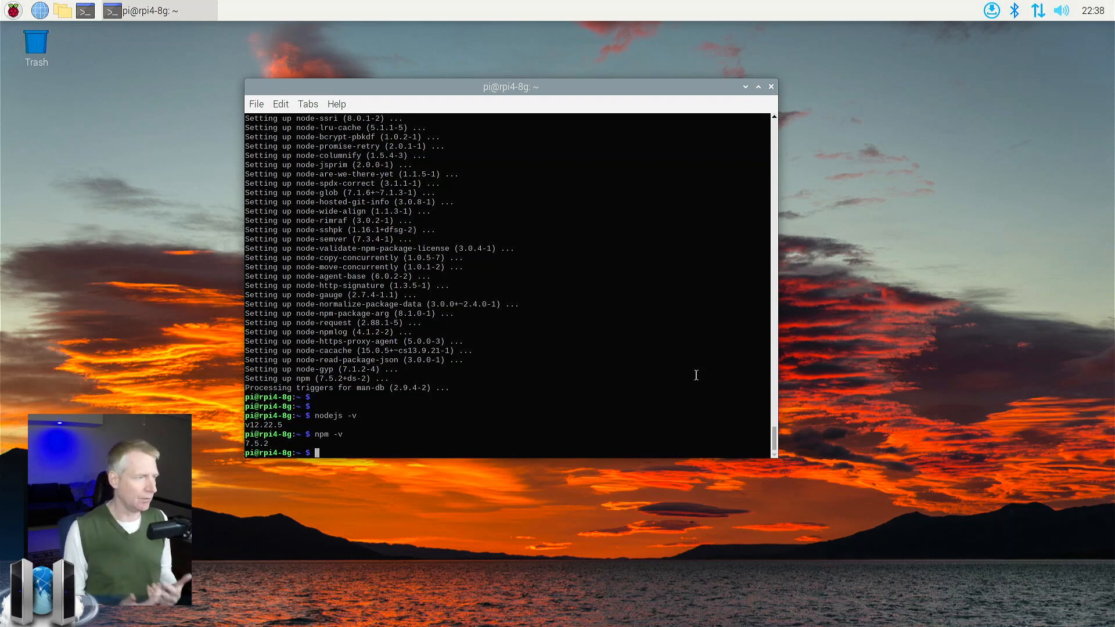
Create an mc folder and install the meshcentral npm package inside it
{"action": "type", "text": "mkdir m"}
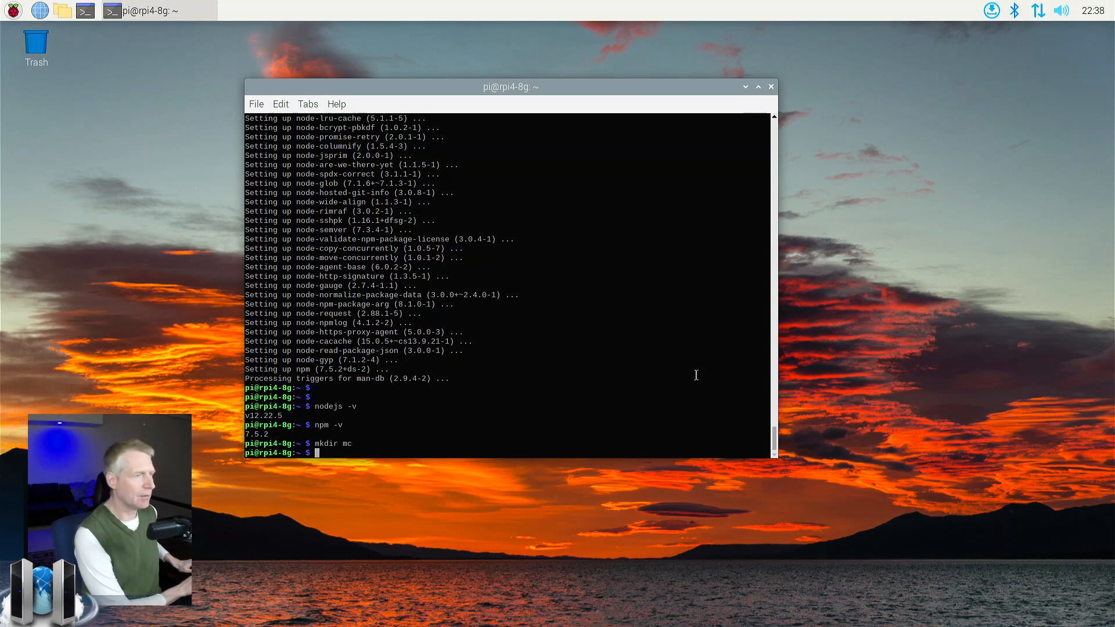
{"action": "type", "text": "cd mc"}
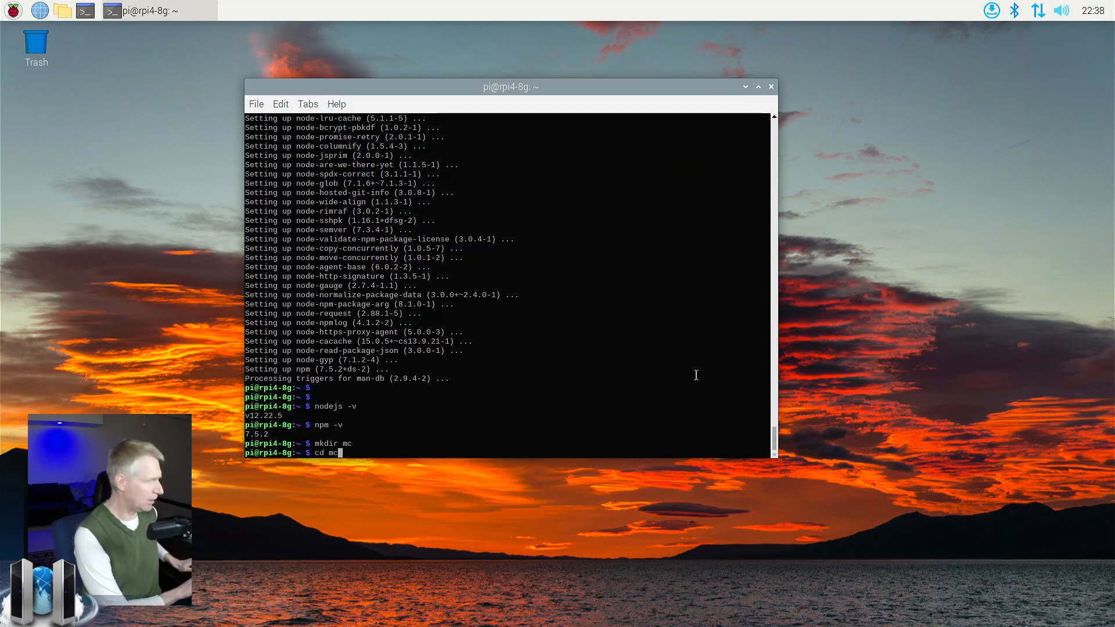
{"action": "key", "text": "Return"}
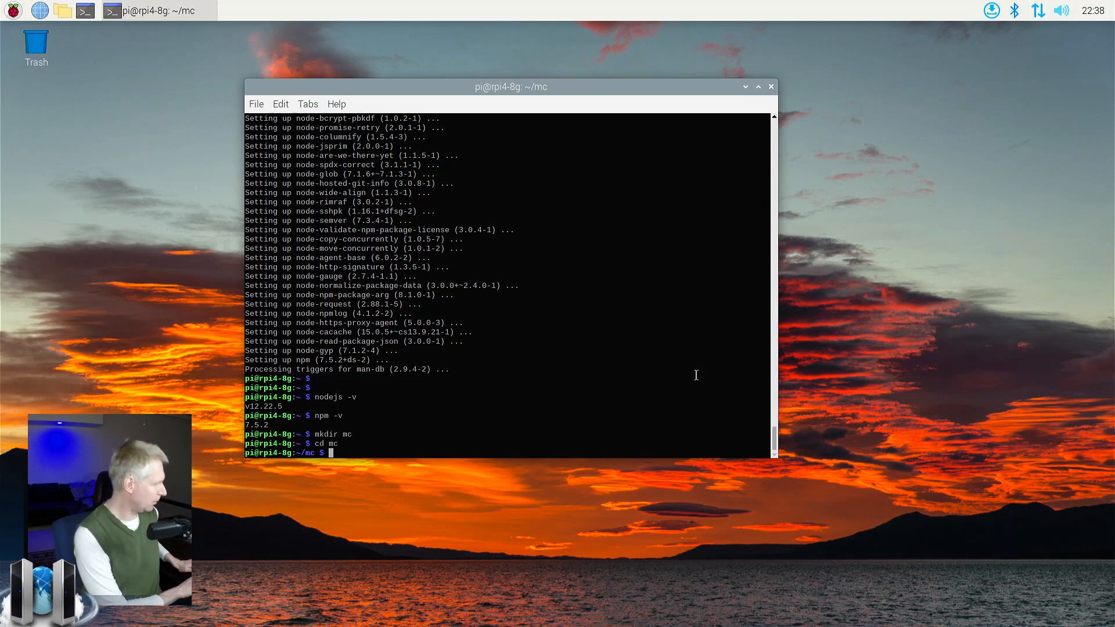
{"action": "type", "text": "npm install"}
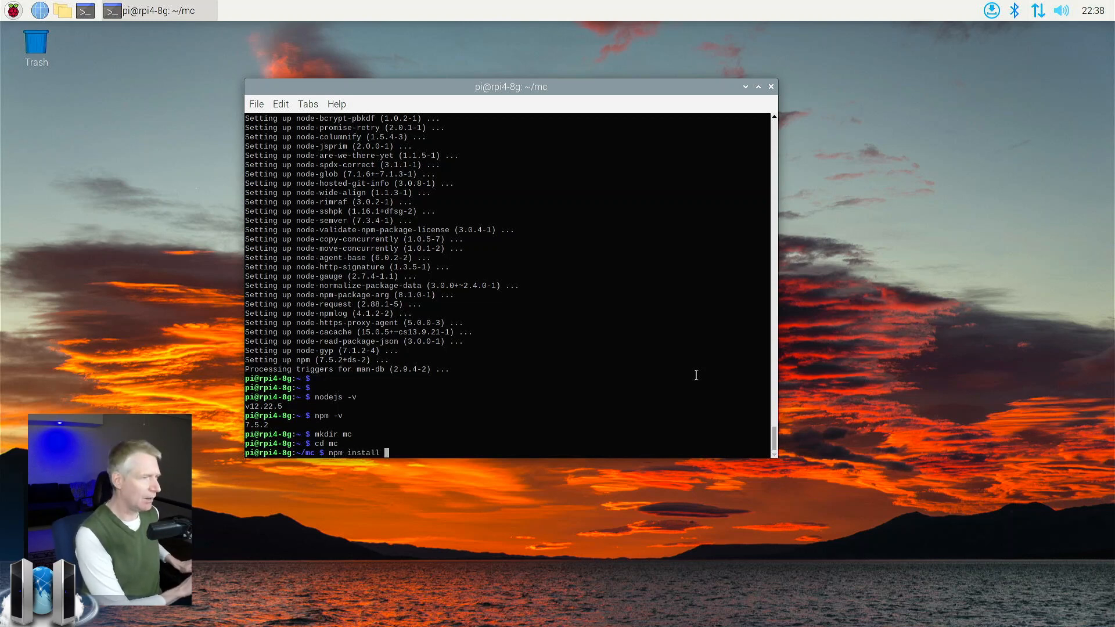
{"action": "type", "text": "meshcentral"}
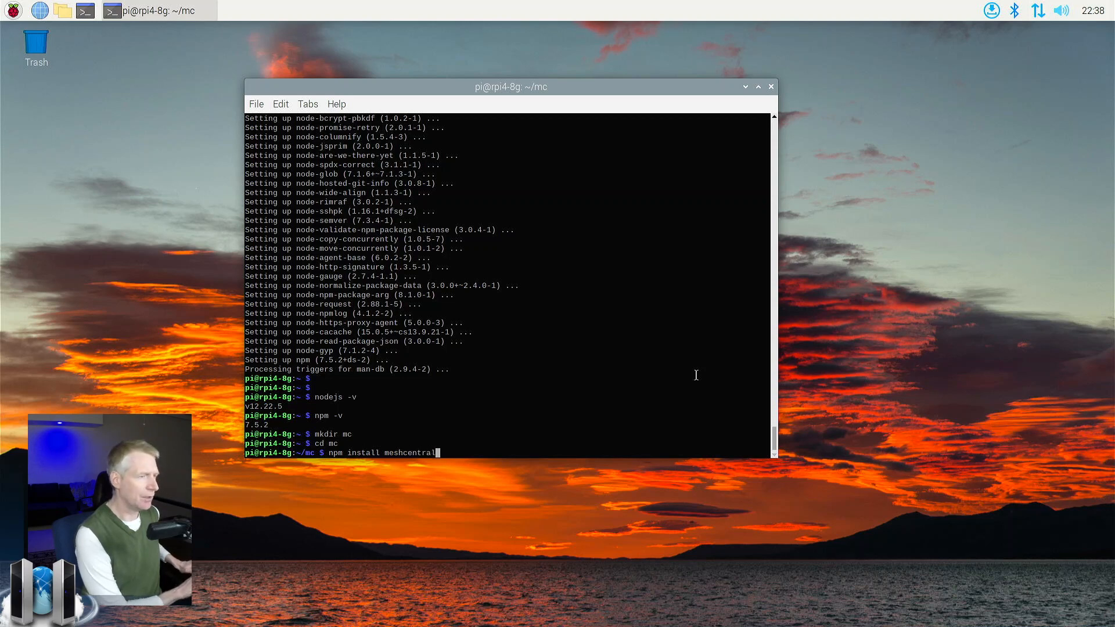
{"action": "key", "text": "Return"}
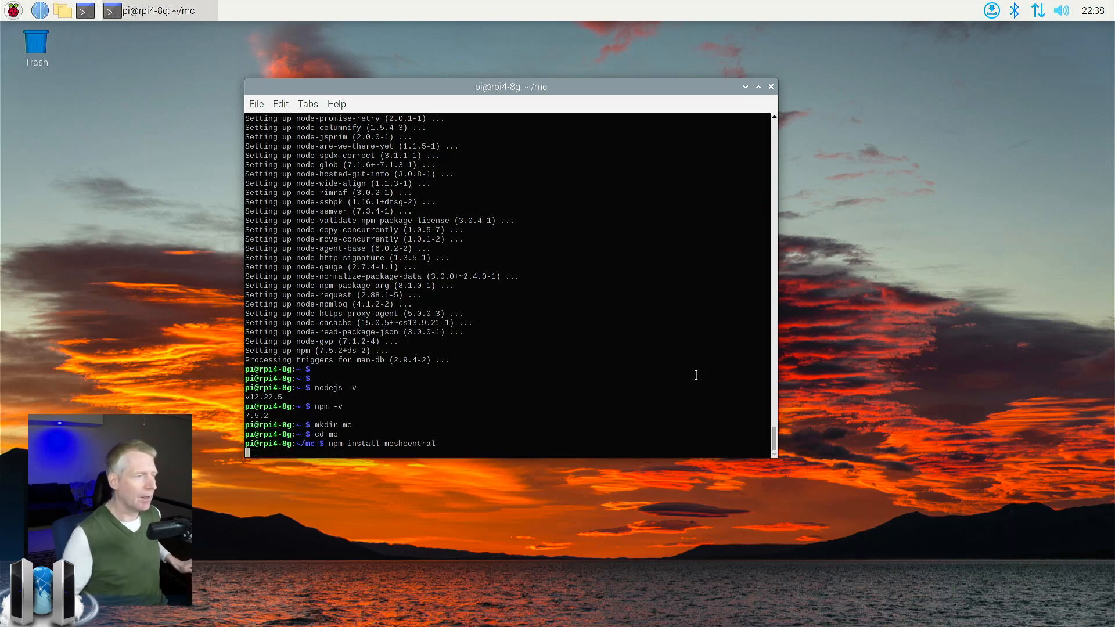
{"action": "key", "text": "Return"}
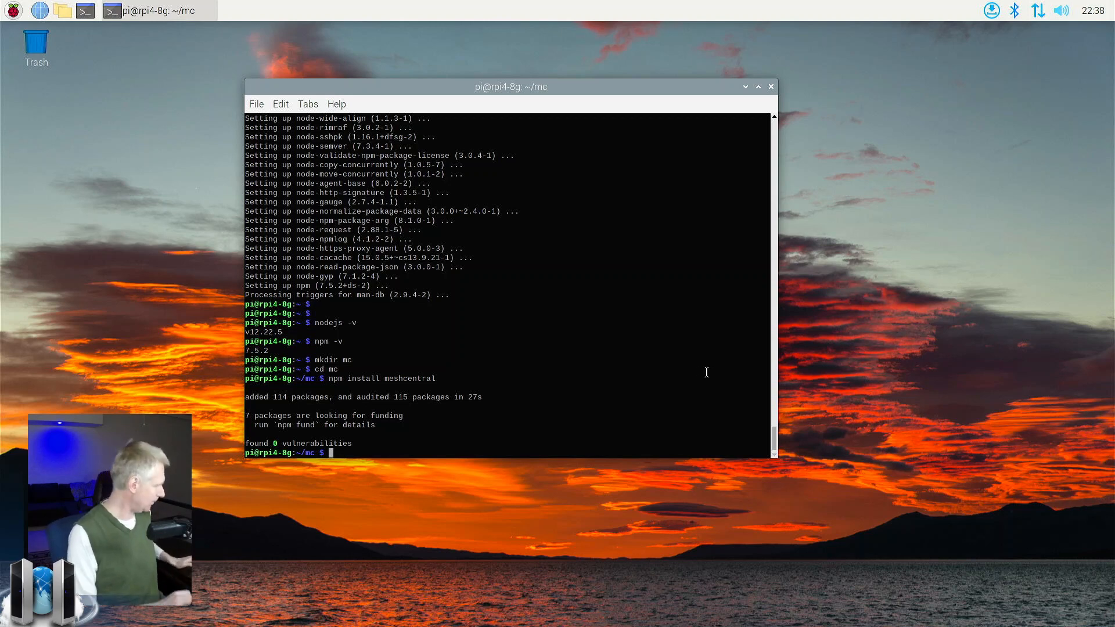
Start the server with node node_modules/meshcentral, running in LAN mode on port 1025
{"action": "type", "text": "node"}
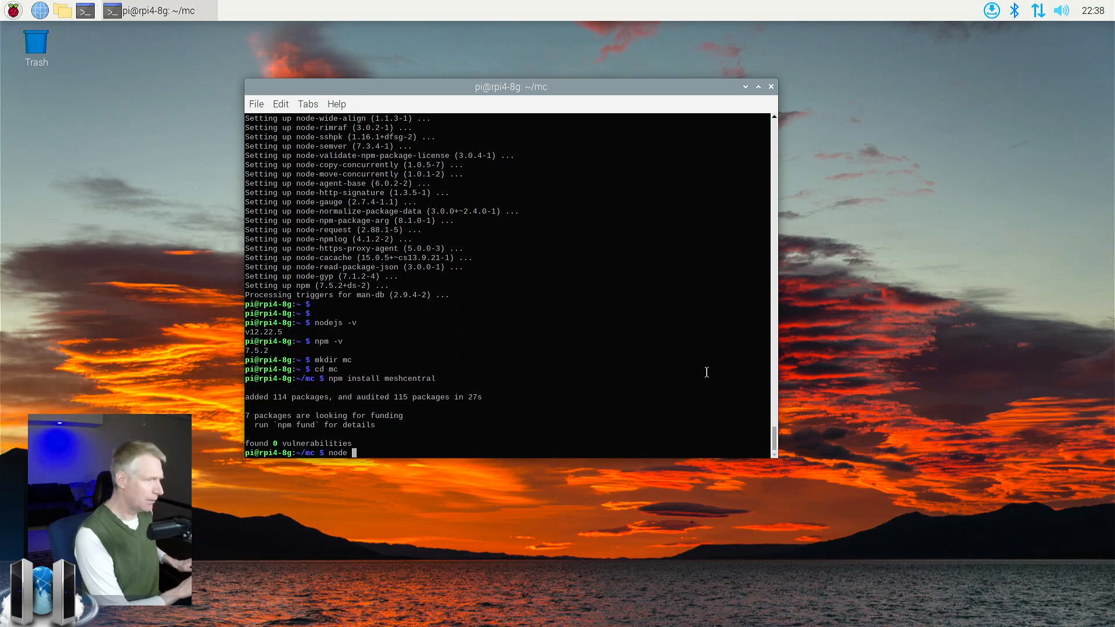
{"action": "type", "text": "node_modules"}
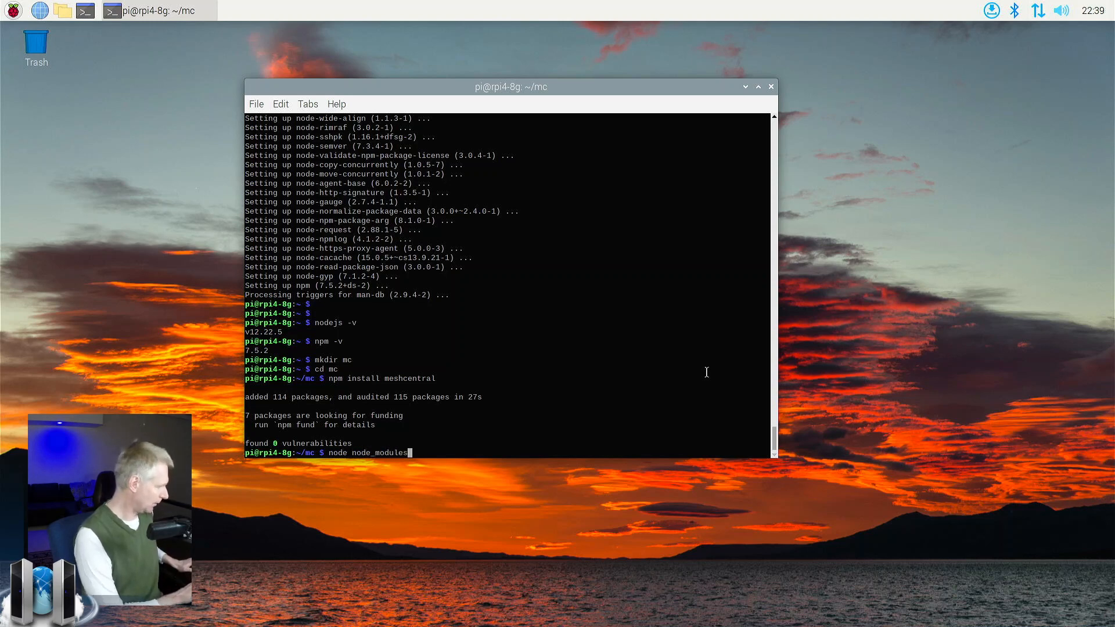
{"action": "type", "text": "/mesh"}
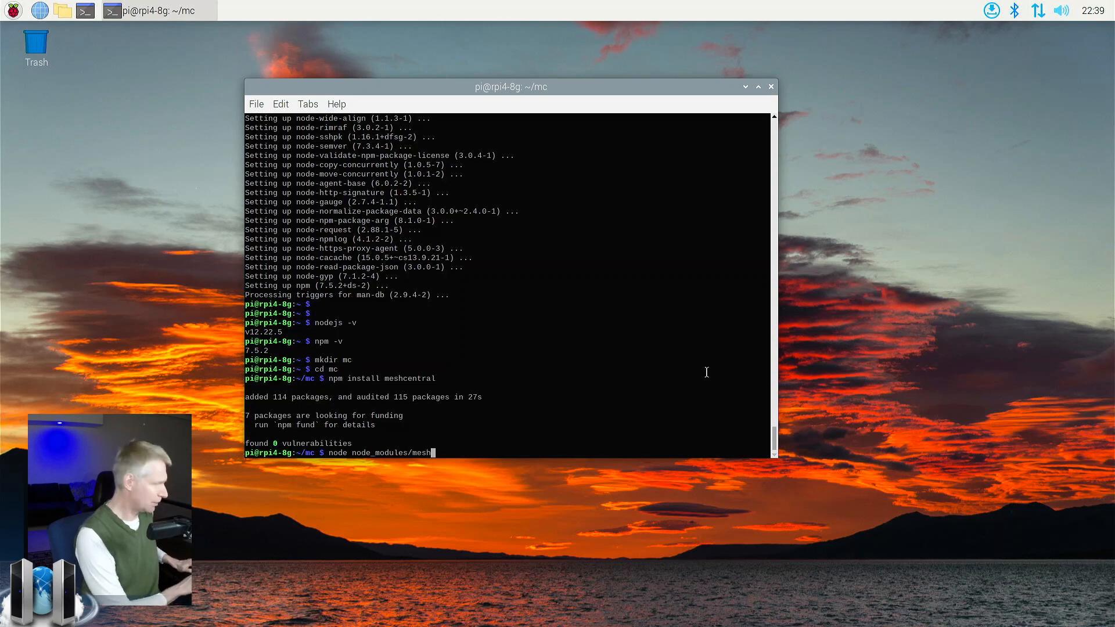
{"action": "type", "text": "central"}
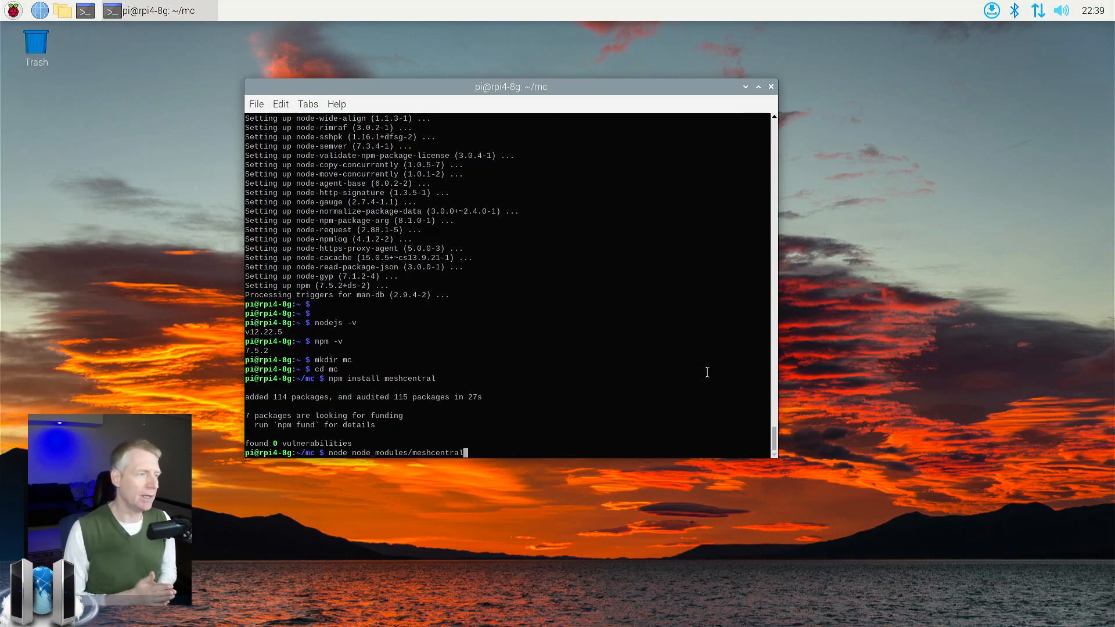
{"action": "key", "text": "Return"}
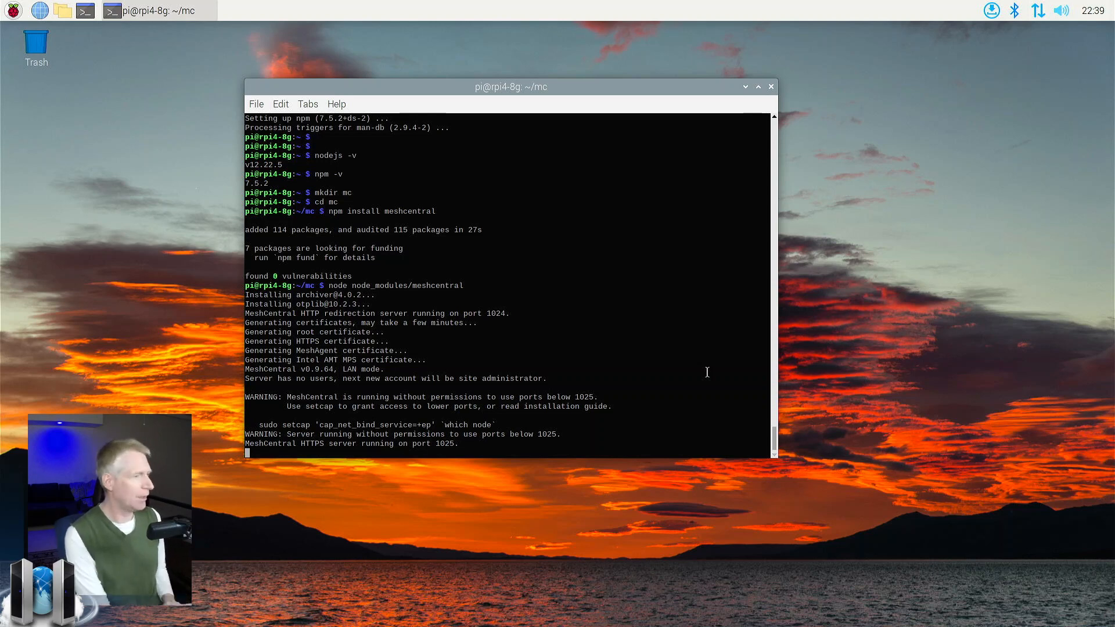
{"action": "mouse_move", "coordinate": [321, 351]}
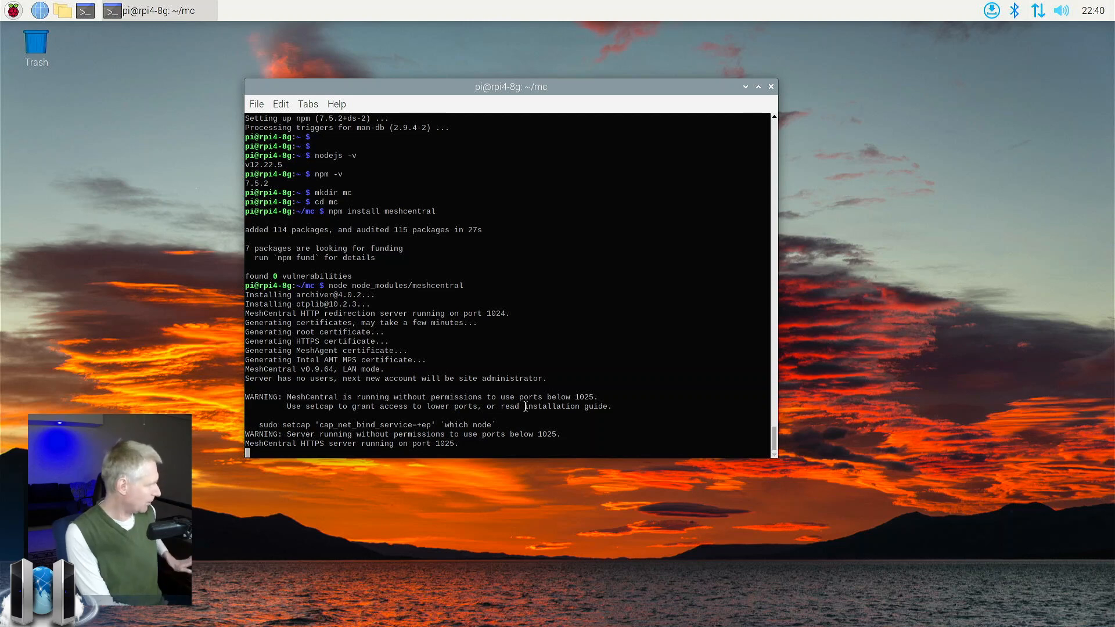
Stop the server, find the Pi's address 192.168.2.131, and rerun MeshCentral with sudo
{"action": "key", "text": "ctrl+c"}
{"action": "type", "text": "sudo node node_modules/meshcentral"}
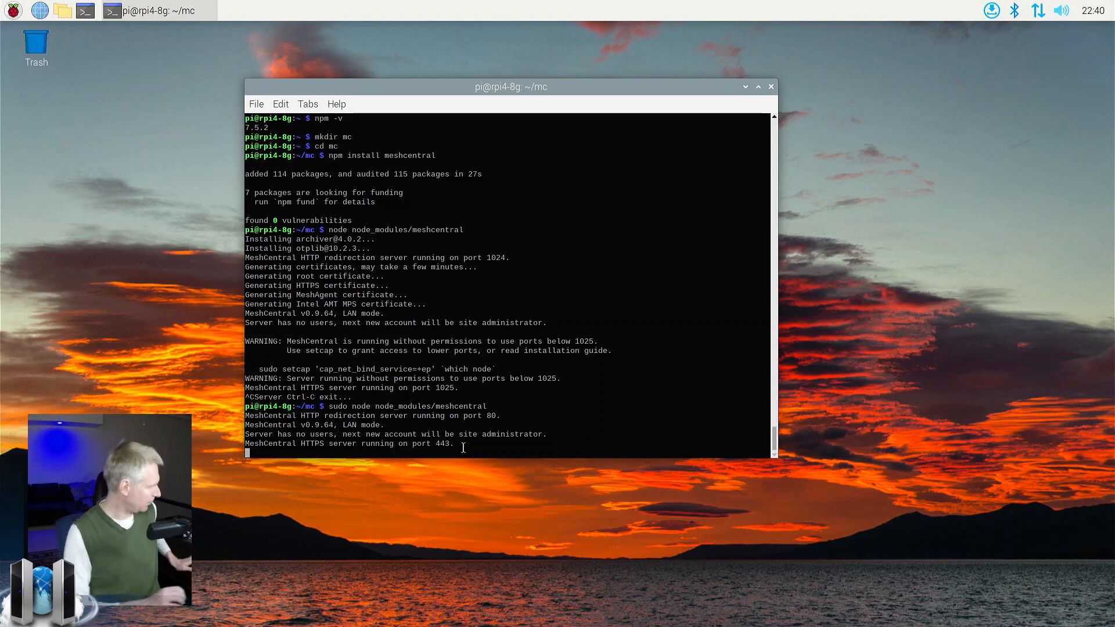
{"action": "type", "text": "ipconf"}
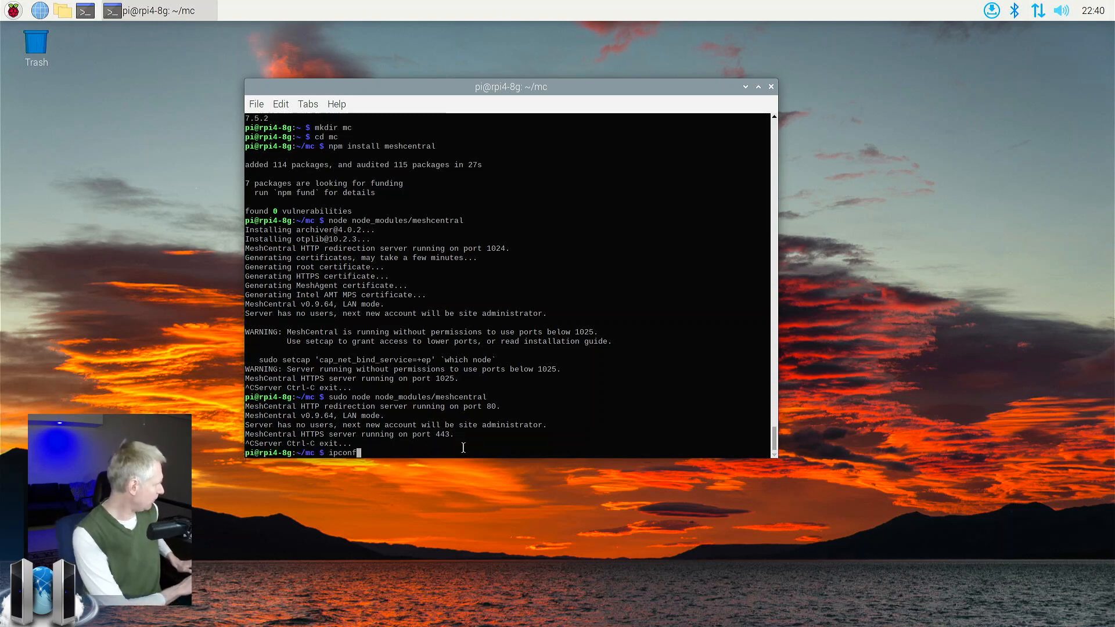
{"action": "key", "text": "Return"}
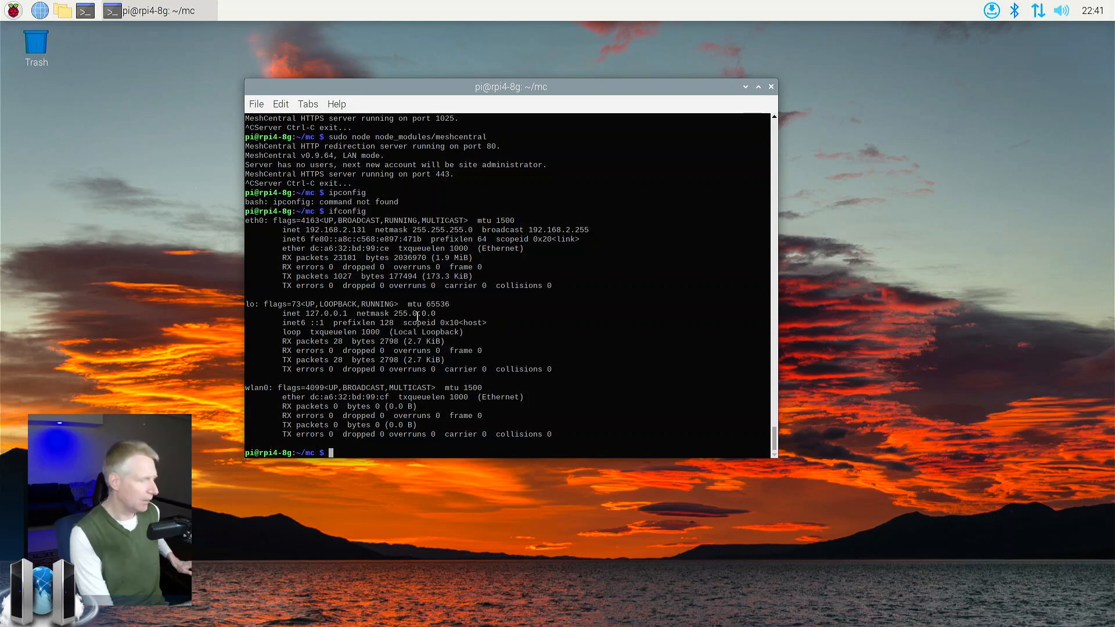
{"action": "type", "text": "ipconfig"}
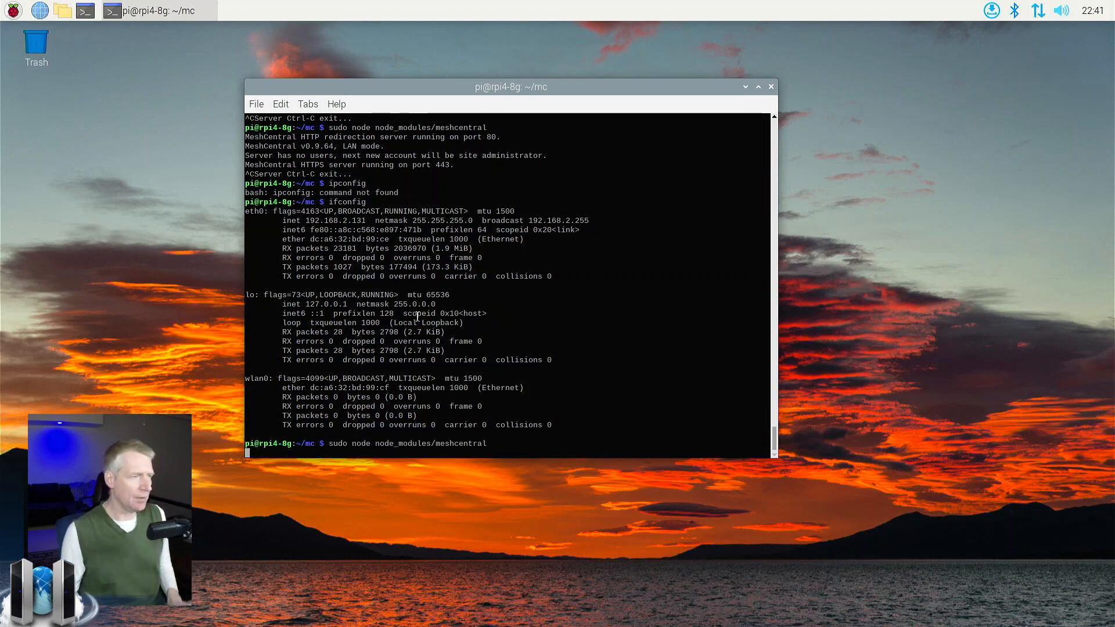
{"action": "key", "text": "Return"}
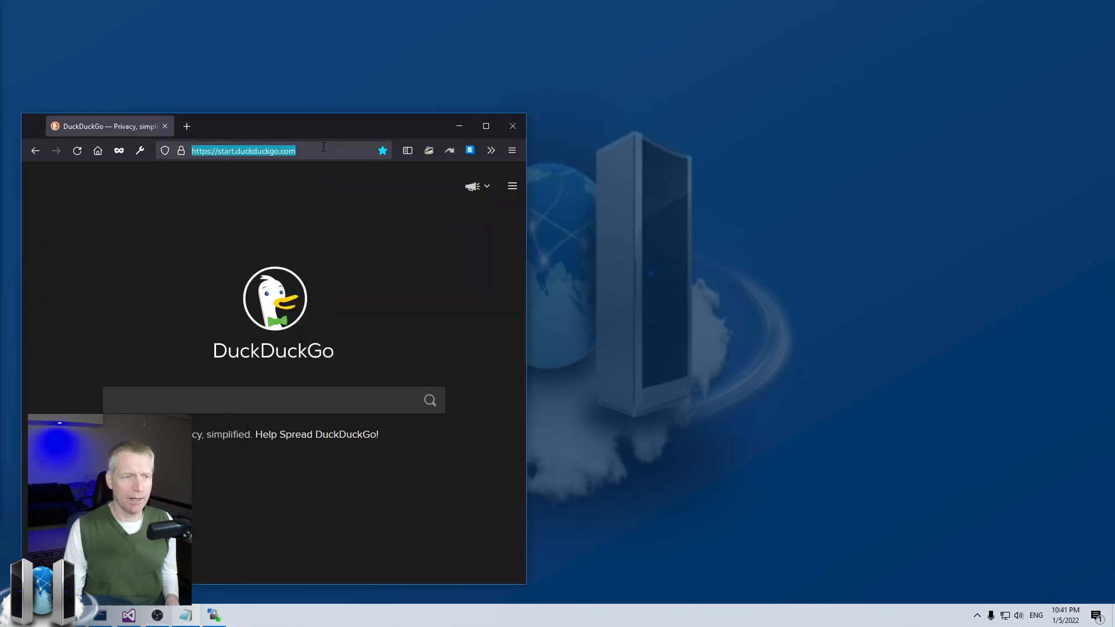
Browse to 192.168.2.131 in Firefox and accept the self-signed certificate risk
{"action": "type", "text": "192.17"}
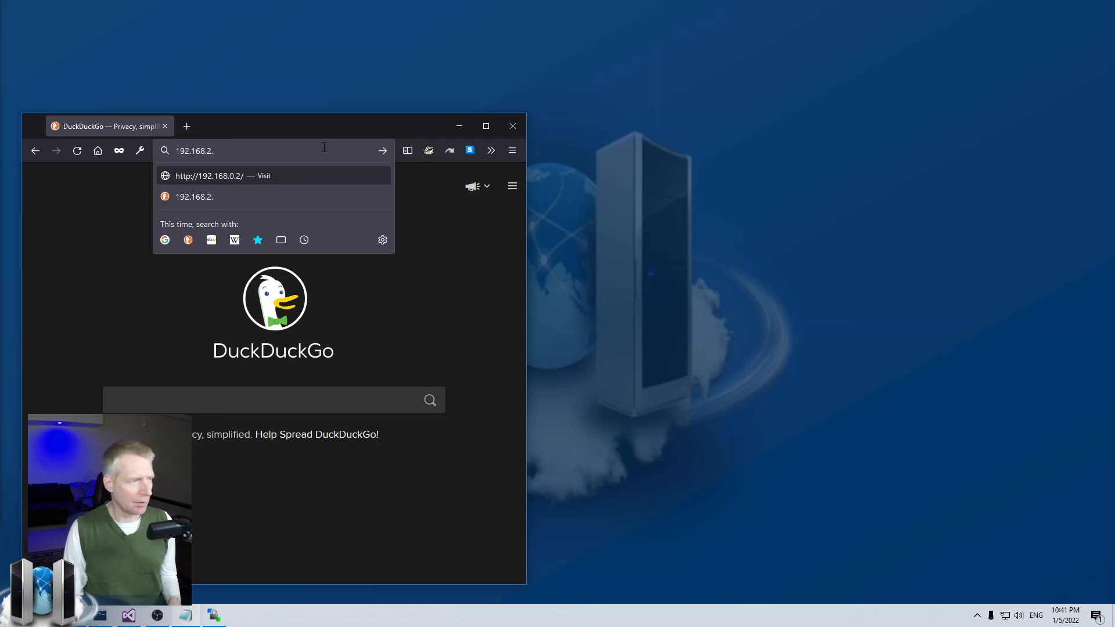
{"action": "type", "text": "131"}
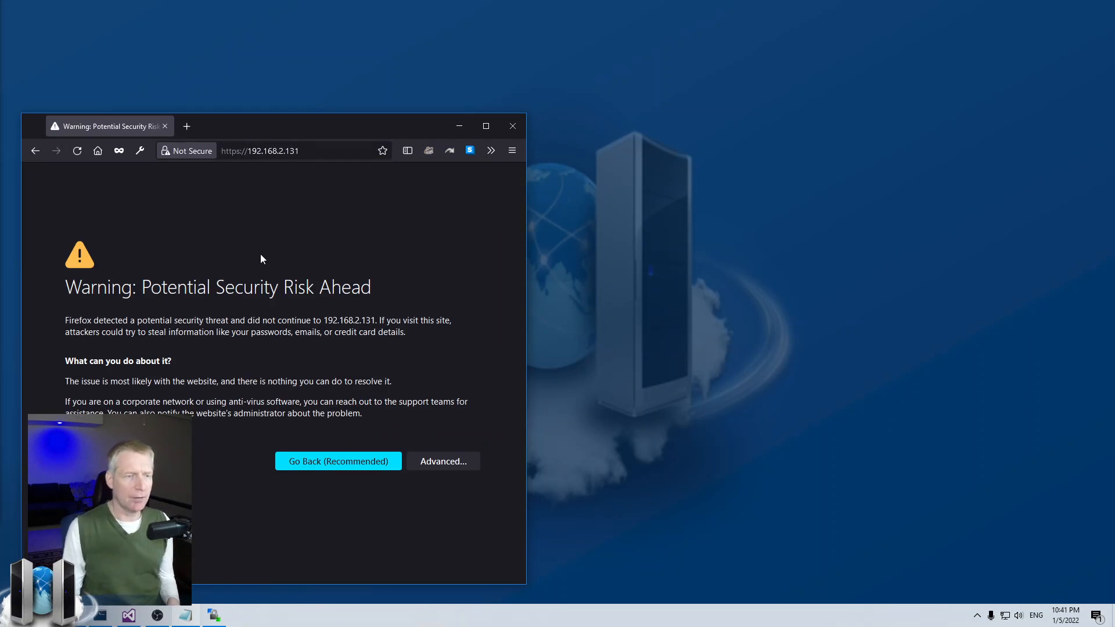
{"action": "mouse_move", "coordinate": [298, 378]}
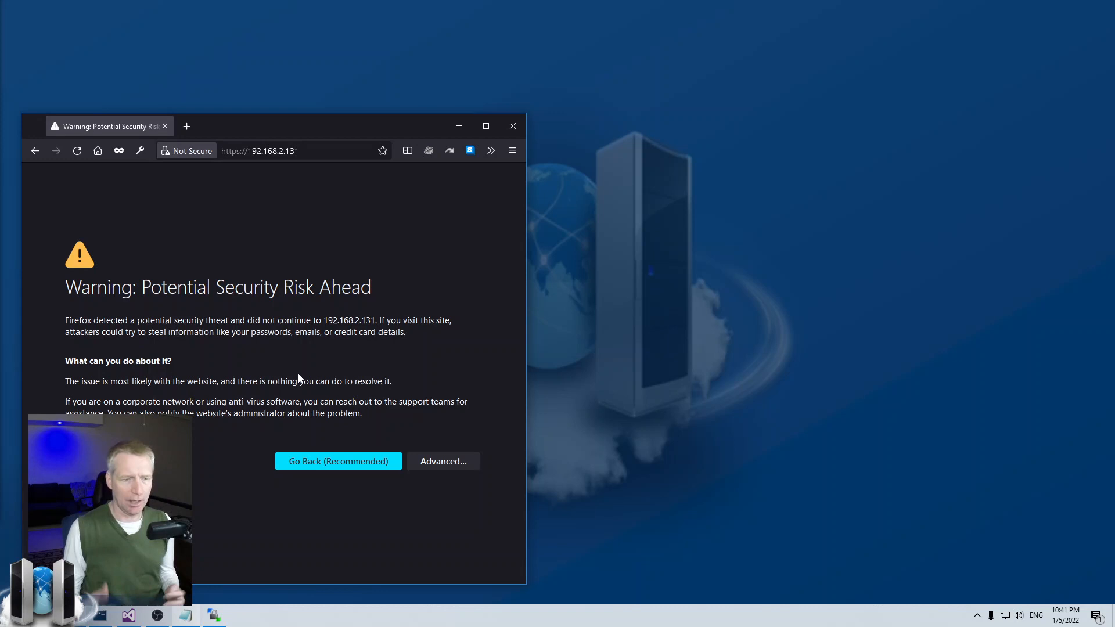
{"action": "left_click", "coordinate": [442, 461]}
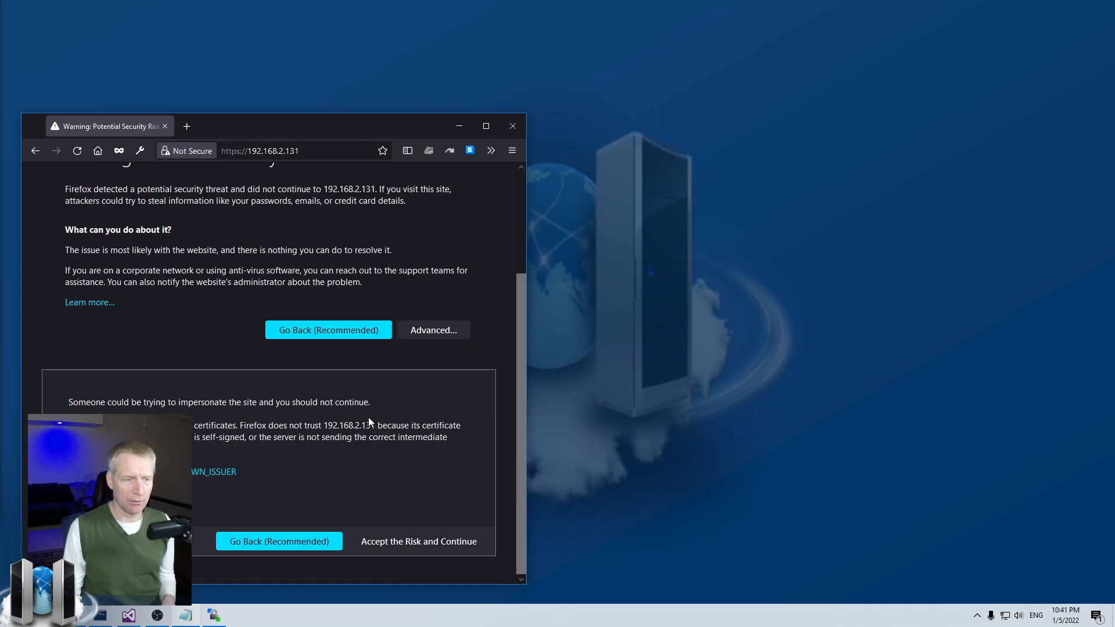
{"action": "left_click", "coordinate": [418, 541]}
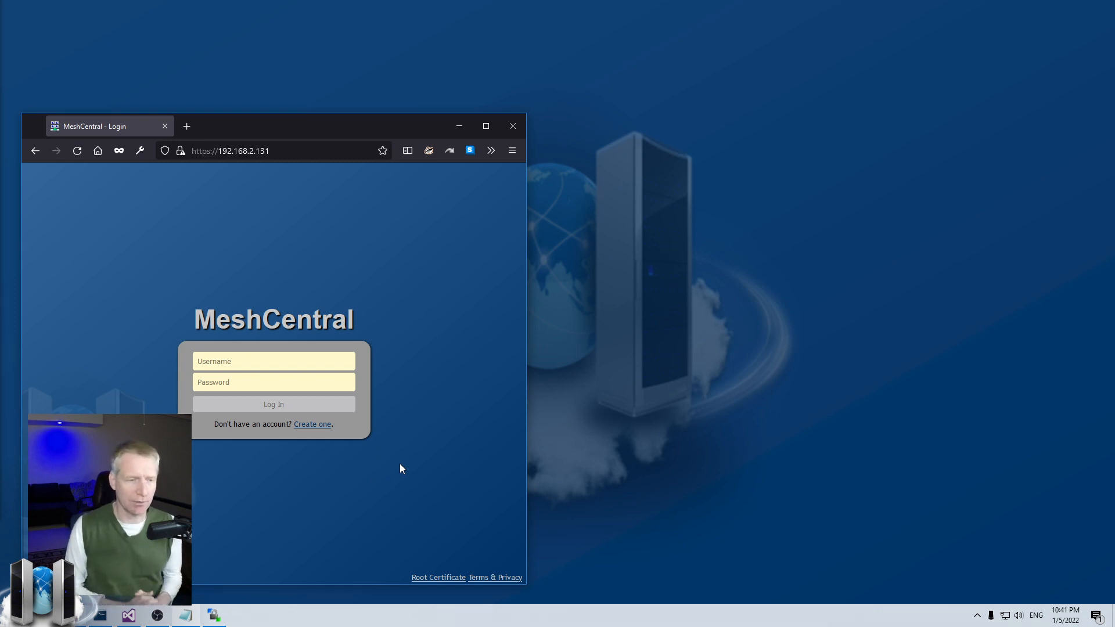
{"action": "mouse_move", "coordinate": [96, 405]}
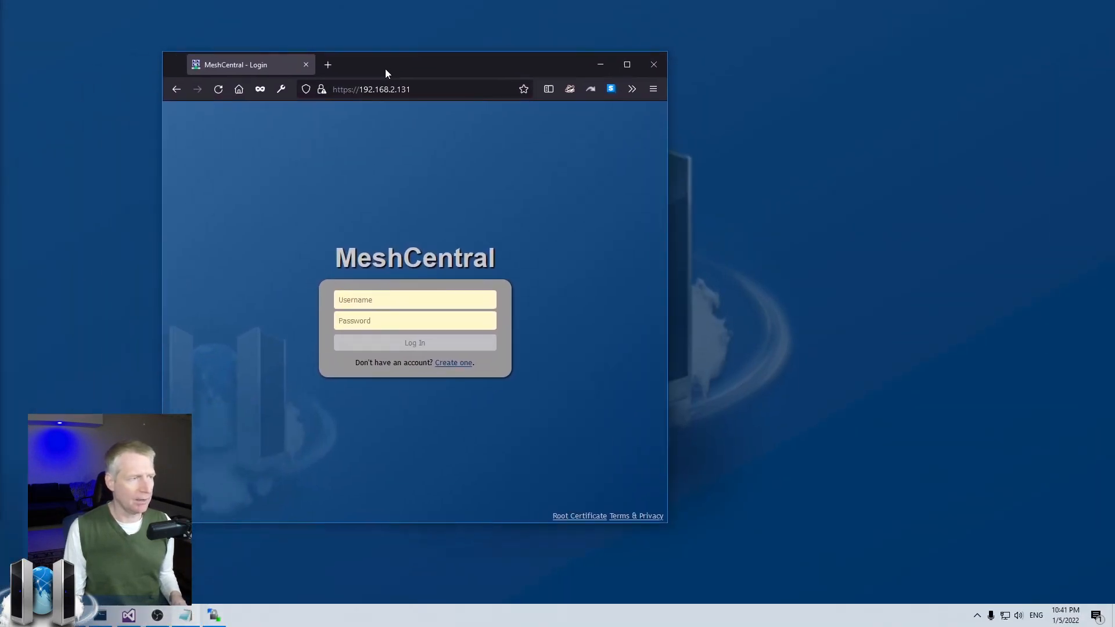
Create an admin account, log in, and decline saving the login in Firefox
{"action": "left_click", "coordinate": [453, 362]}
{"action": "type", "text": "admin"}
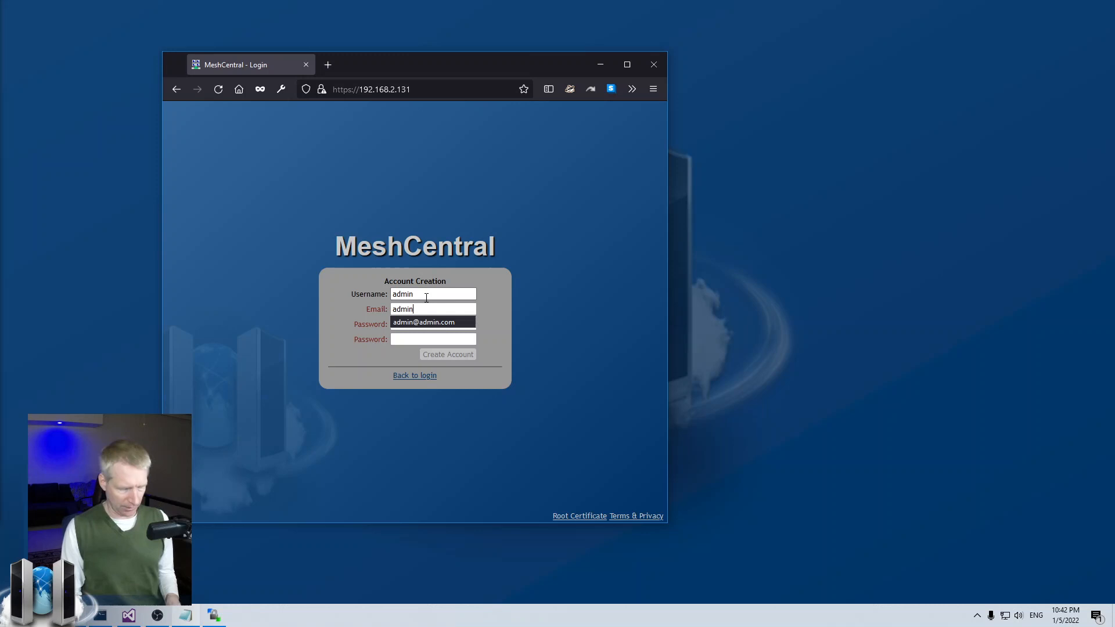
{"action": "left_click", "coordinate": [432, 324]}
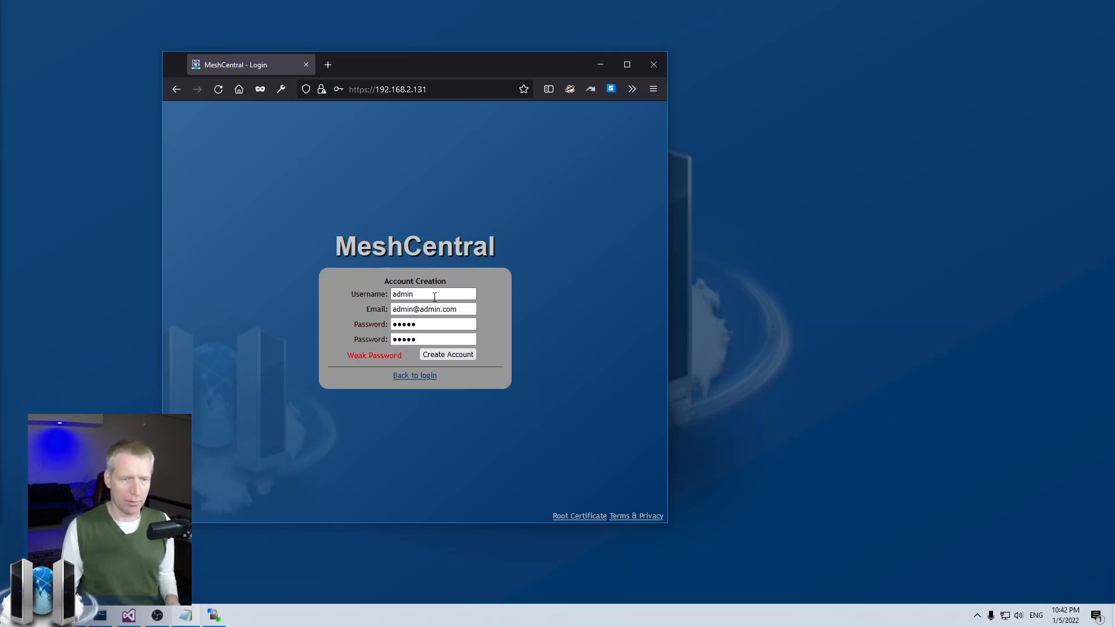
{"action": "left_click", "coordinate": [447, 354]}
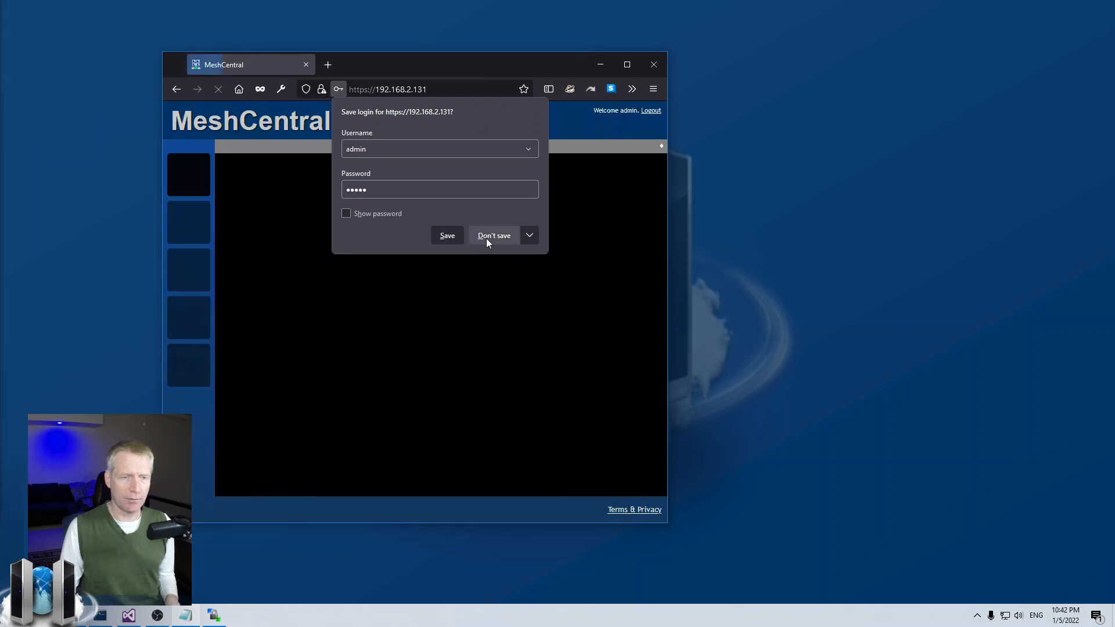
{"action": "left_click", "coordinate": [493, 235]}
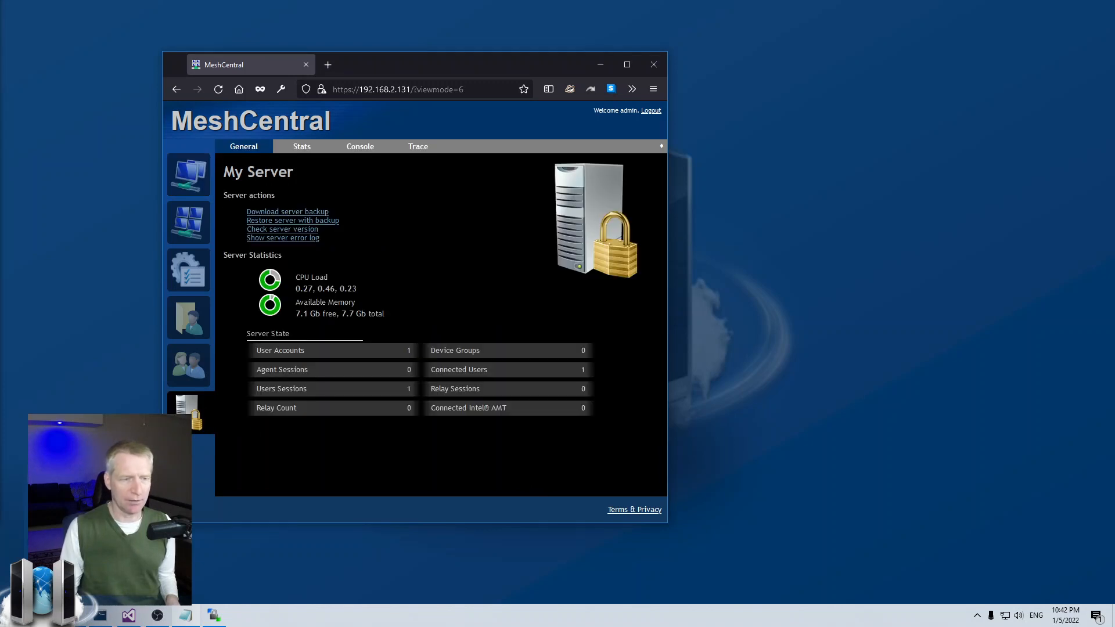
Visit the My Files, My Users and devices pages, then choose light display mode
{"action": "left_click", "coordinate": [188, 271]}
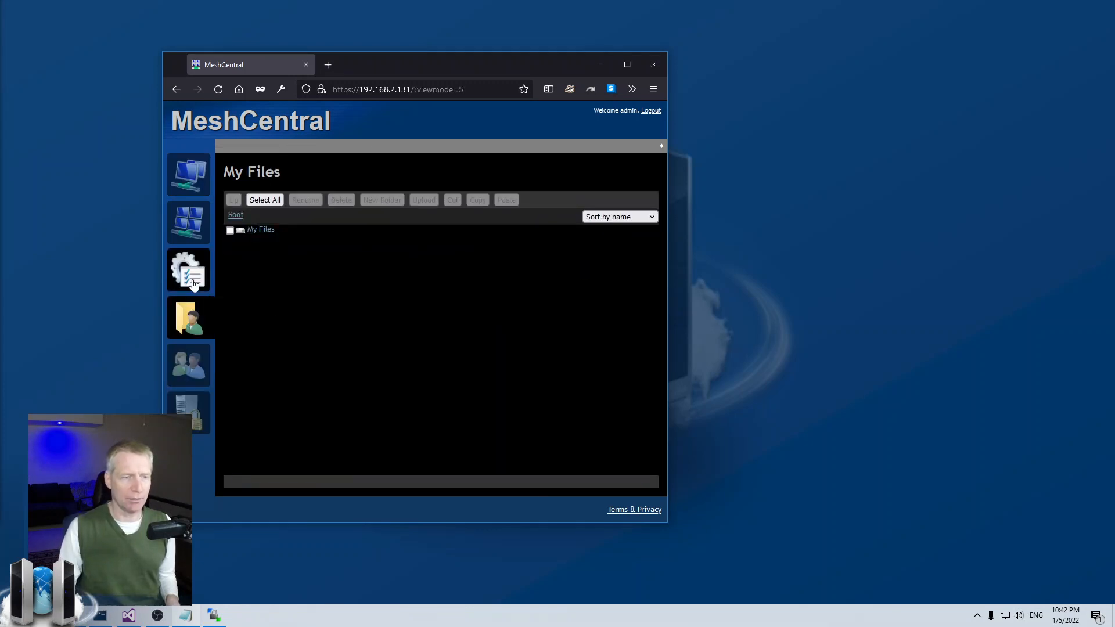
{"action": "left_click", "coordinate": [189, 365]}
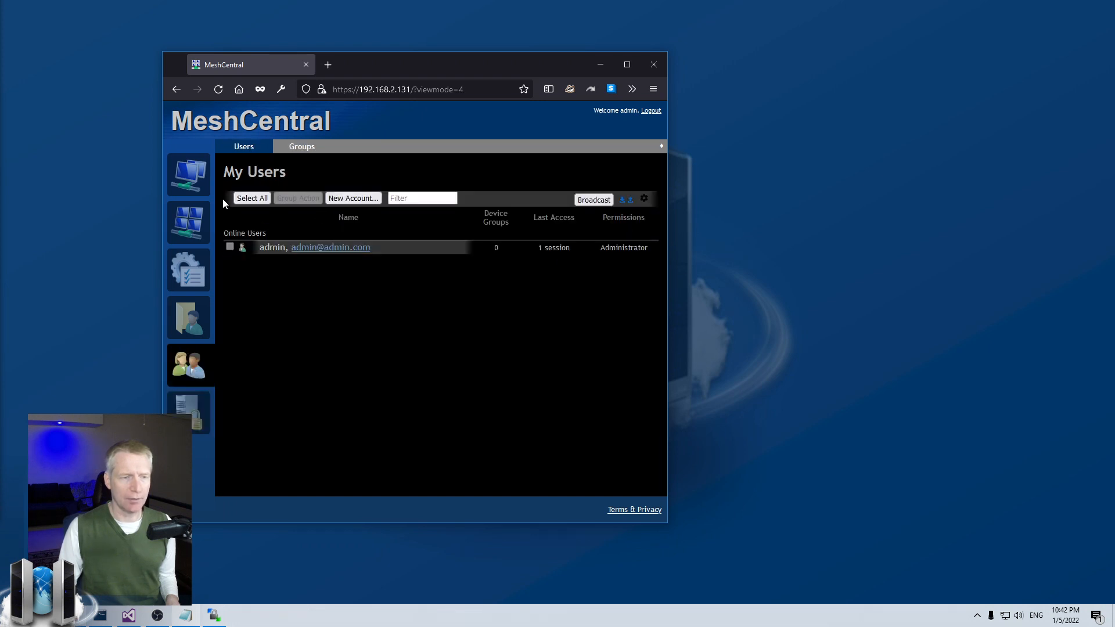
{"action": "left_click", "coordinate": [188, 174]}
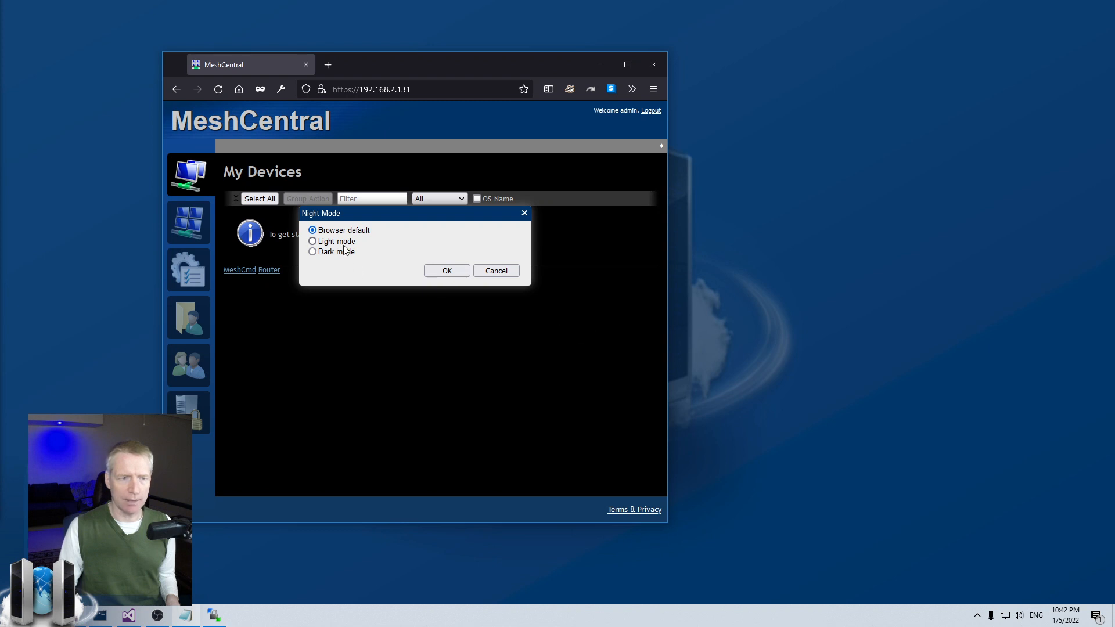
{"action": "left_click", "coordinate": [312, 241]}
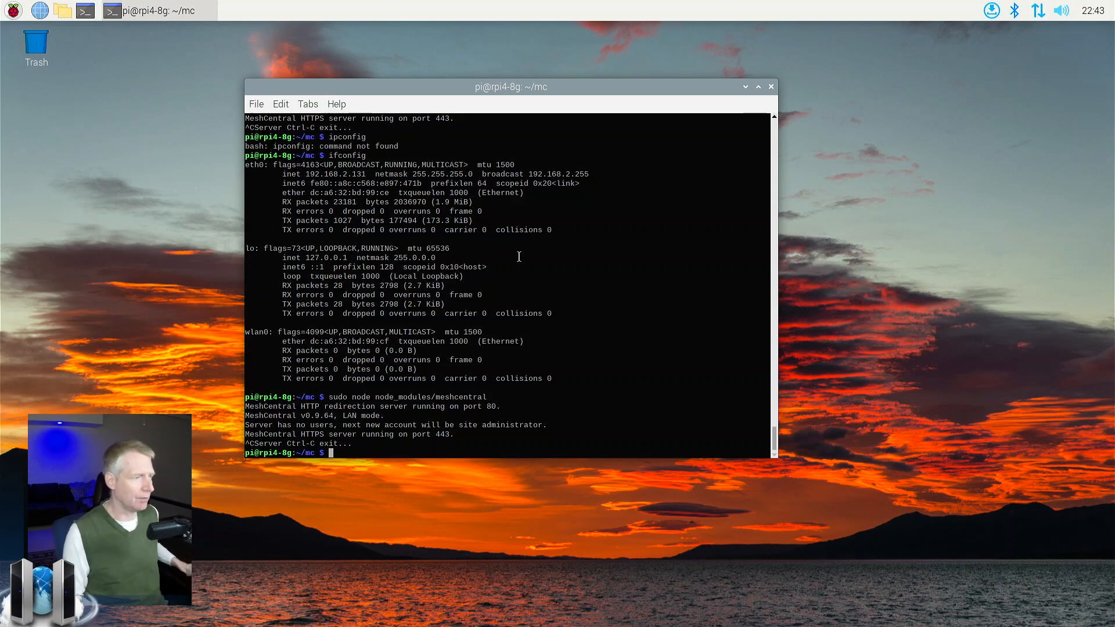
{"action": "mouse_move", "coordinate": [585, 224]}
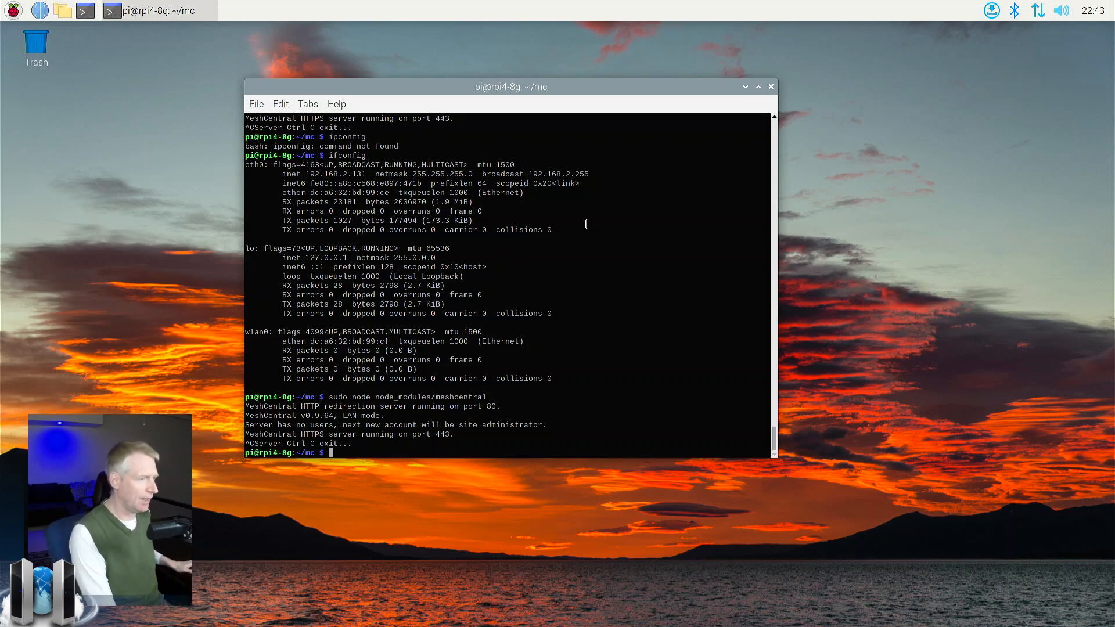
{"action": "mouse_move", "coordinate": [594, 221]}
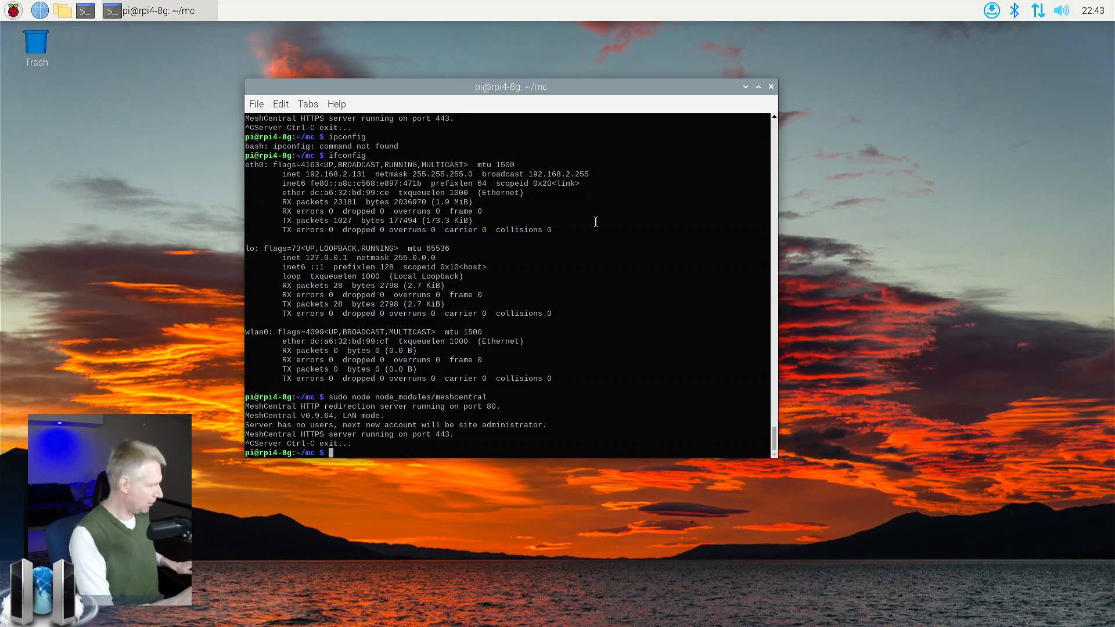
List MeshCentral's --help options, then install it as a background service with --install
{"action": "type", "text": "sudo node node_modules/meshcentral --help"}
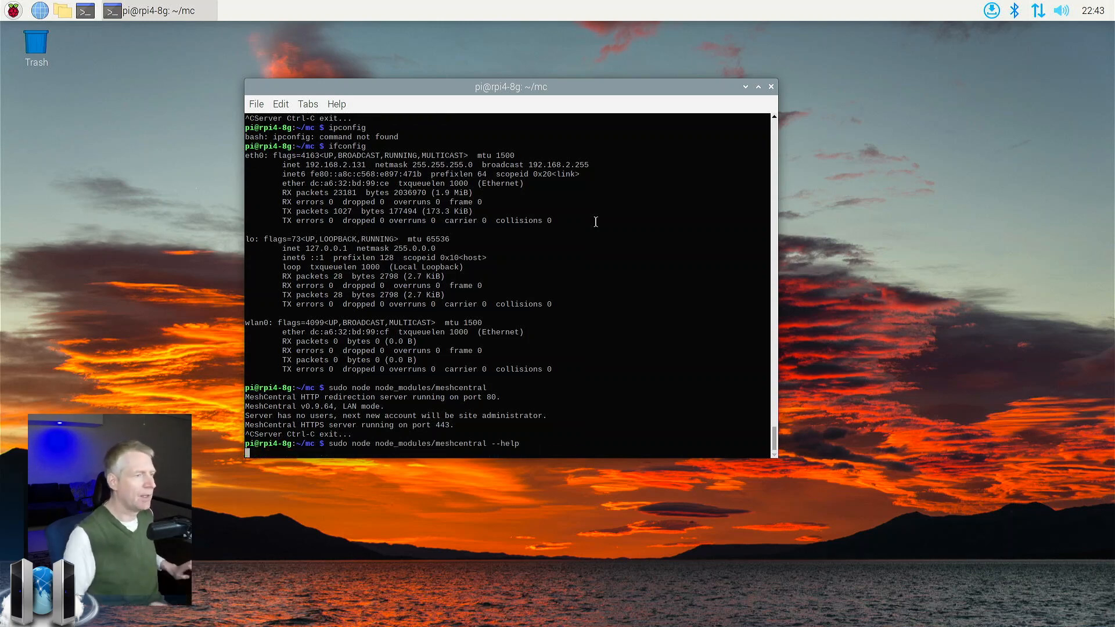
{"action": "key", "text": "Return"}
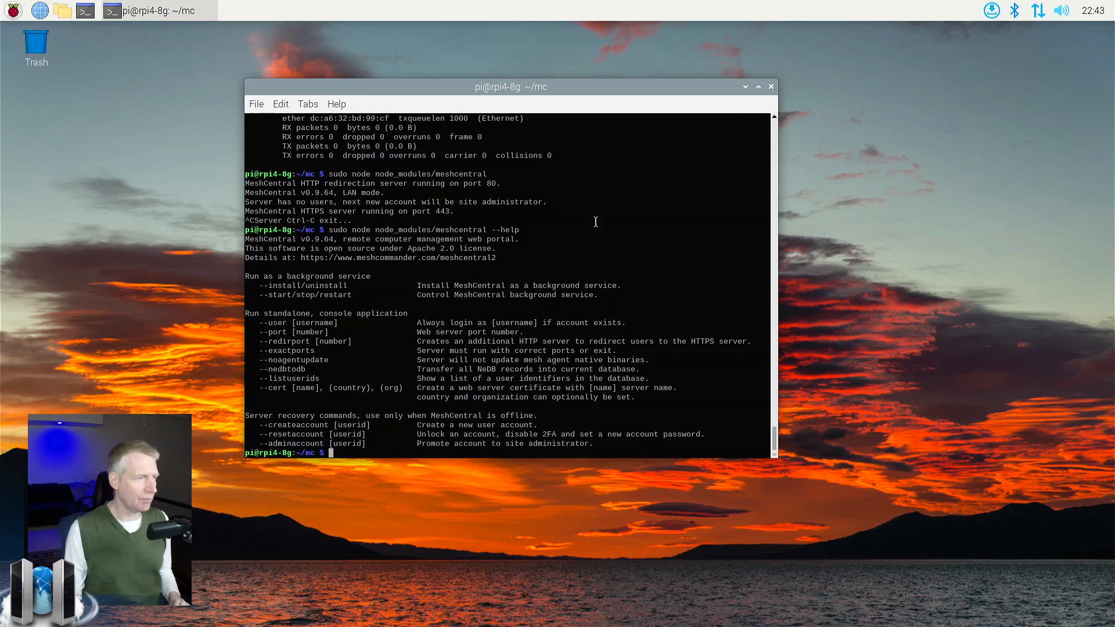
{"action": "mouse_move", "coordinate": [561, 292]}
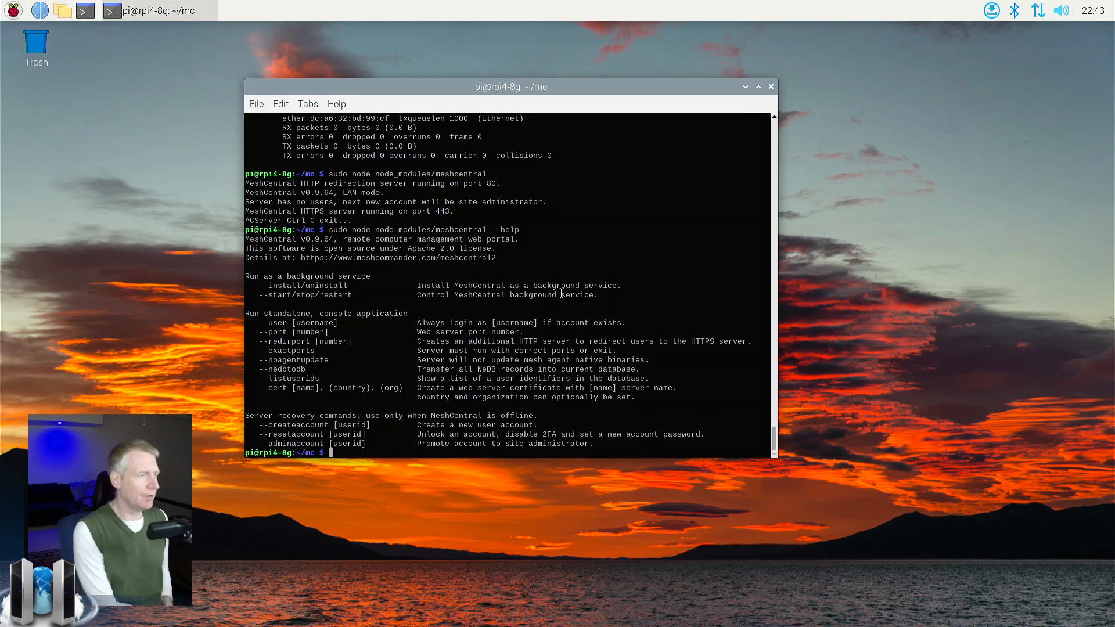
{"action": "mouse_move", "coordinate": [289, 298]}
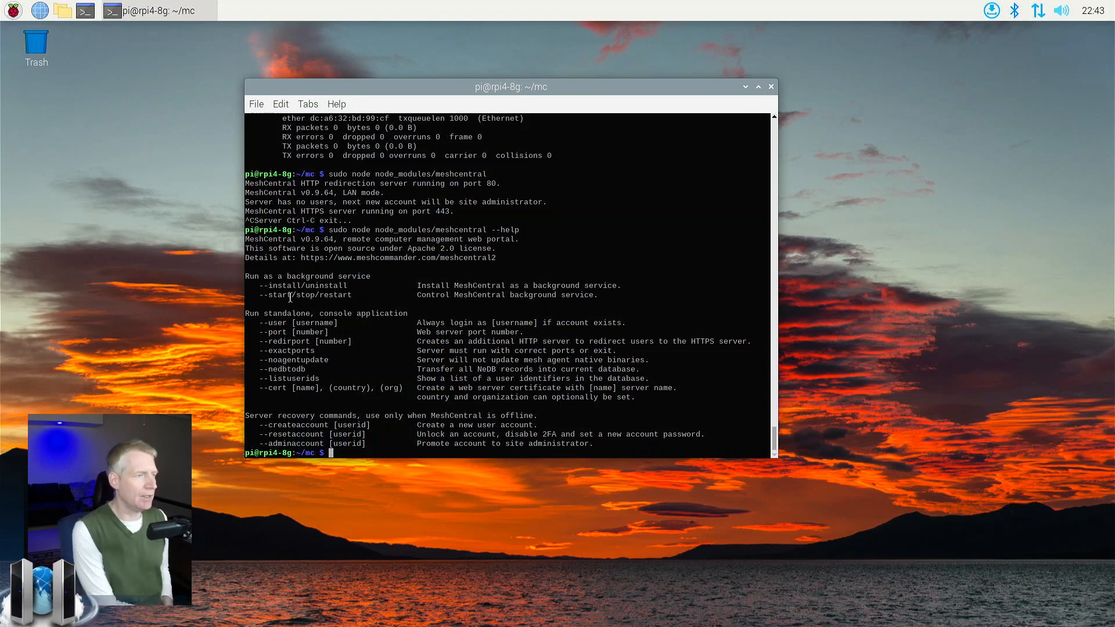
{"action": "mouse_move", "coordinate": [295, 302]}
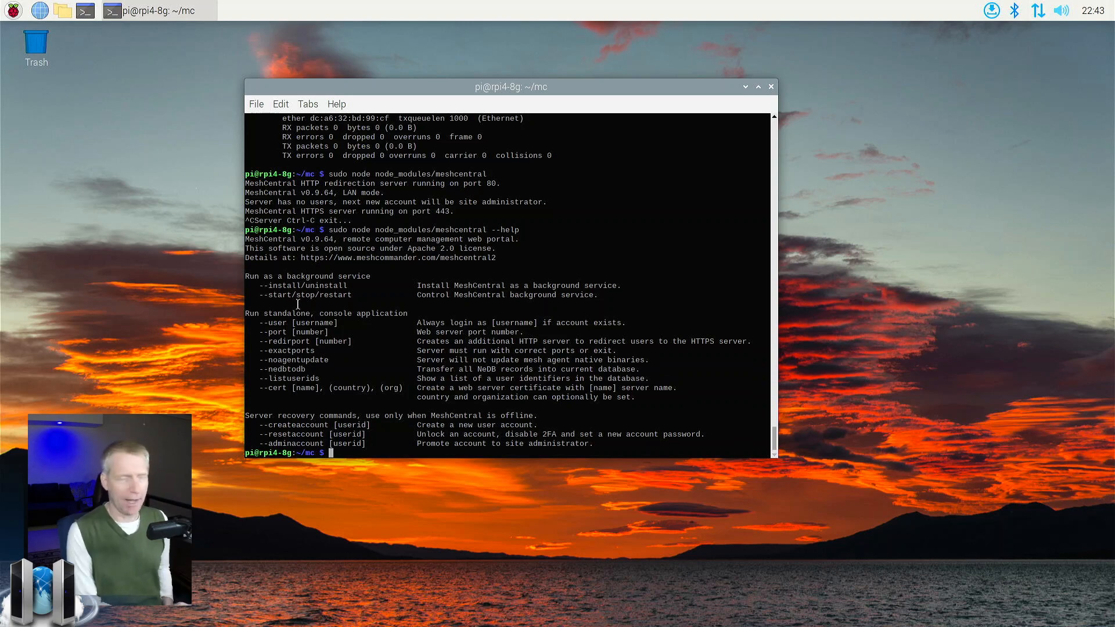
{"action": "type", "text": "sudo node node_modules/meshcentral --help"}
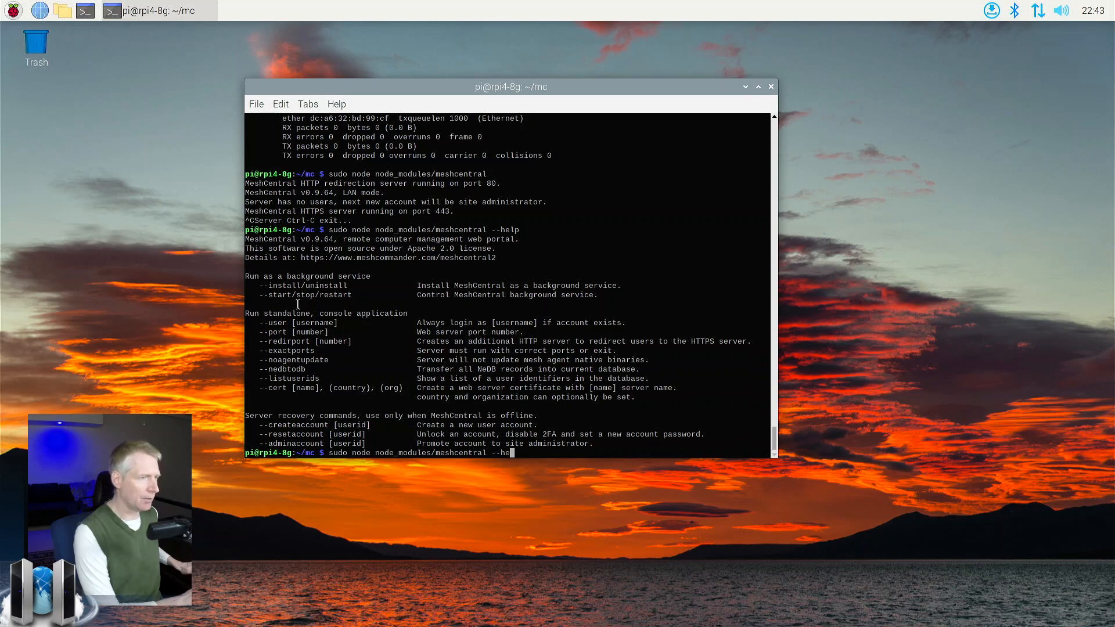
{"action": "key", "text": "BackSpace"}
{"action": "type", "text": "install"}
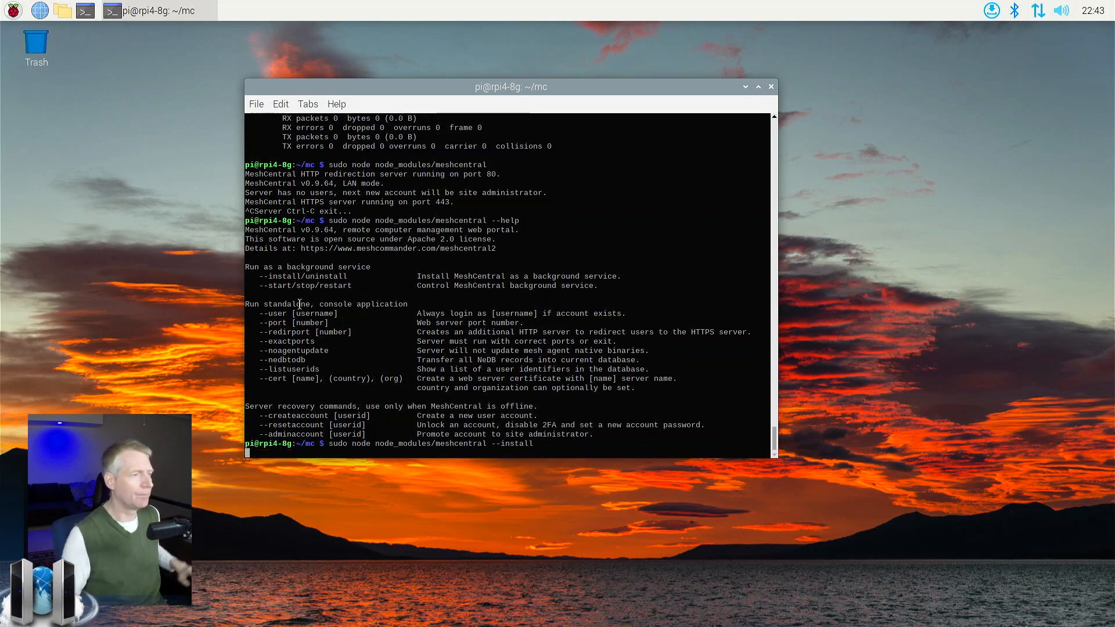
{"action": "key", "text": "Return"}
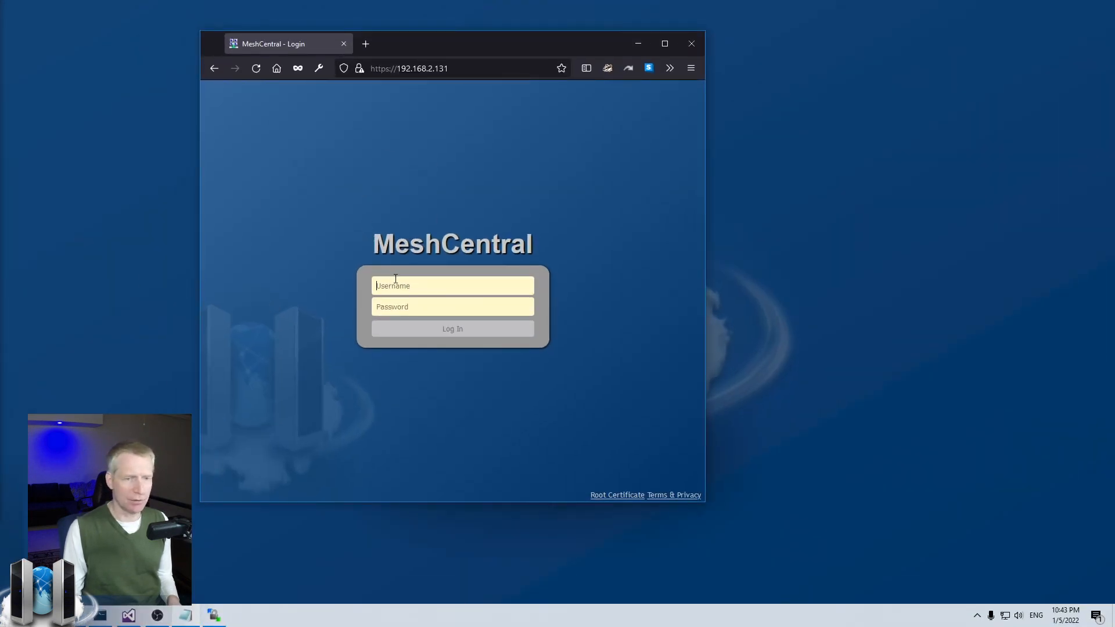
Log in as admin to reach the empty My Devices page
{"action": "type", "text": "admin"}
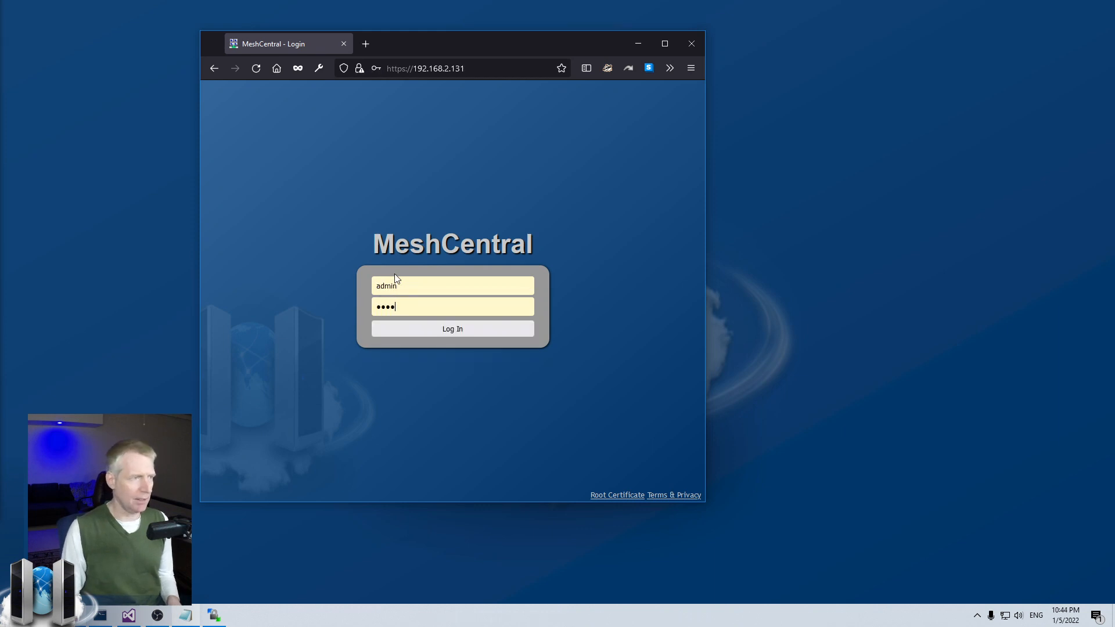
{"action": "left_click", "coordinate": [452, 329]}
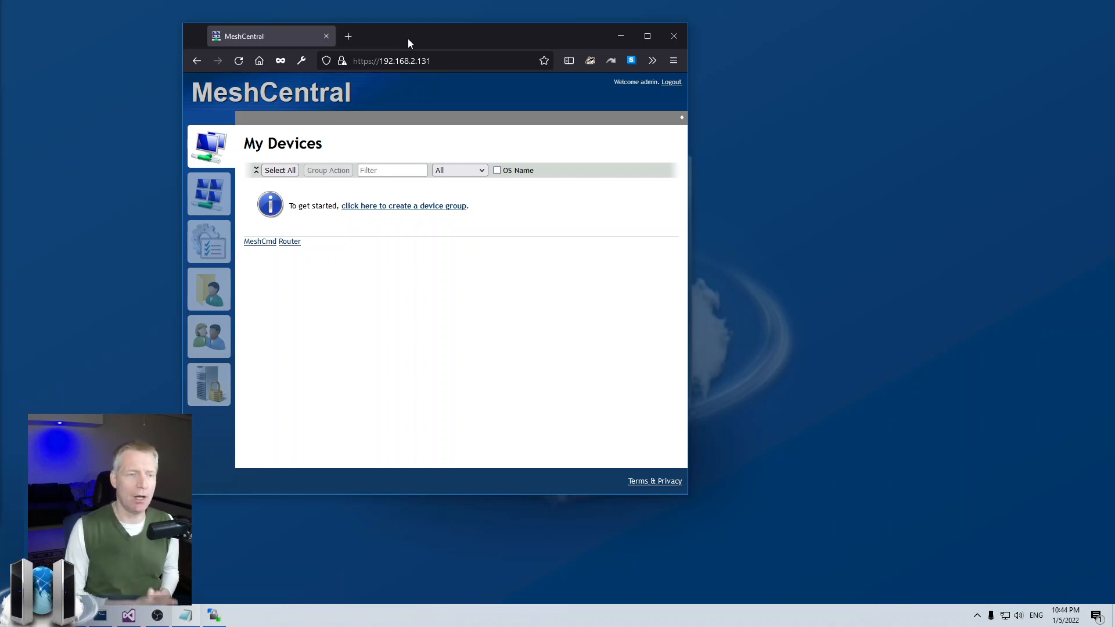
{"action": "mouse_move", "coordinate": [19, 309]}
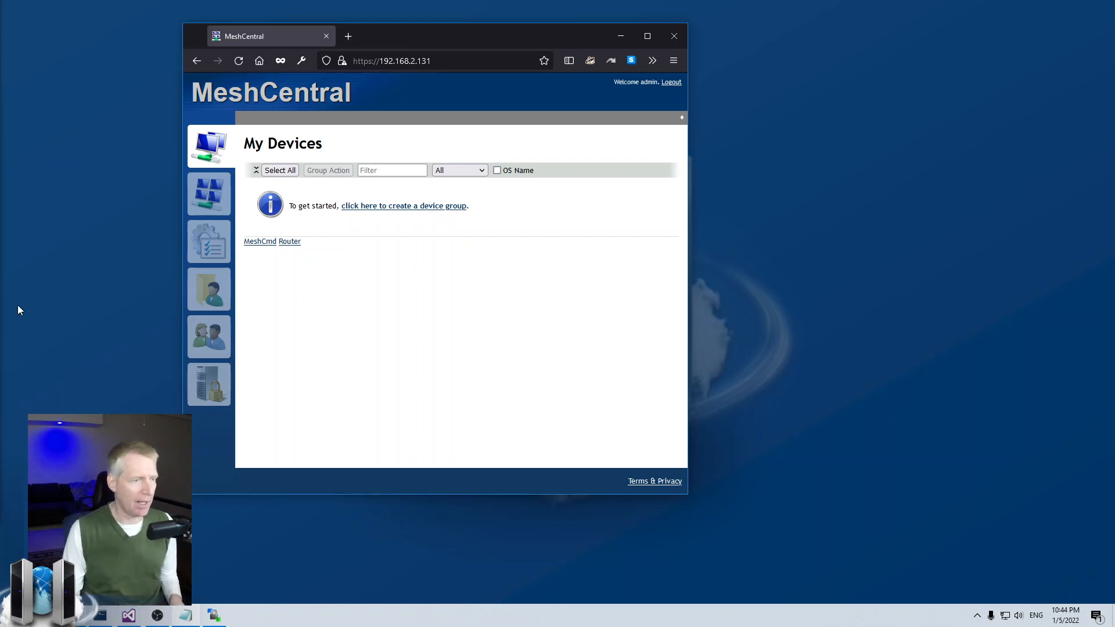
View My Server's Console: v0.9.64, Node v12.22.5, LAN mode, NeDB, linux arm
{"action": "left_click", "coordinate": [209, 384]}
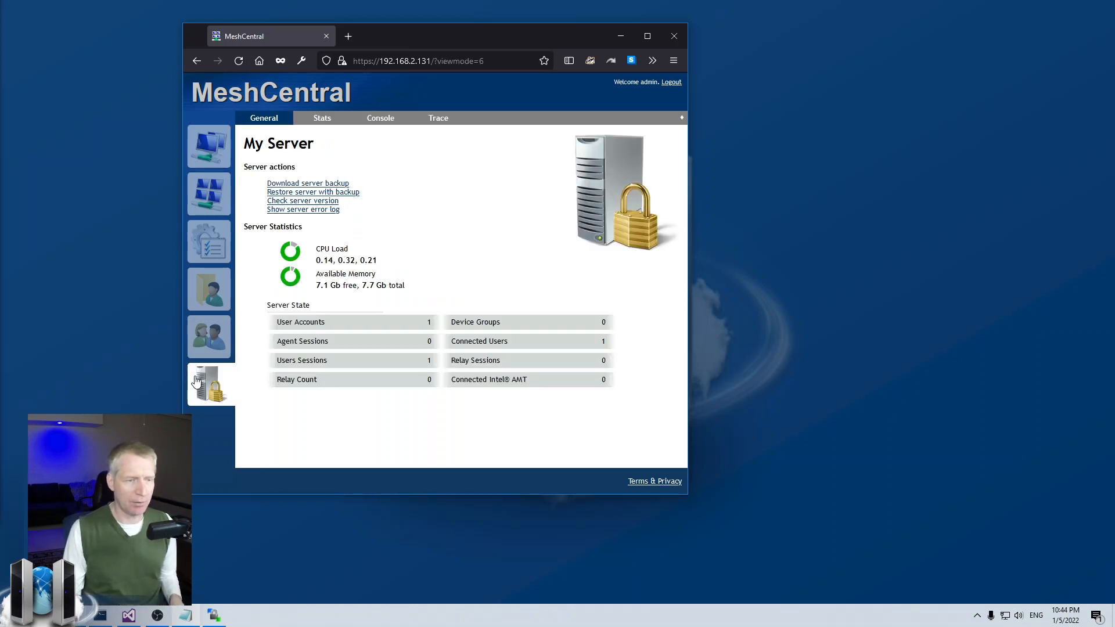
{"action": "left_click", "coordinate": [379, 118]}
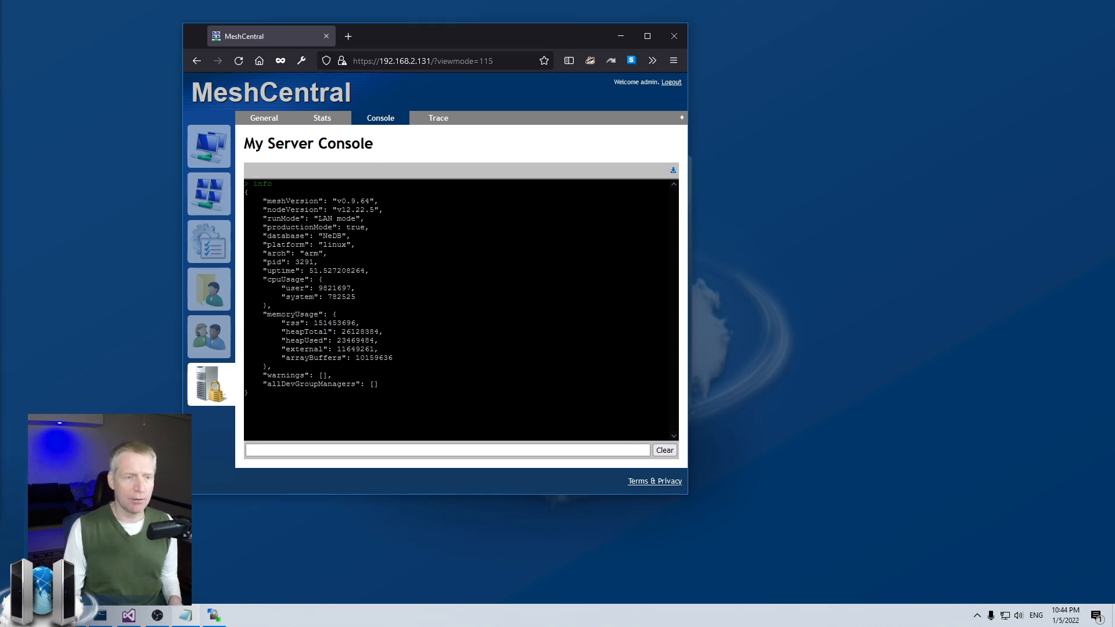
{"action": "mouse_move", "coordinate": [389, 226]}
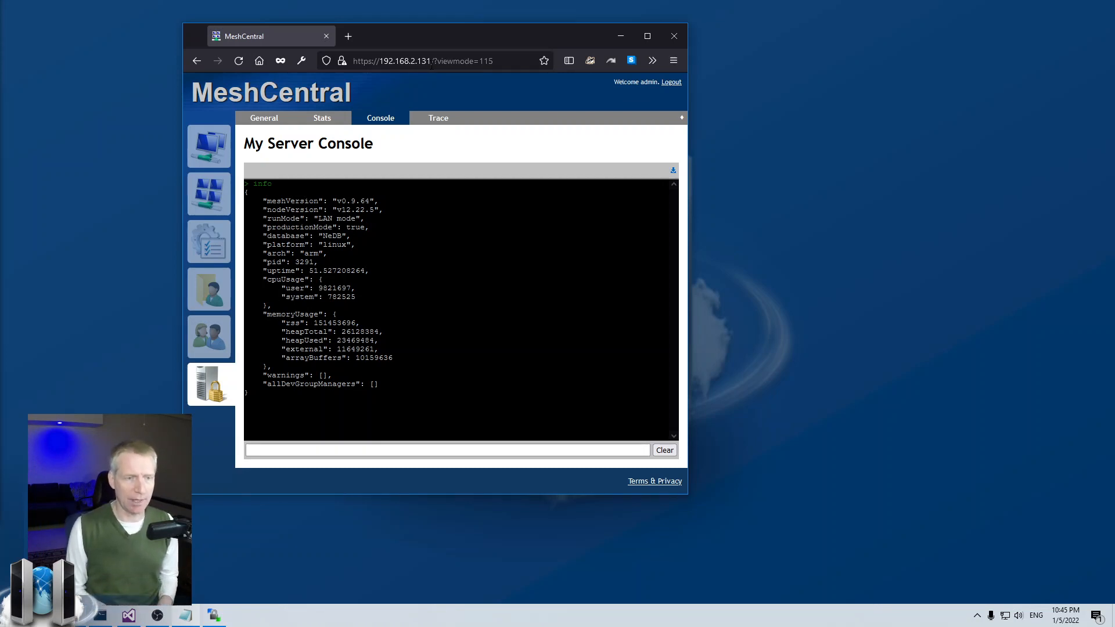
{"action": "mouse_move", "coordinate": [361, 238]}
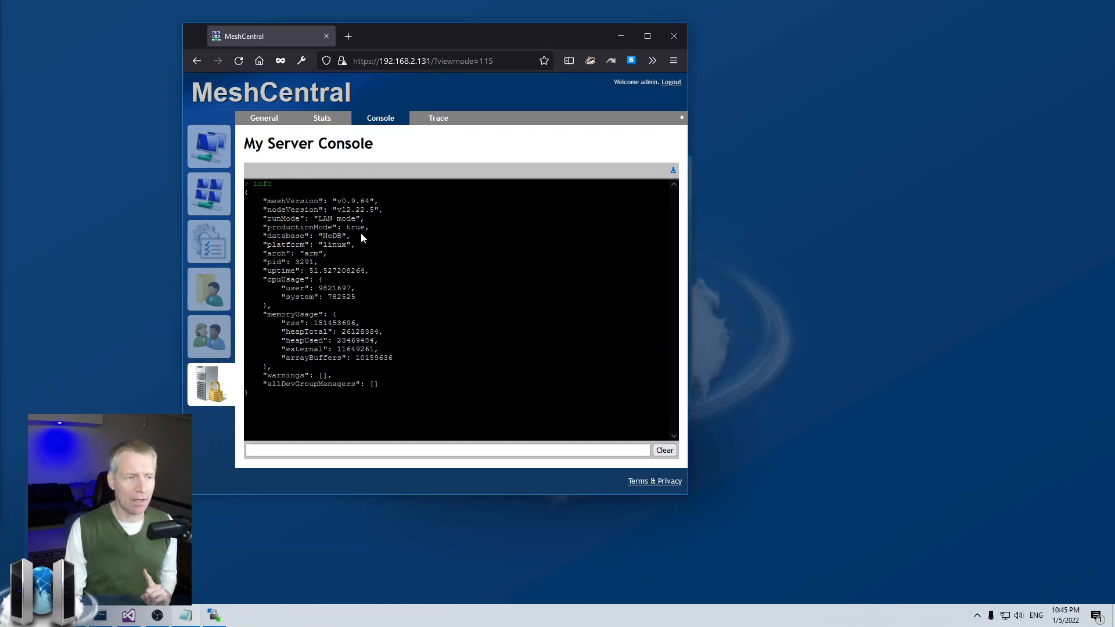
{"action": "mouse_move", "coordinate": [376, 197]}
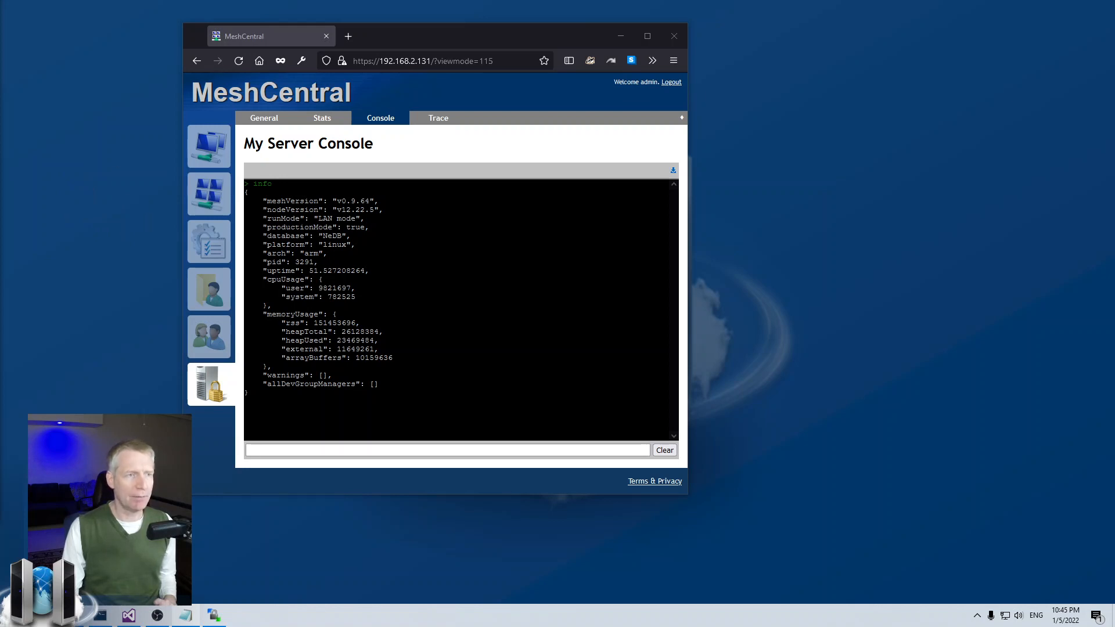
{"action": "mouse_move", "coordinate": [938, 534]}
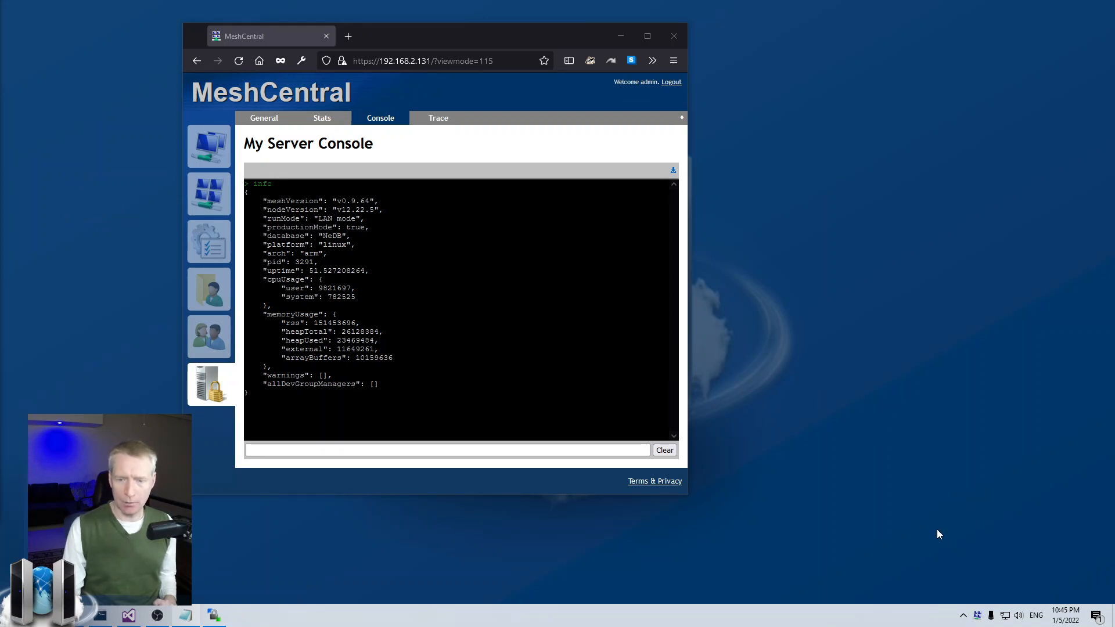
{"action": "left_click", "coordinate": [979, 615]}
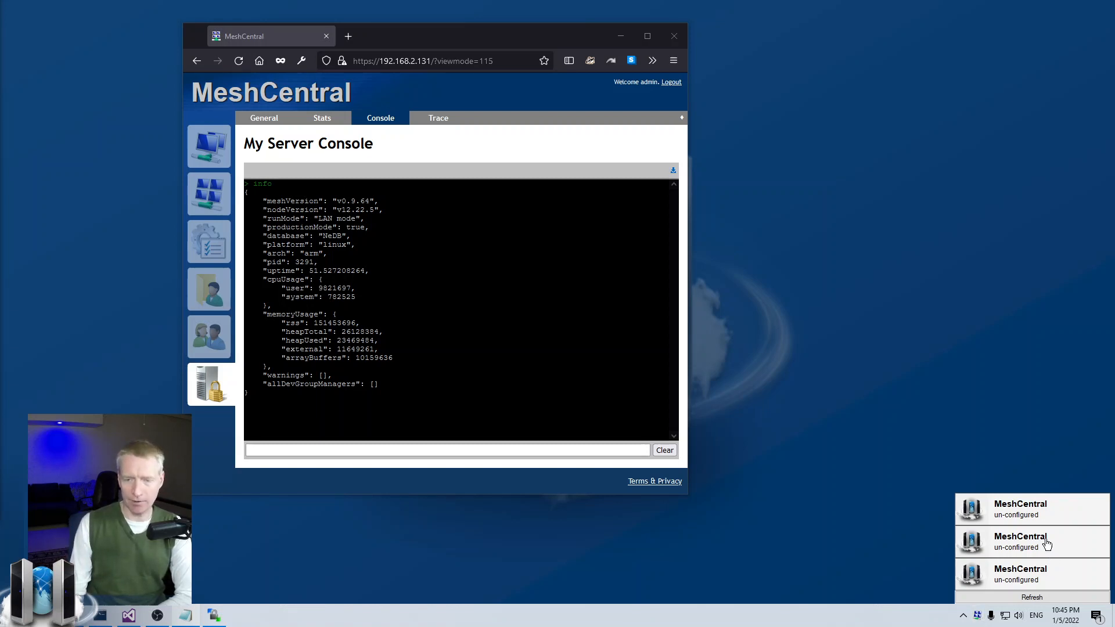
{"action": "mouse_move", "coordinate": [1026, 579]}
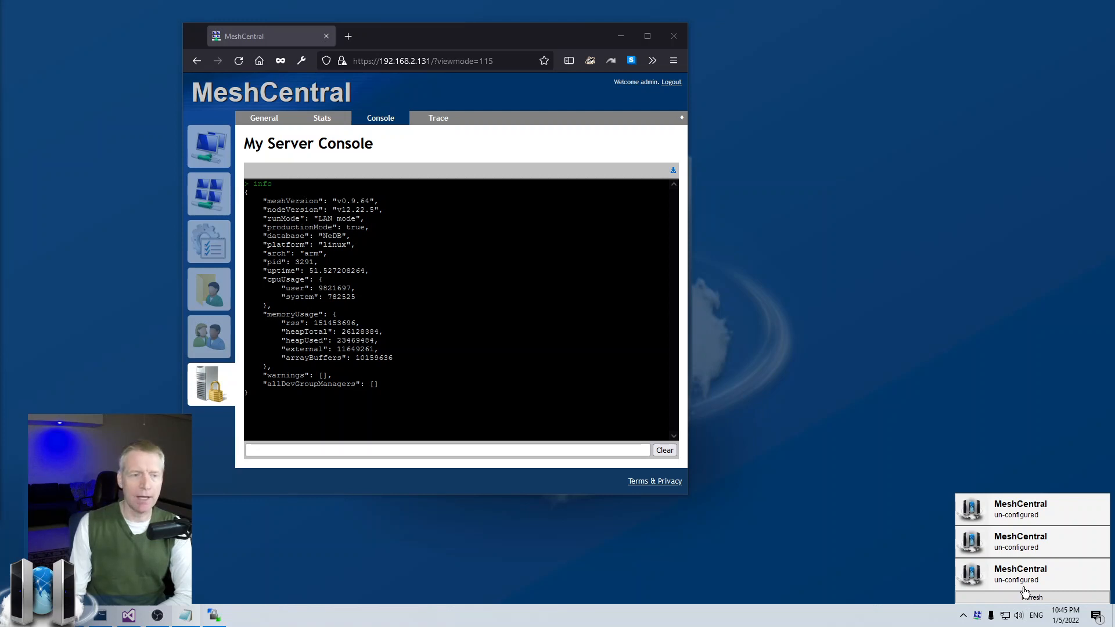
{"action": "mouse_move", "coordinate": [1011, 555]}
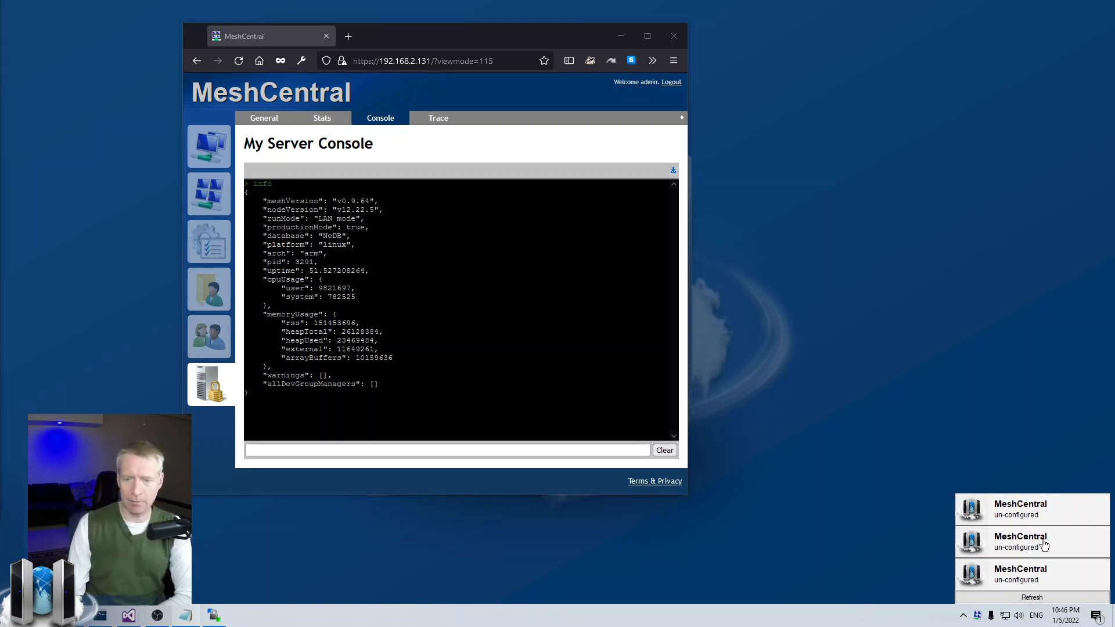
{"action": "mouse_move", "coordinate": [1019, 552]}
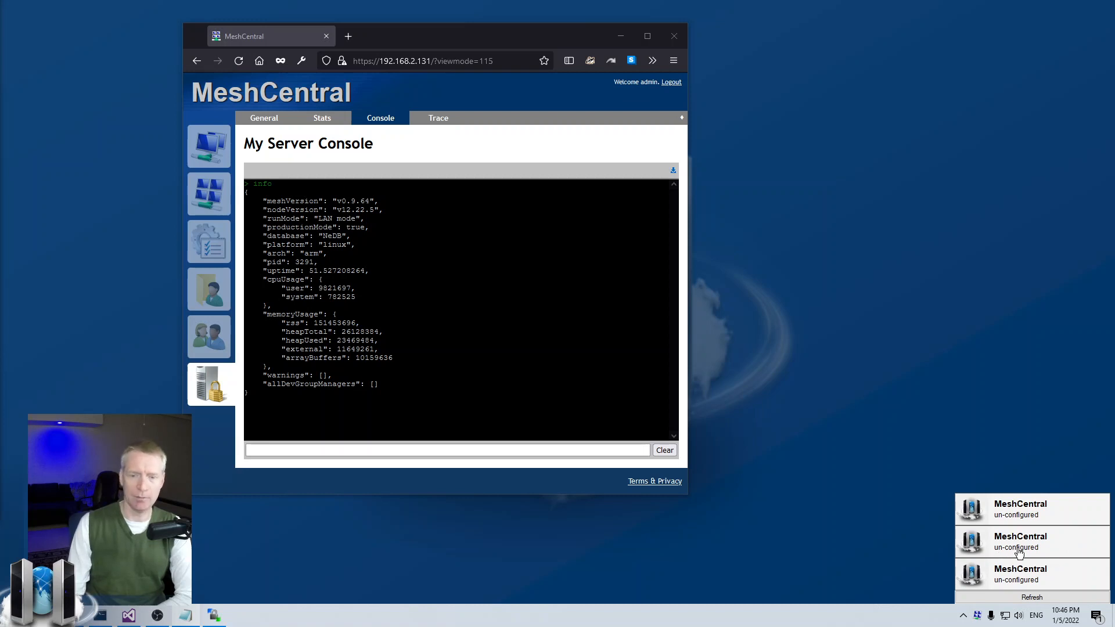
{"action": "left_click", "coordinate": [1019, 541]}
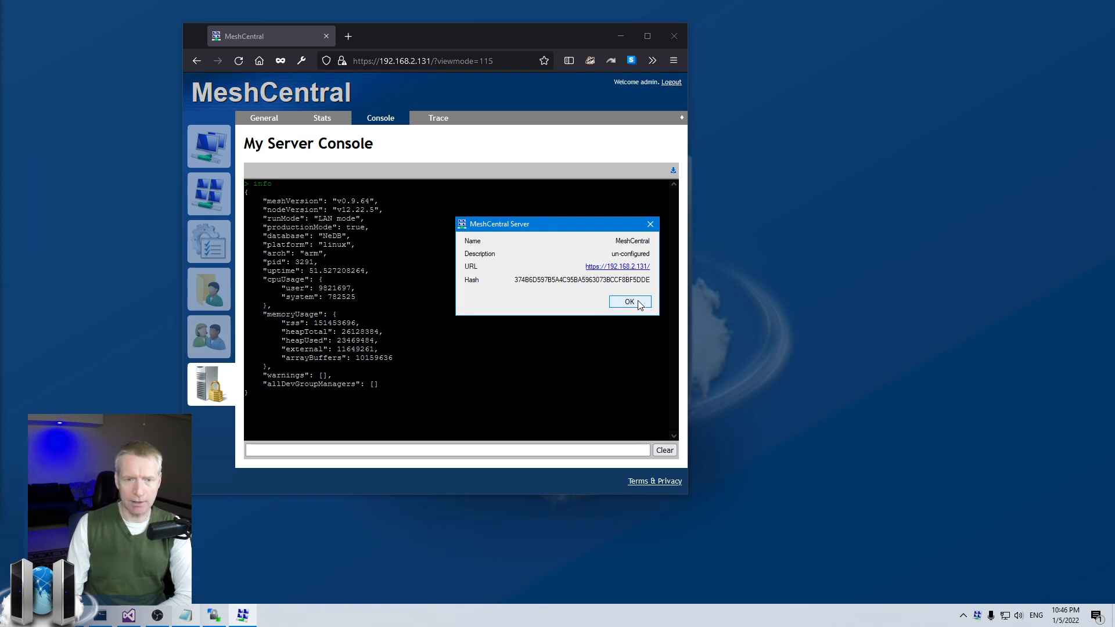
{"action": "left_click", "coordinate": [627, 301]}
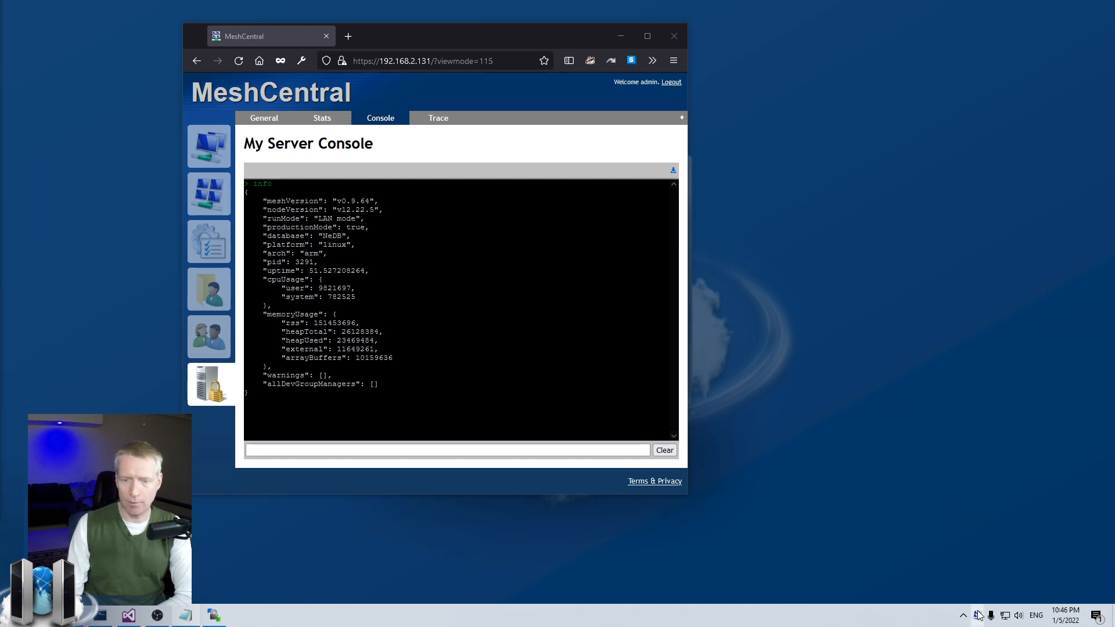
{"action": "left_click", "coordinate": [978, 615]}
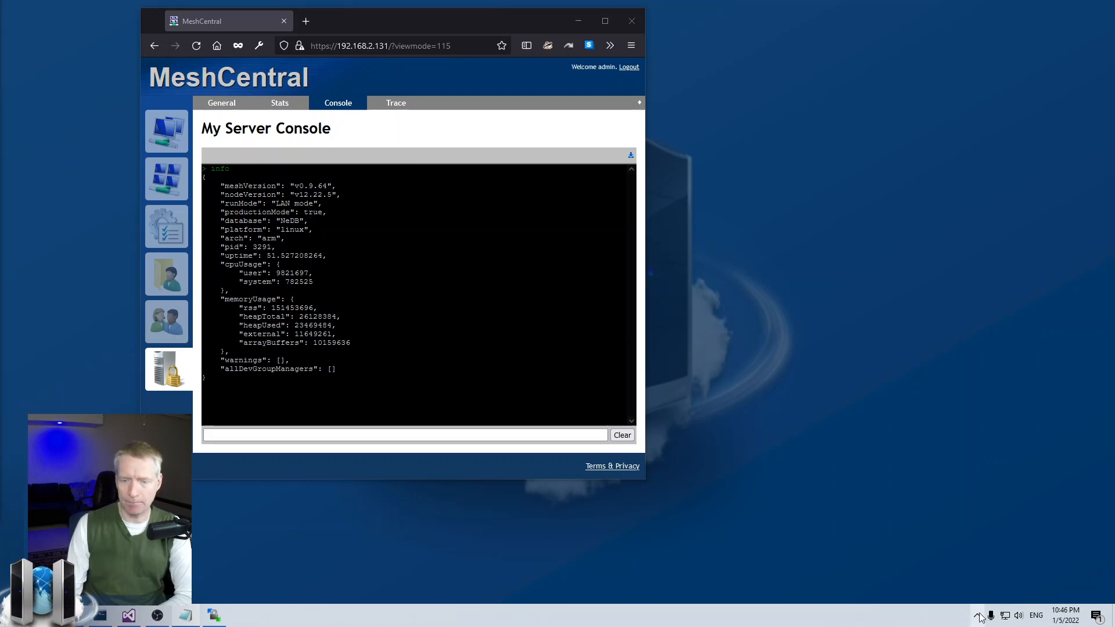
From the discovered servers list, open My Server's General overview showing 7.1 Gb free memory
{"action": "left_click", "coordinate": [979, 615]}
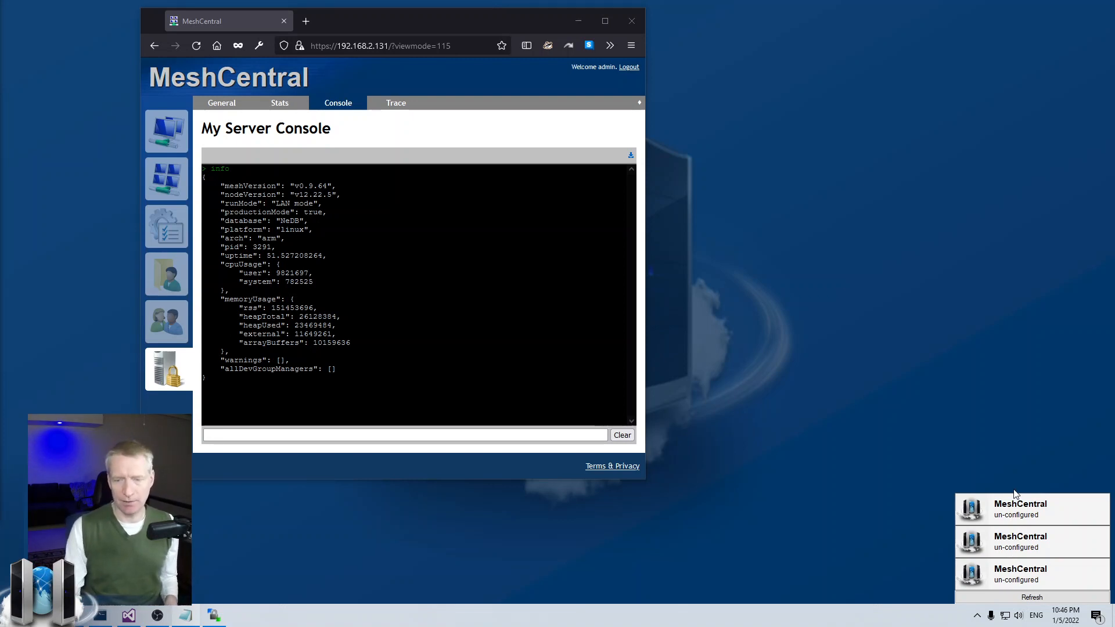
{"action": "mouse_move", "coordinate": [856, 358]}
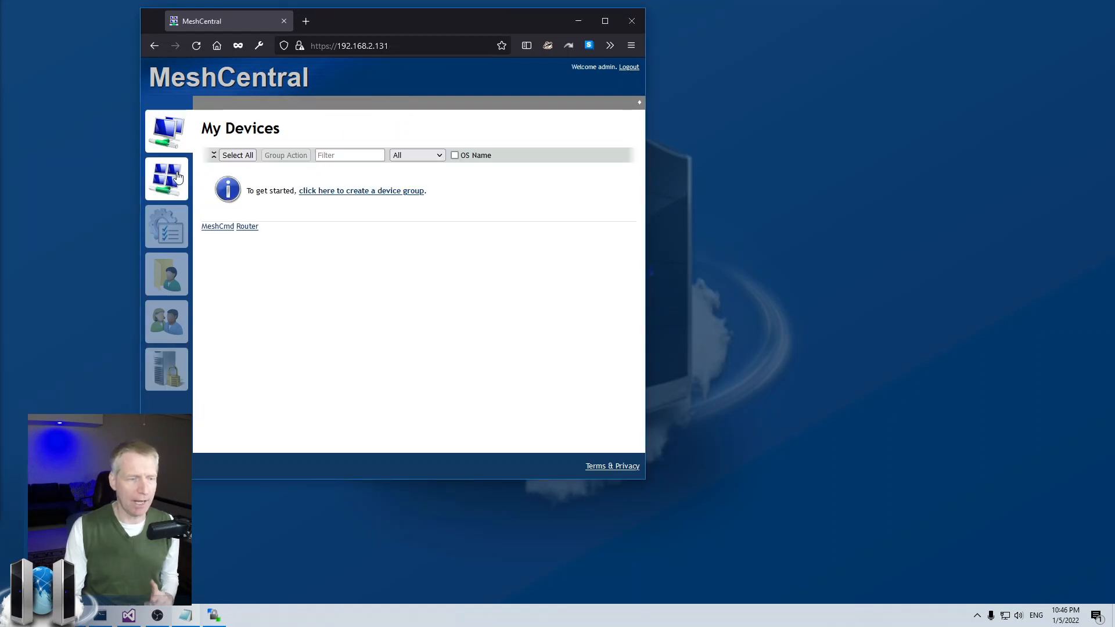
{"action": "left_click", "coordinate": [167, 369]}
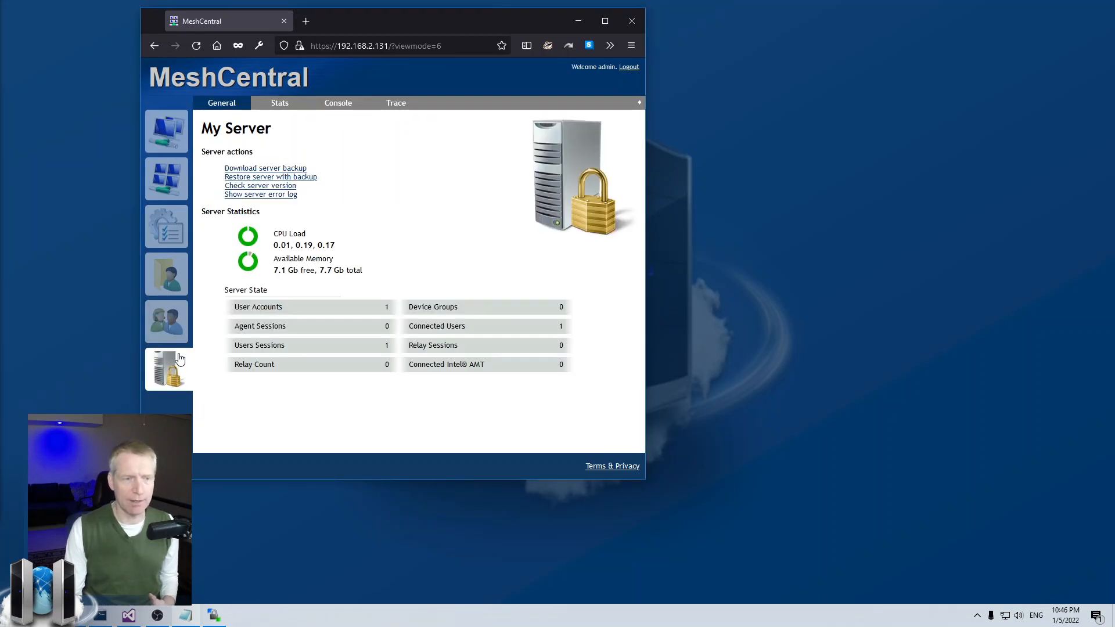
{"action": "mouse_move", "coordinate": [283, 359]}
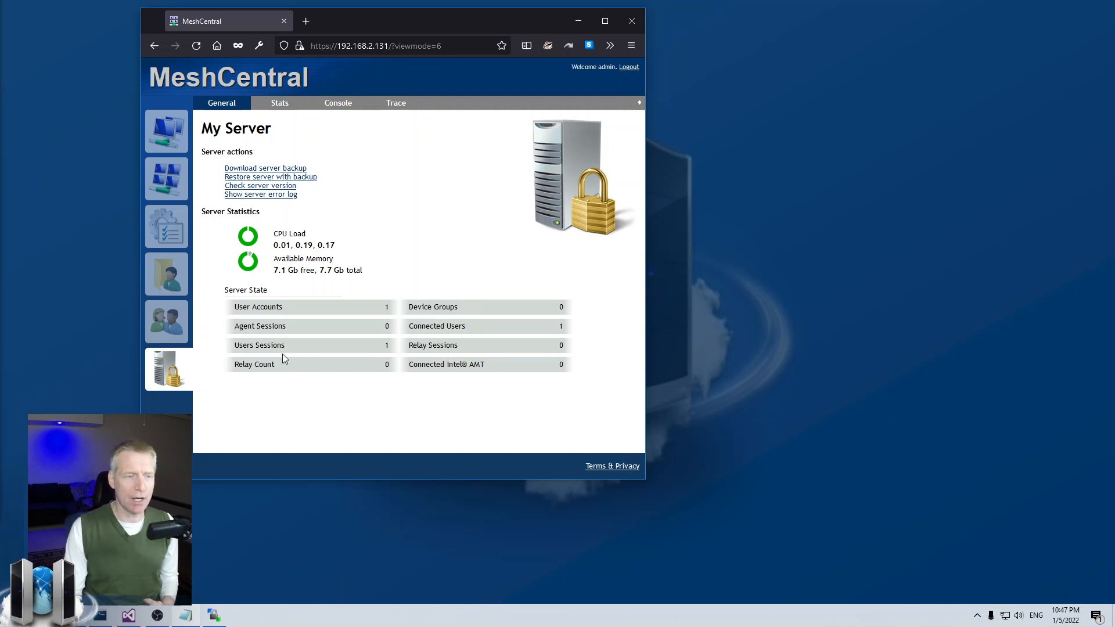
{"action": "mouse_move", "coordinate": [561, 201]}
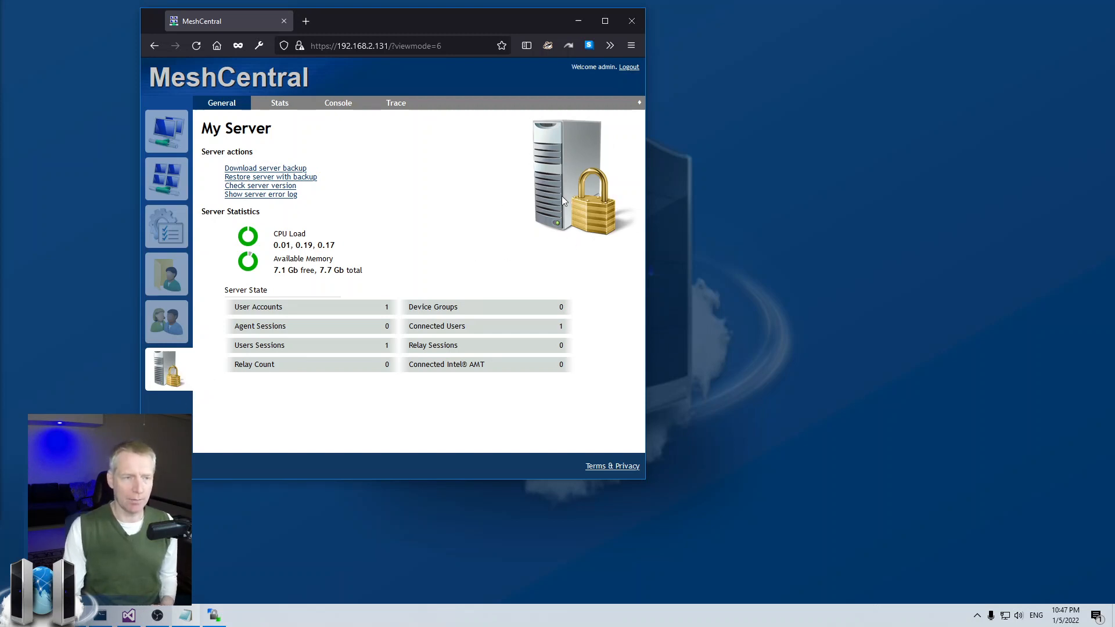
{"action": "mouse_move", "coordinate": [571, 201]}
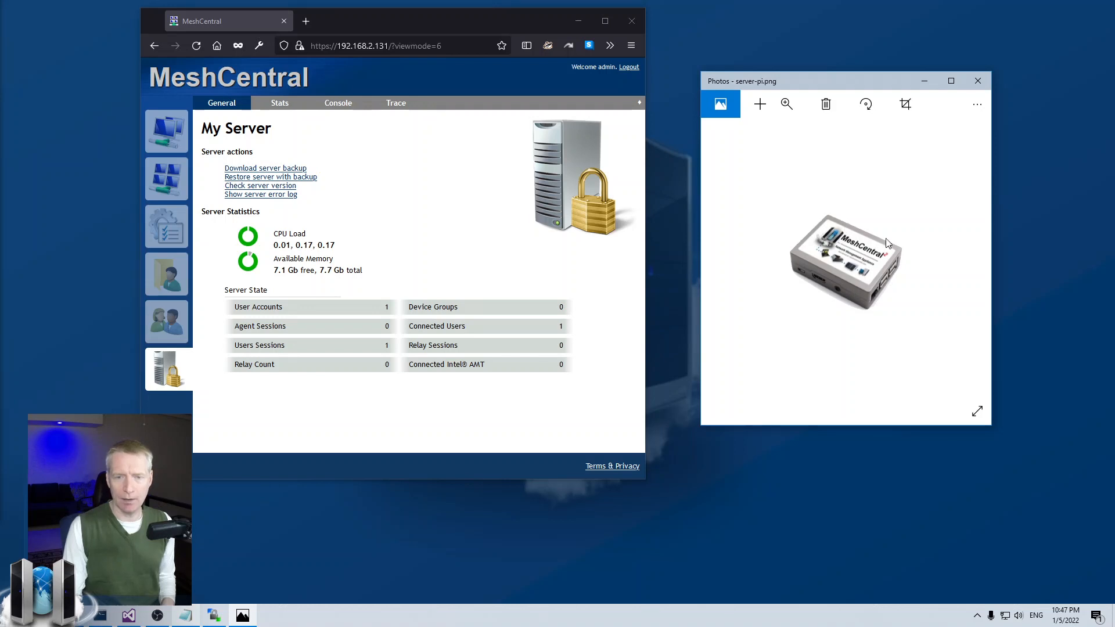
{"action": "mouse_move", "coordinate": [874, 291]}
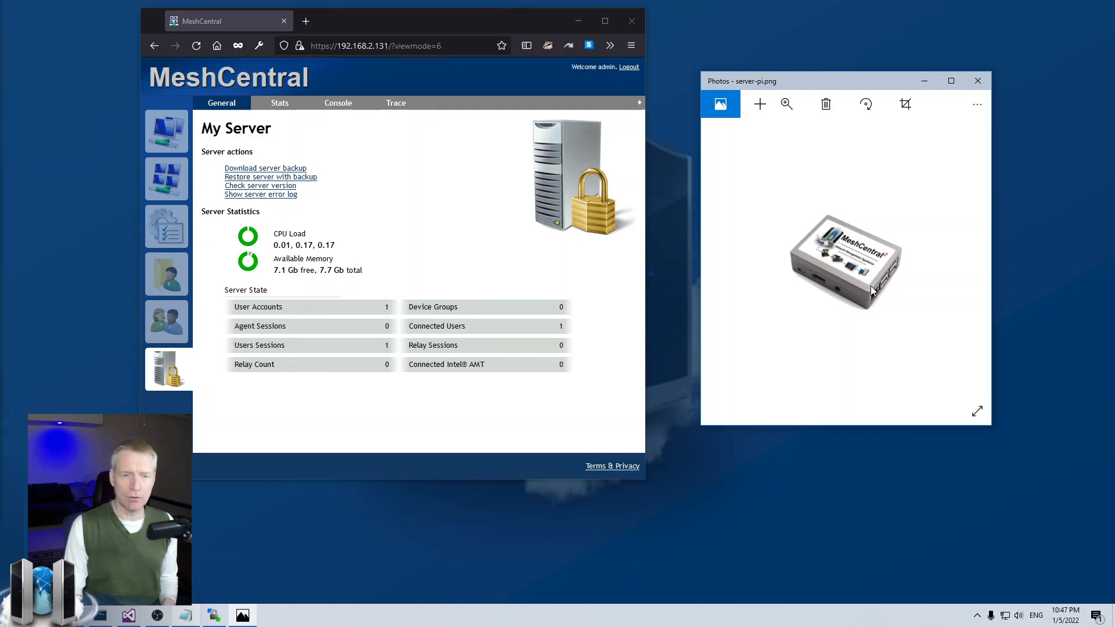
{"action": "mouse_move", "coordinate": [891, 286]}
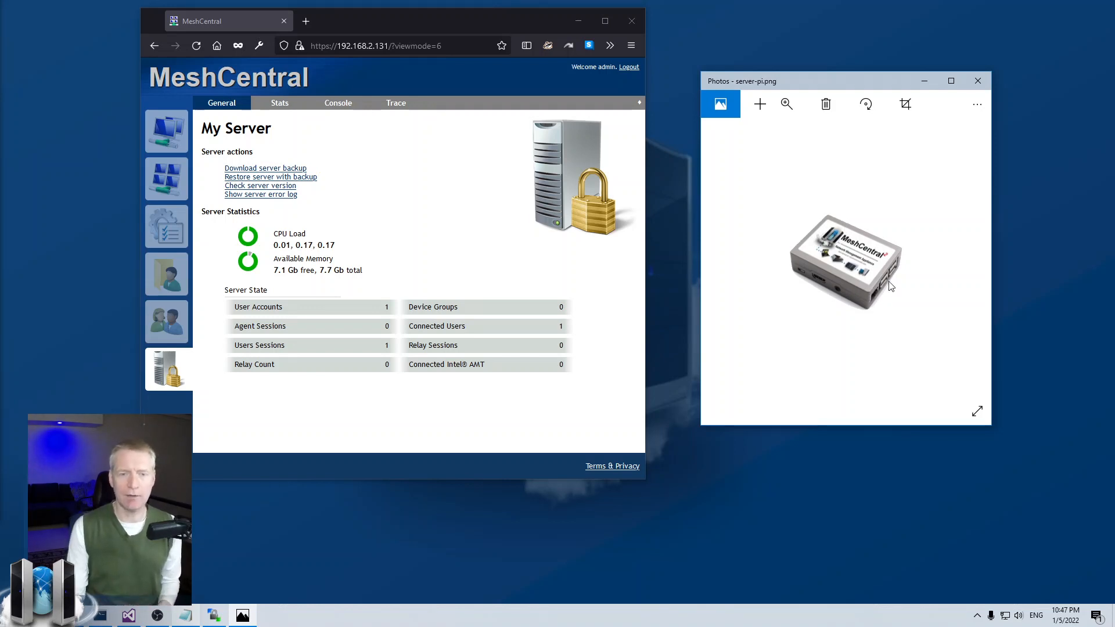
{"action": "mouse_move", "coordinate": [604, 167]}
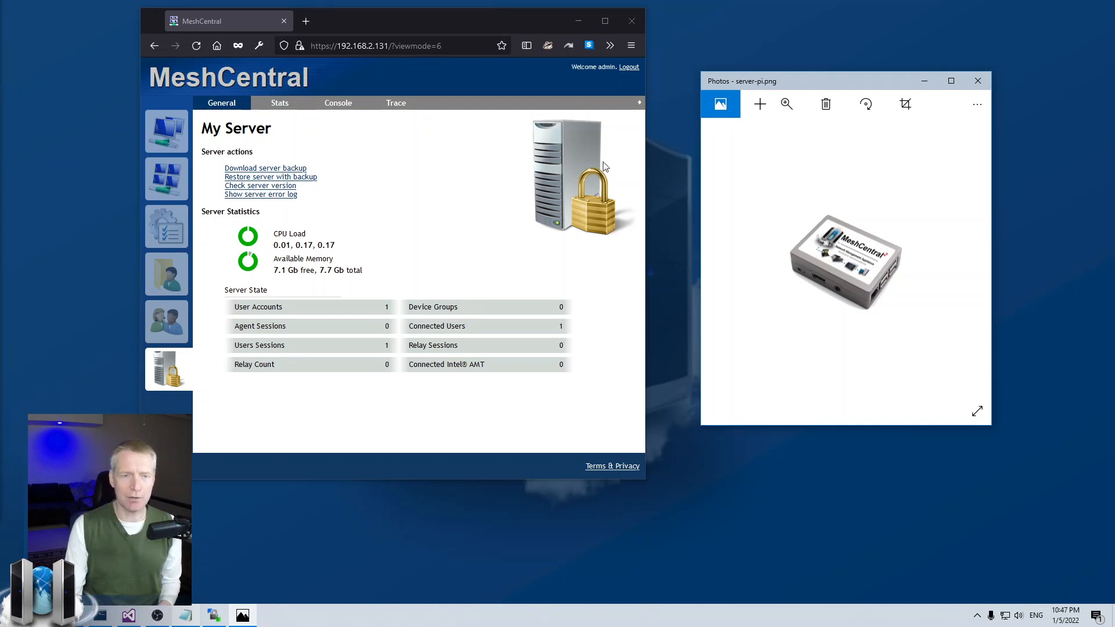
{"action": "mouse_move", "coordinate": [871, 304]}
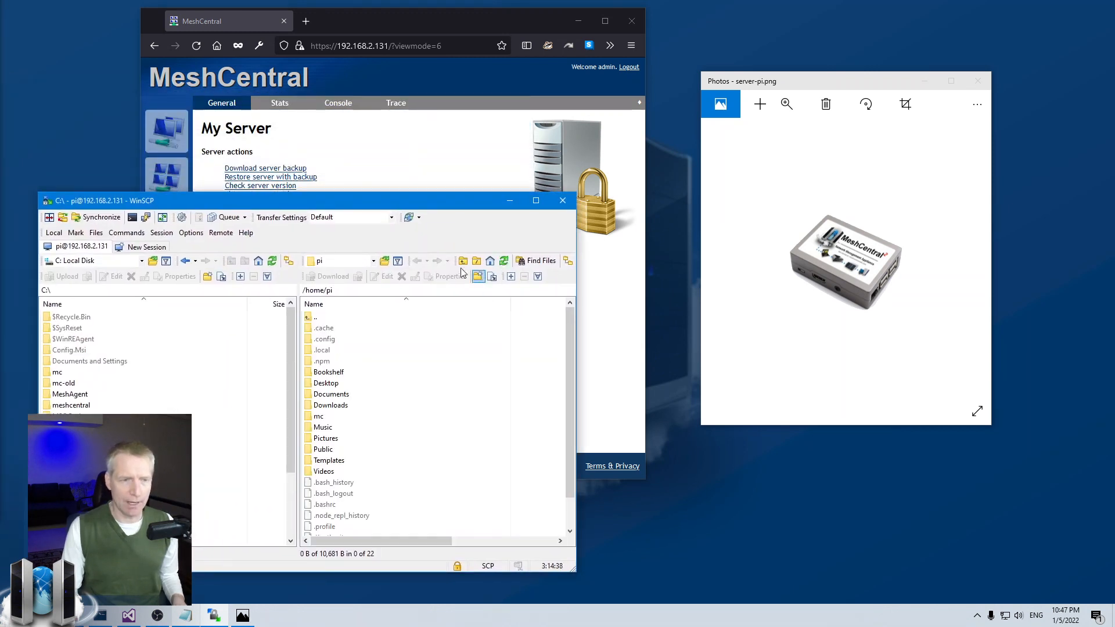
Upload server.png into /home/pi/mc/meshcentral-data on the Pi
{"action": "left_click", "coordinate": [329, 405]}
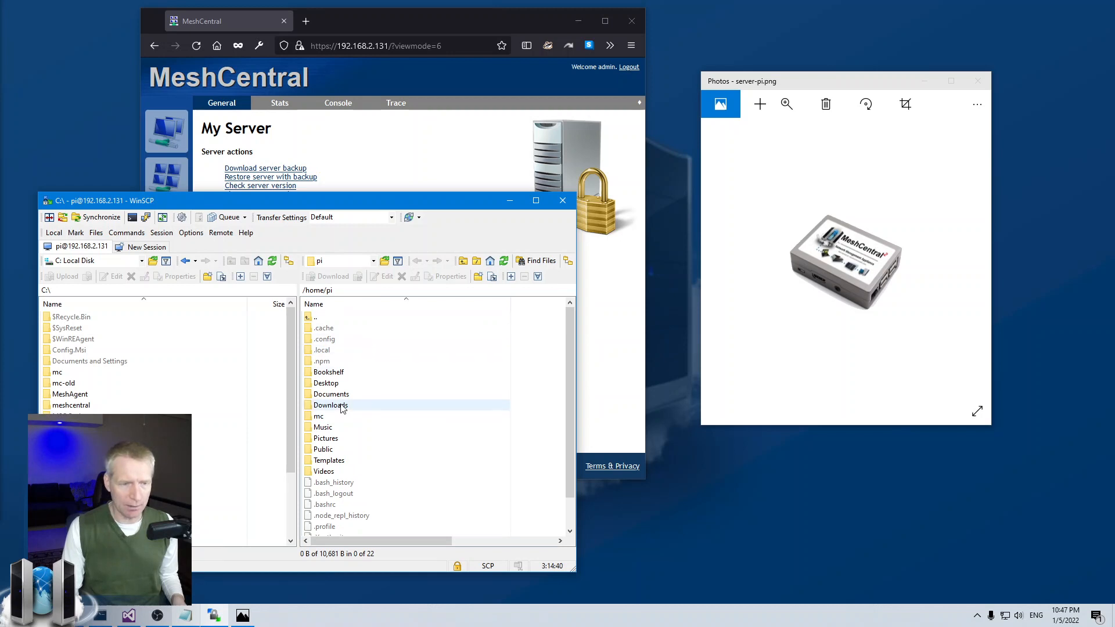
{"action": "double_click", "coordinate": [319, 416]}
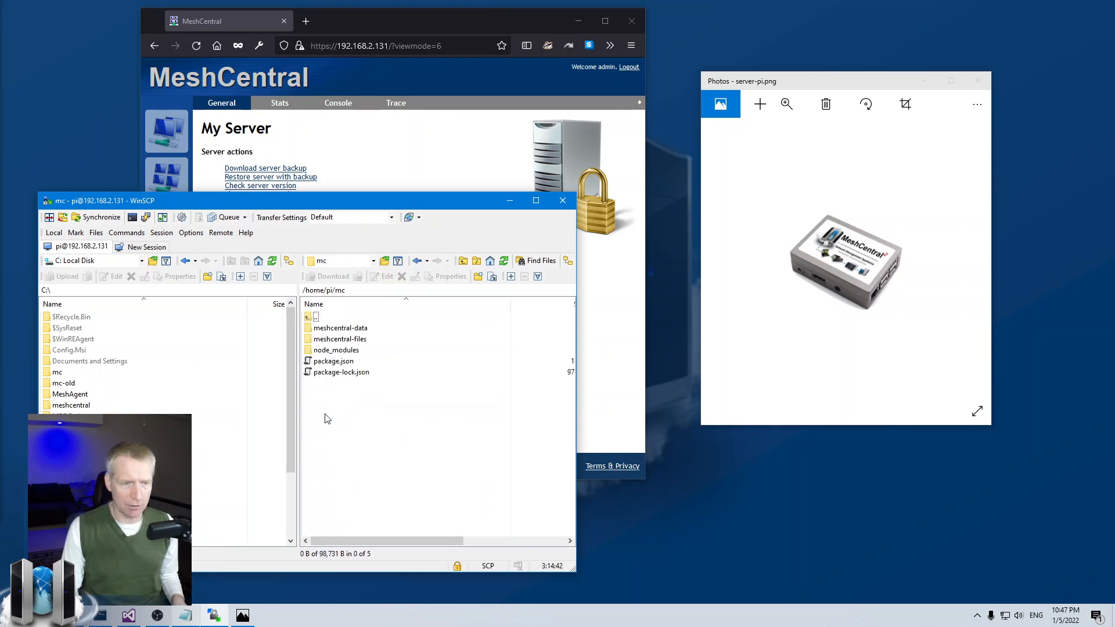
{"action": "left_click", "coordinate": [339, 328]}
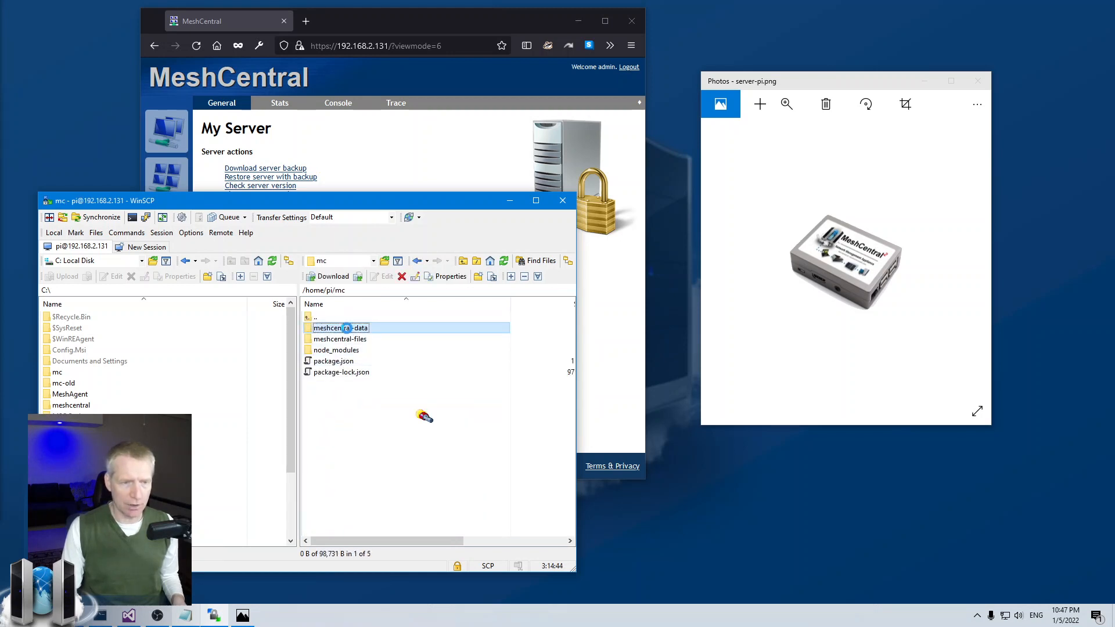
{"action": "double_click", "coordinate": [340, 328]}
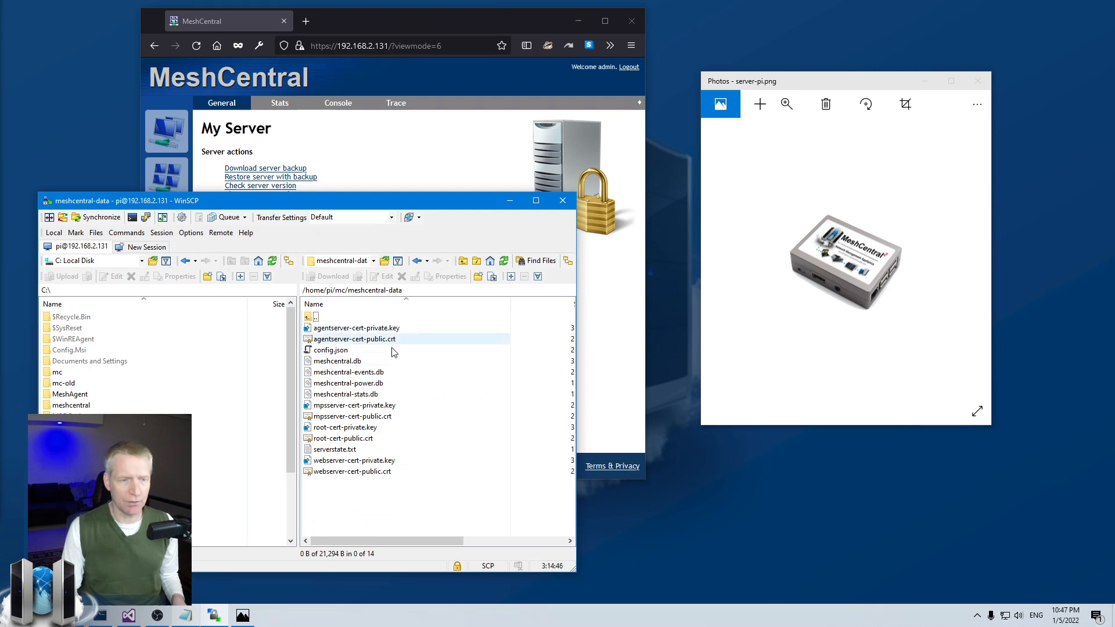
{"action": "left_click", "coordinate": [350, 471]}
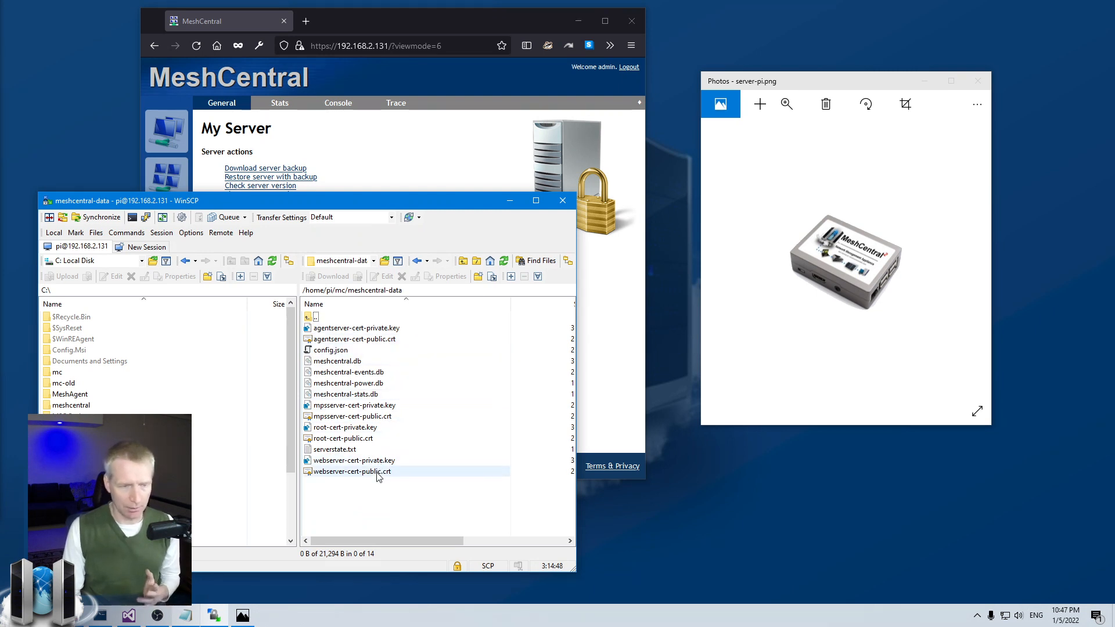
{"action": "left_click", "coordinate": [330, 348]}
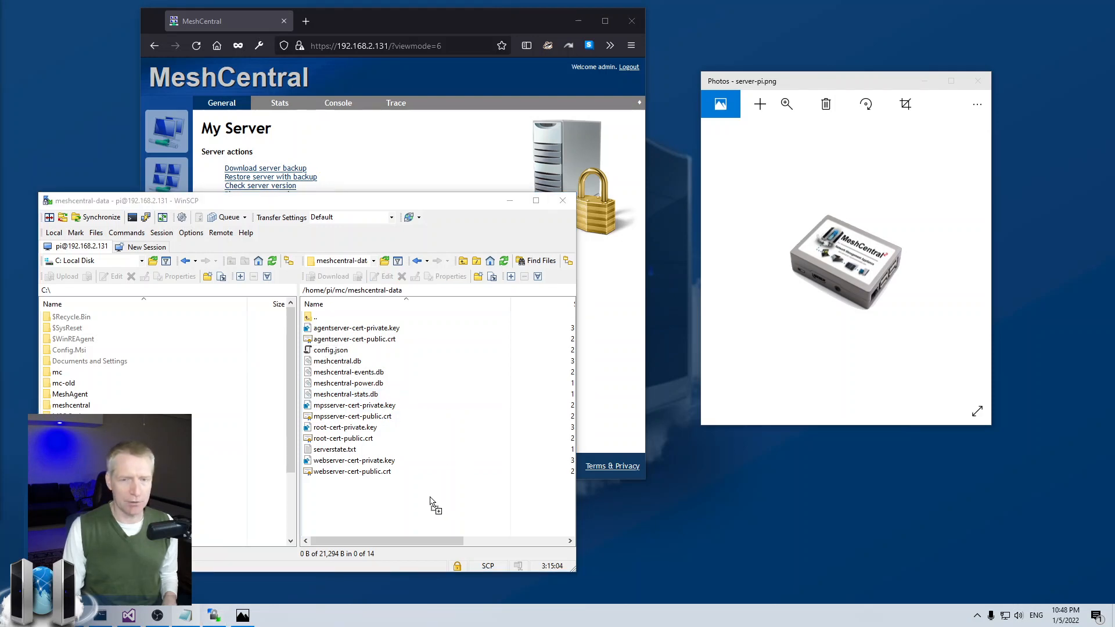
{"action": "mouse_move", "coordinate": [427, 527]}
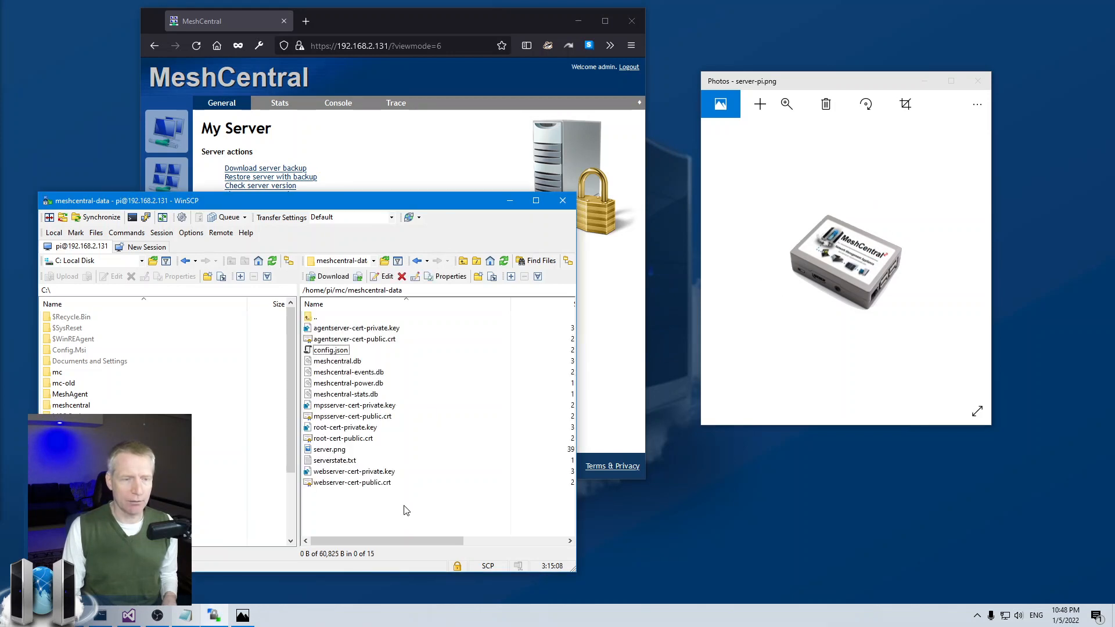
{"action": "left_click", "coordinate": [329, 449]}
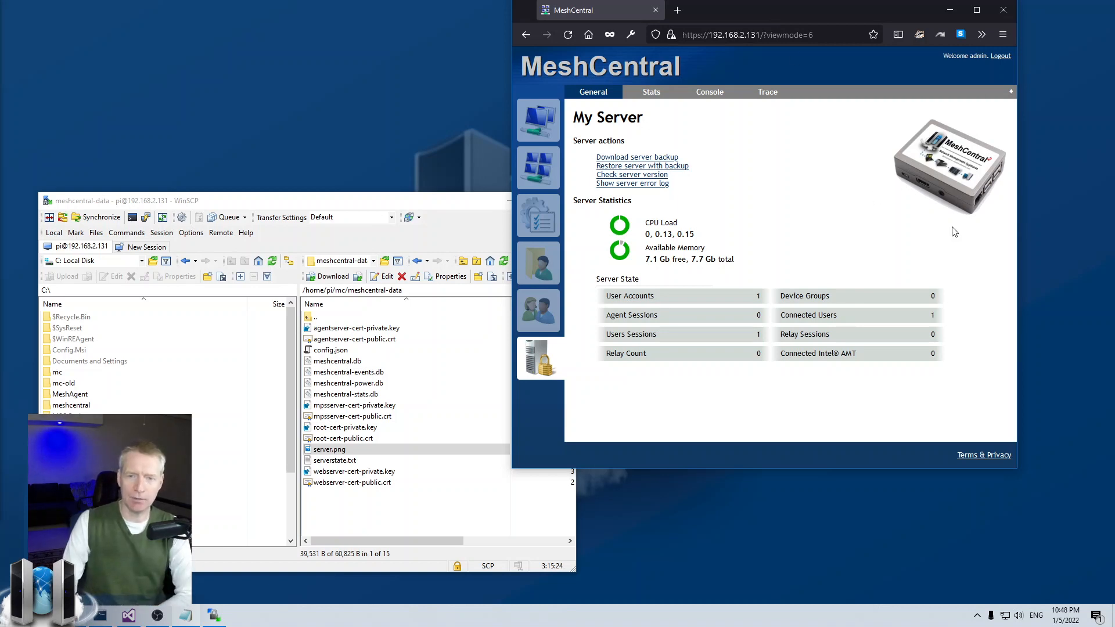
{"action": "mouse_move", "coordinate": [672, 299]}
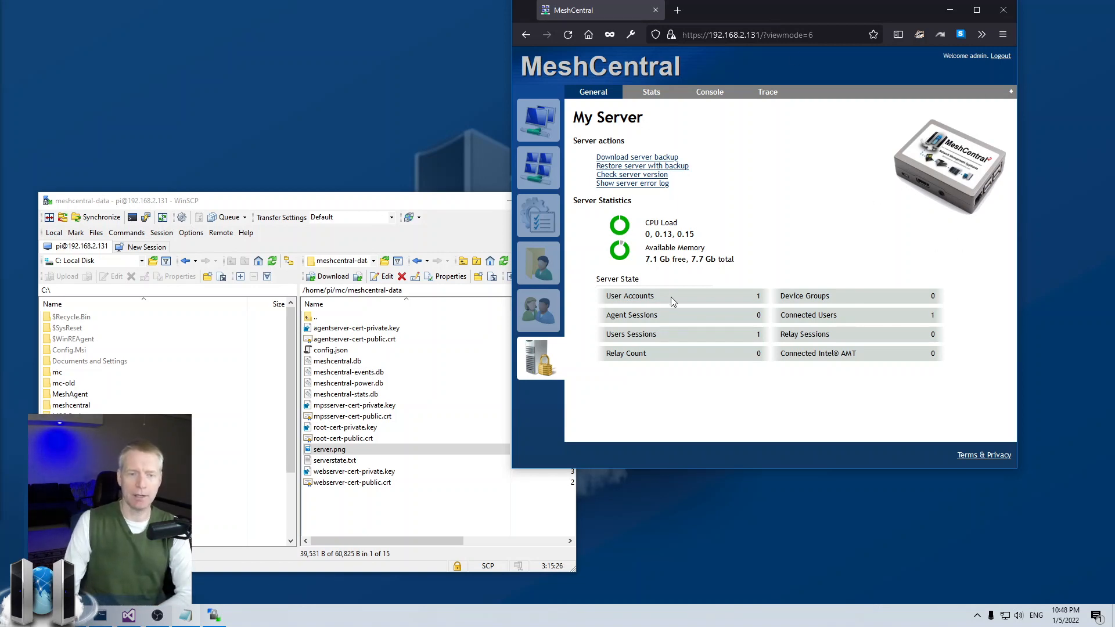
Reload MeshCentral, returning to the empty My Devices page
{"action": "left_click", "coordinate": [538, 120]}
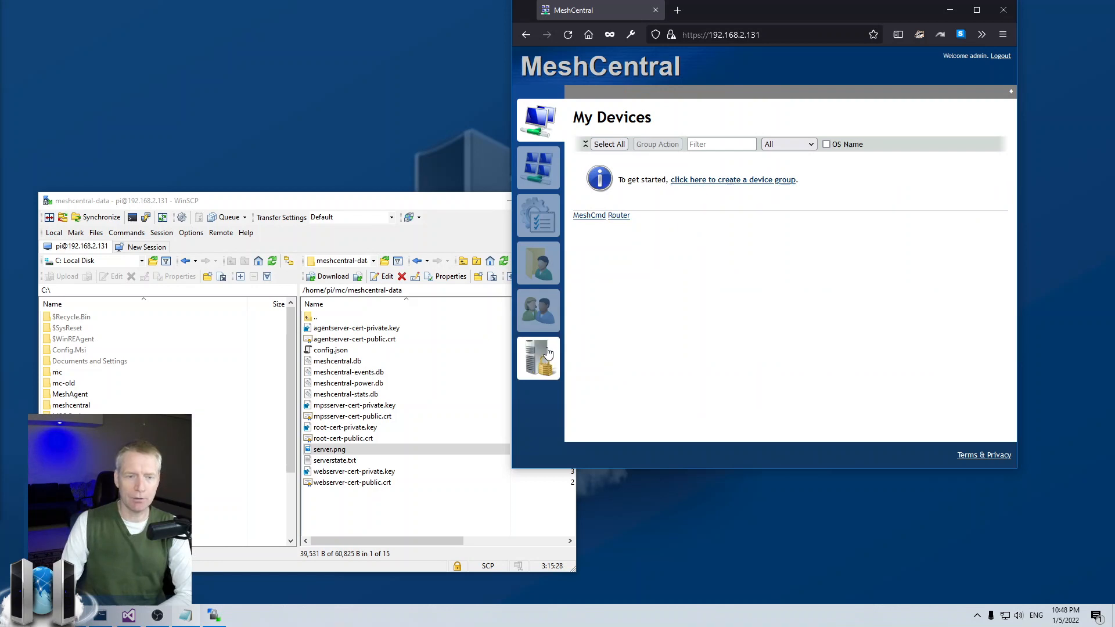